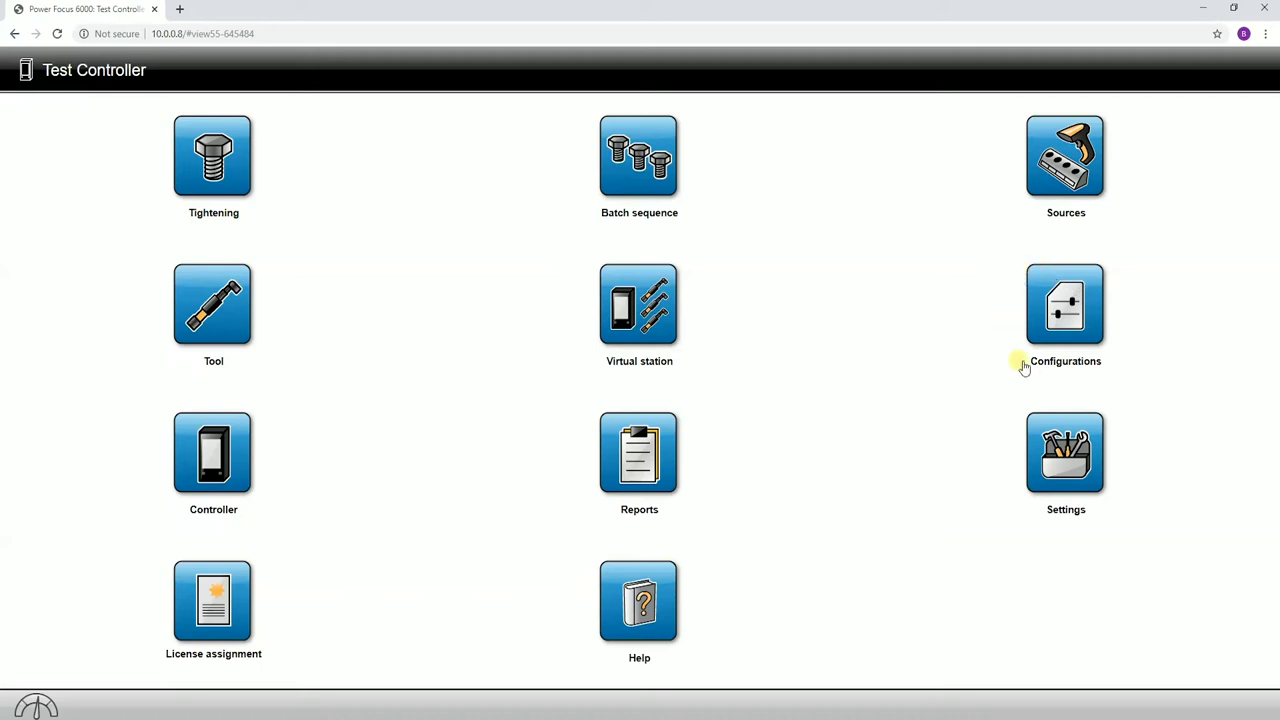
mouse_move(970, 355)
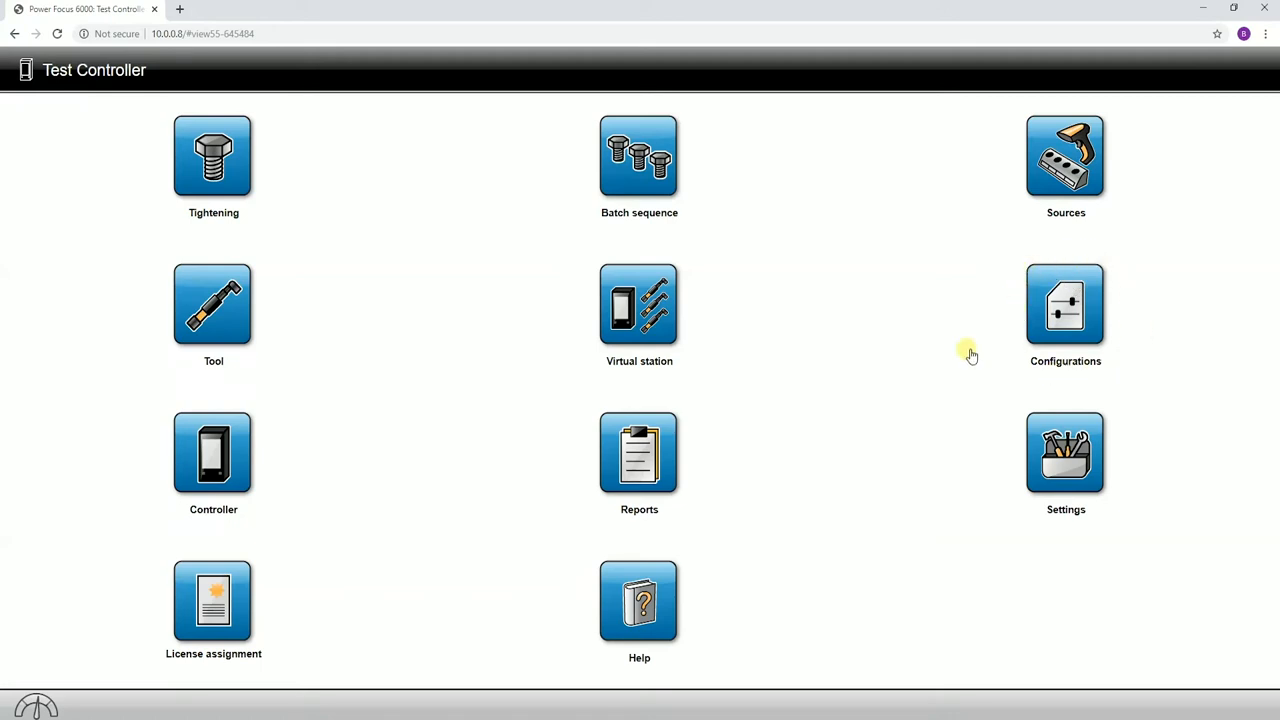
mouse_move(964, 367)
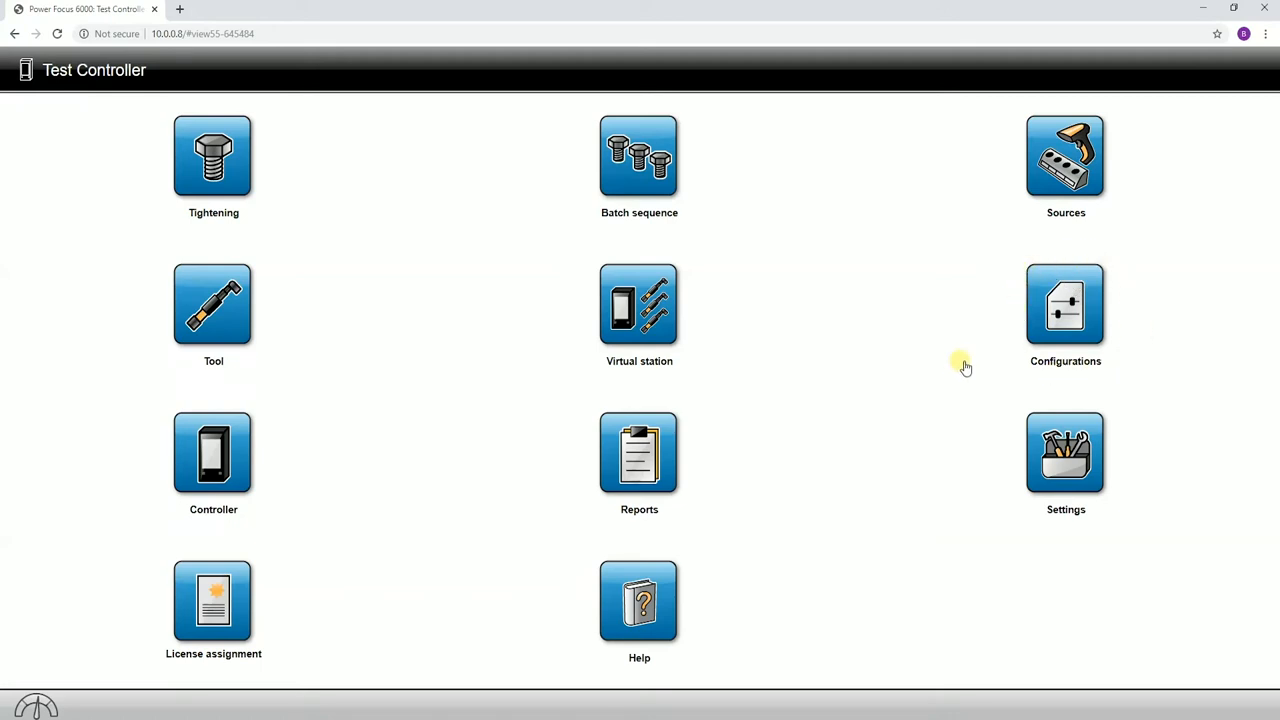
mouse_move(1090, 320)
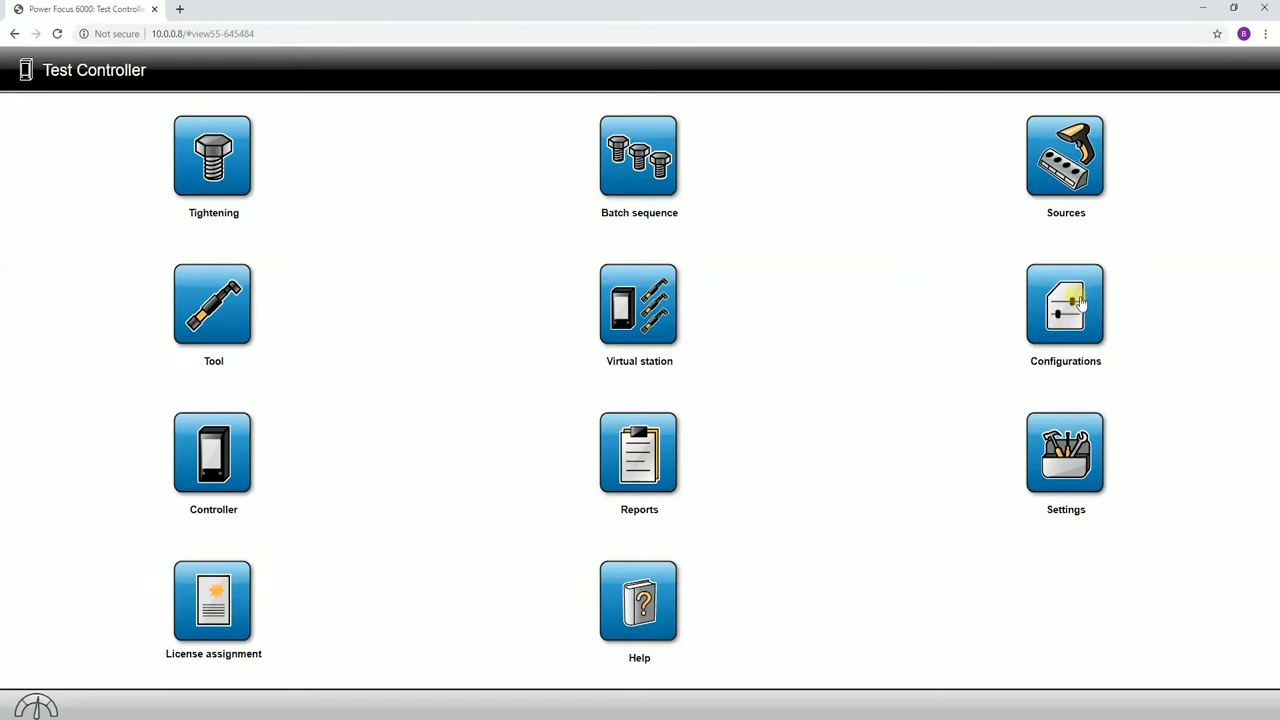
- Open Configurations to view the Battery Tool configuration with its STB tool type filter
click(1065, 304)
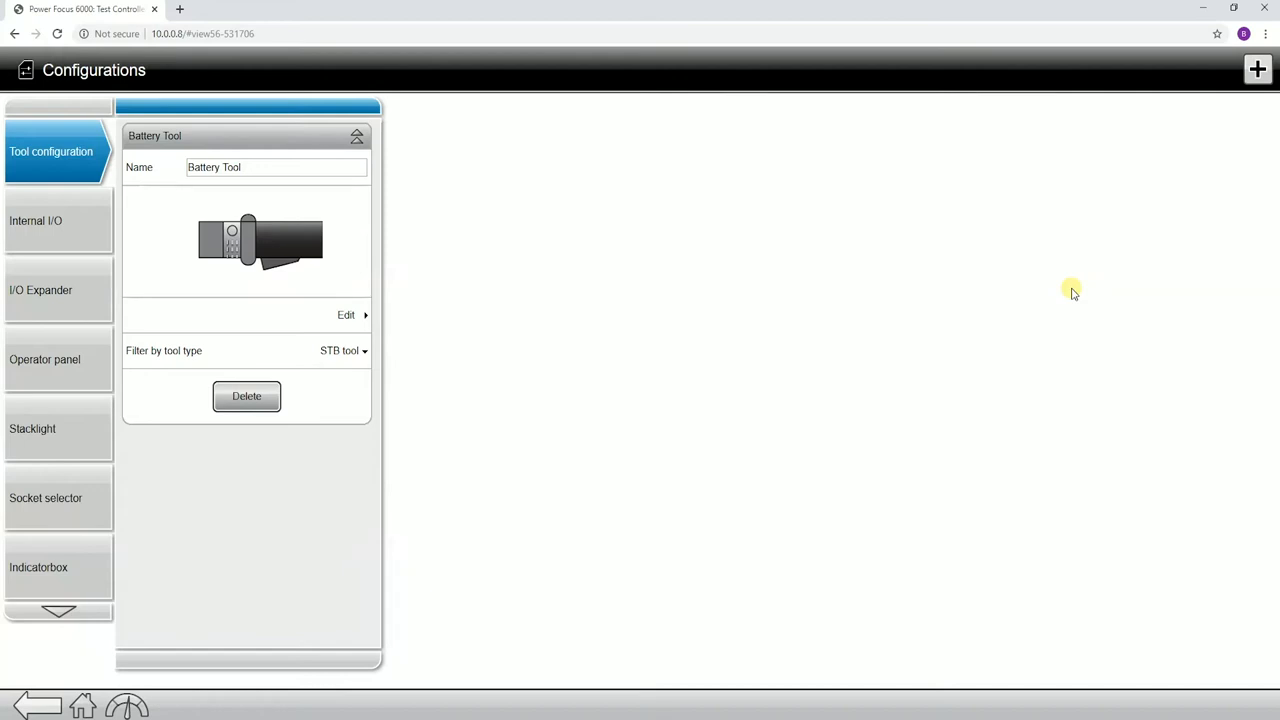
mouse_move(548, 248)
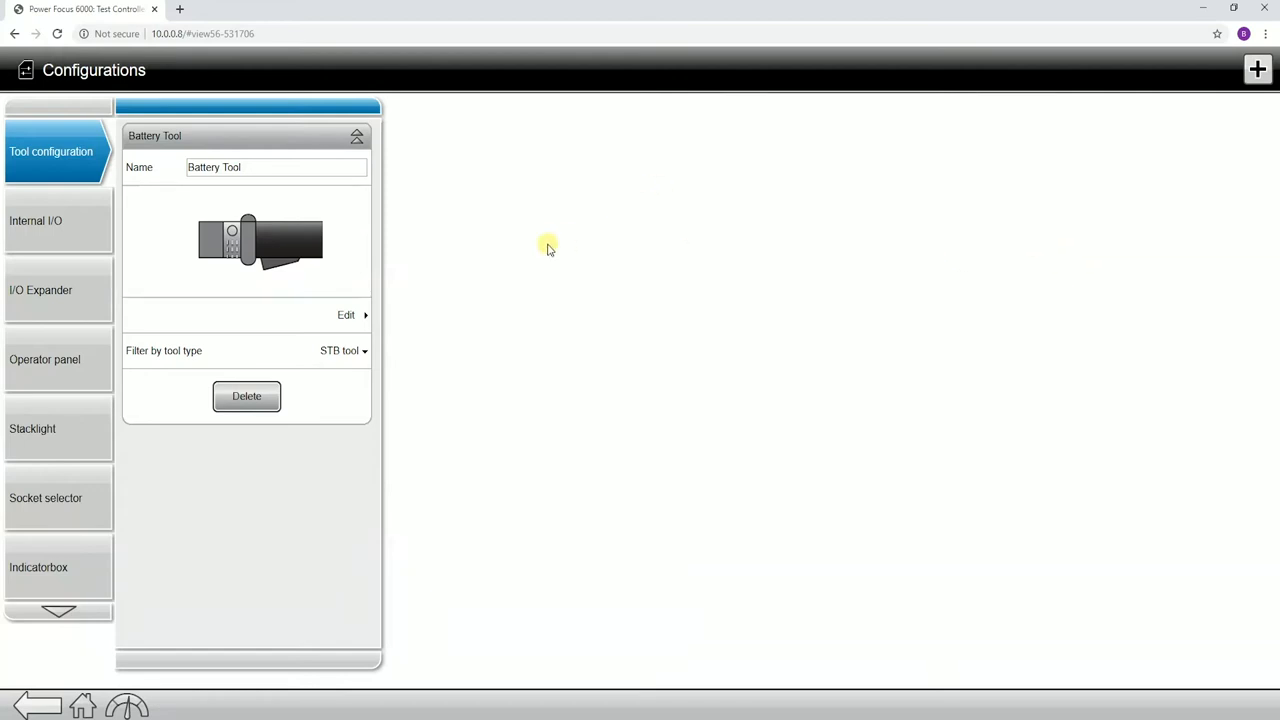
mouse_move(547, 272)
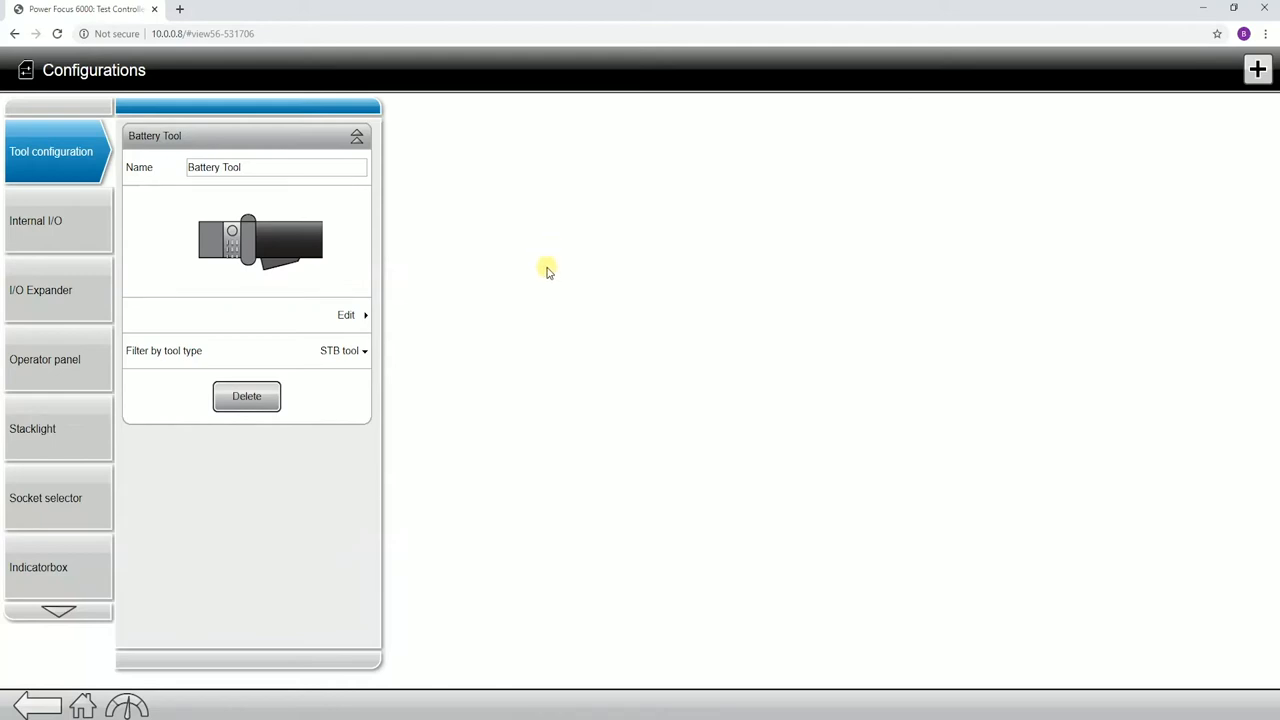
mouse_move(393, 217)
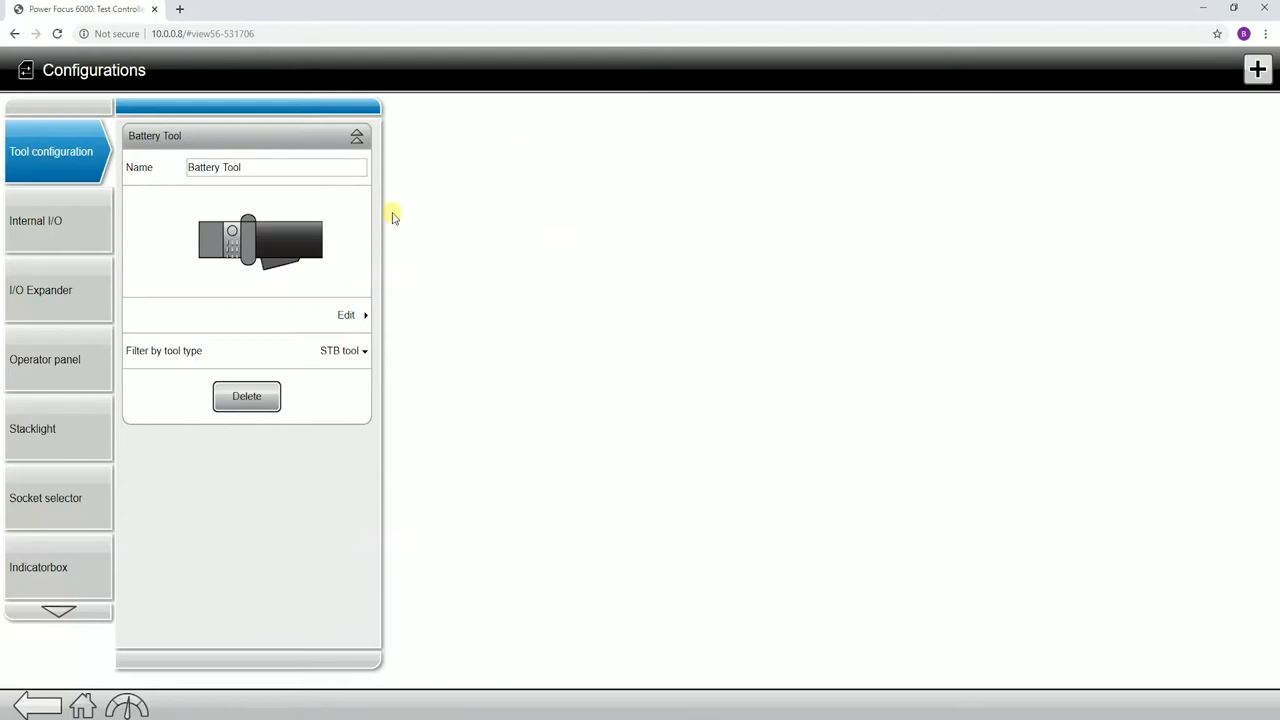
mouse_move(213, 285)
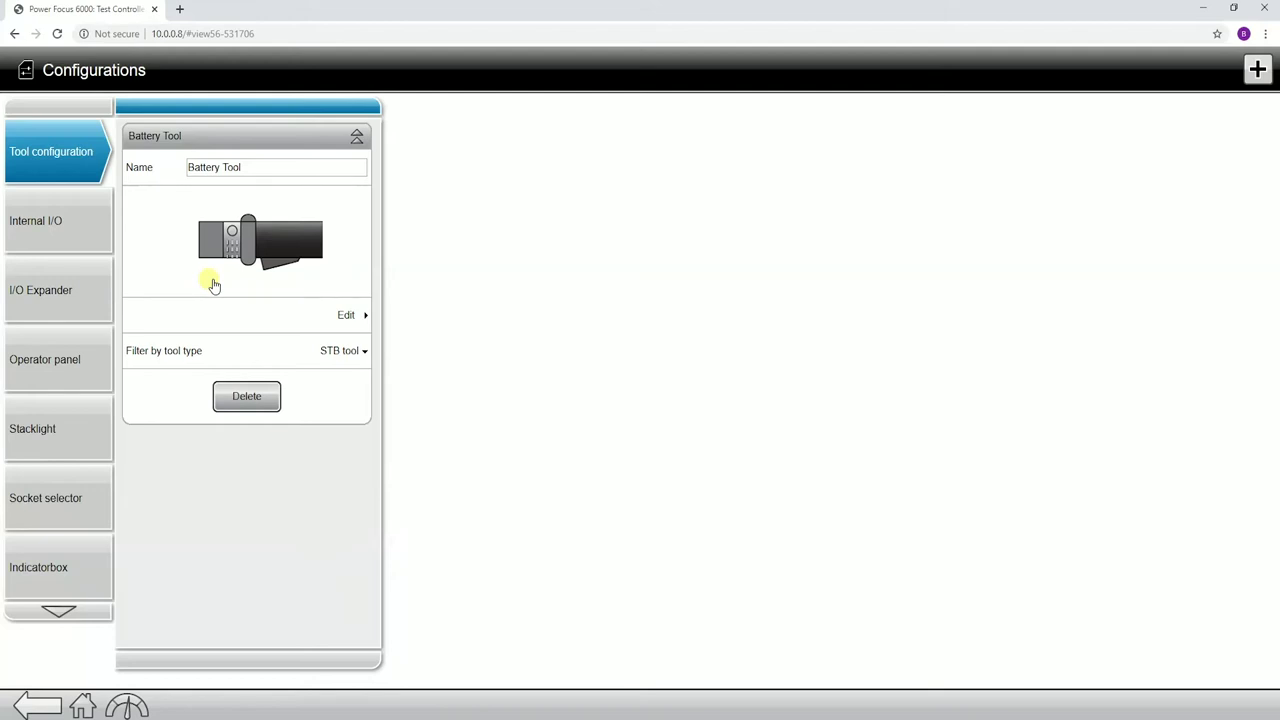
mouse_move(1259, 69)
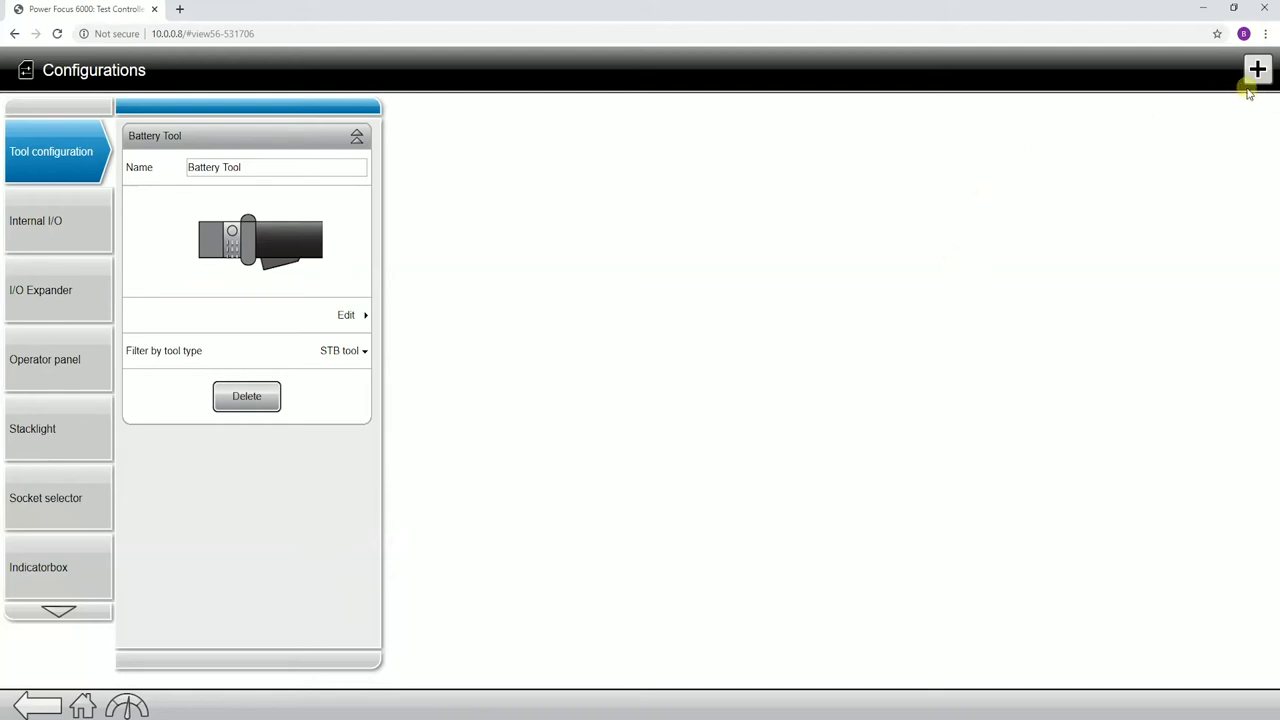
- Add a tool configuration and rename it from 'Configuration 1' to 'Cable Cool'
click(1257, 69)
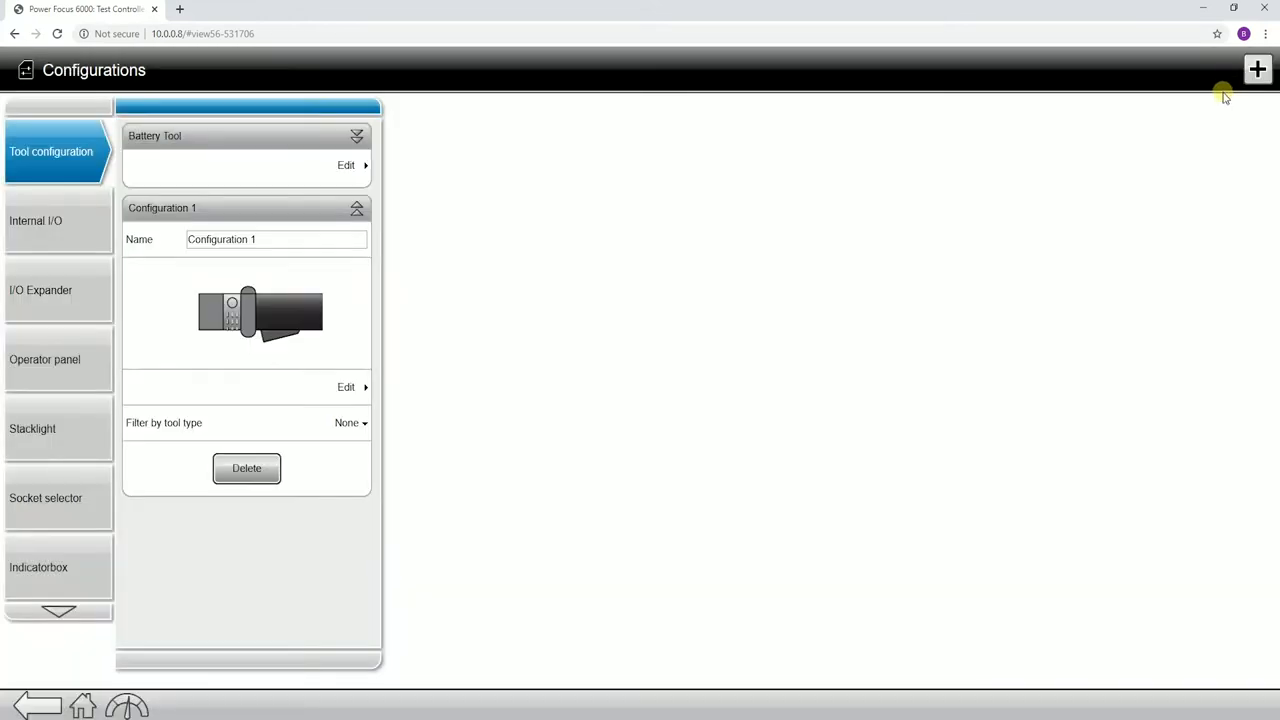
click(276, 239)
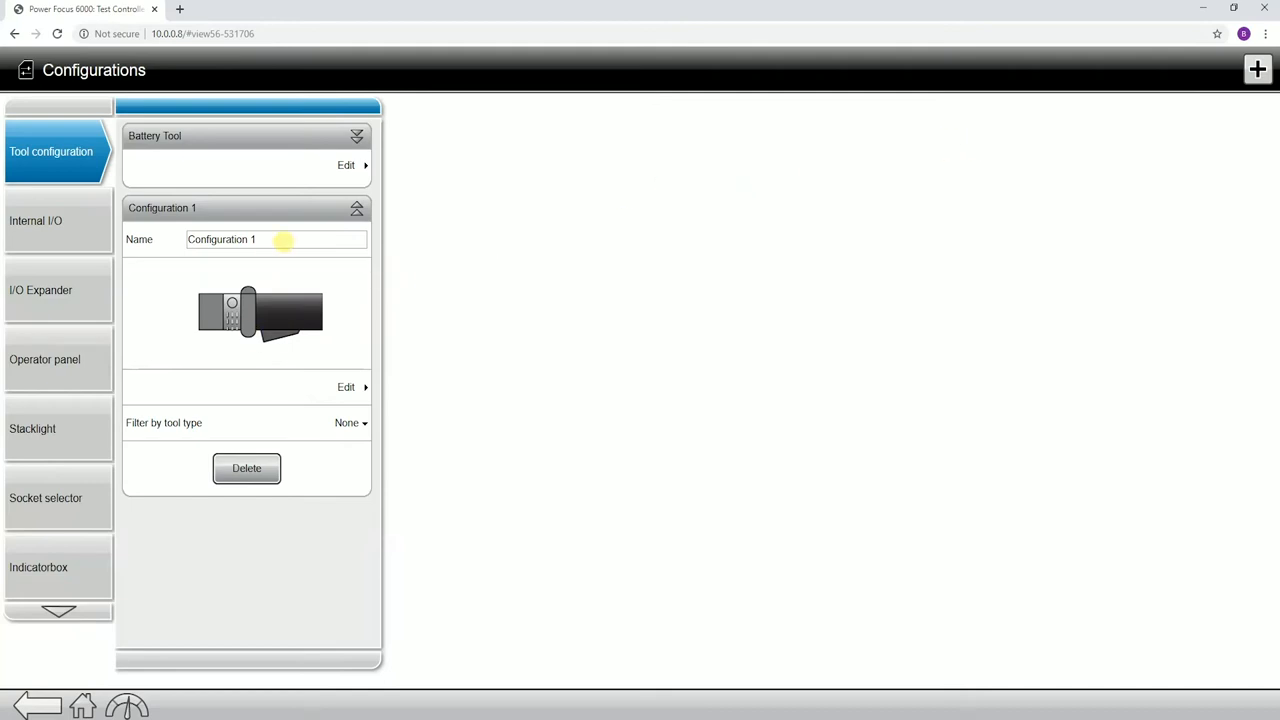
text(Cable)
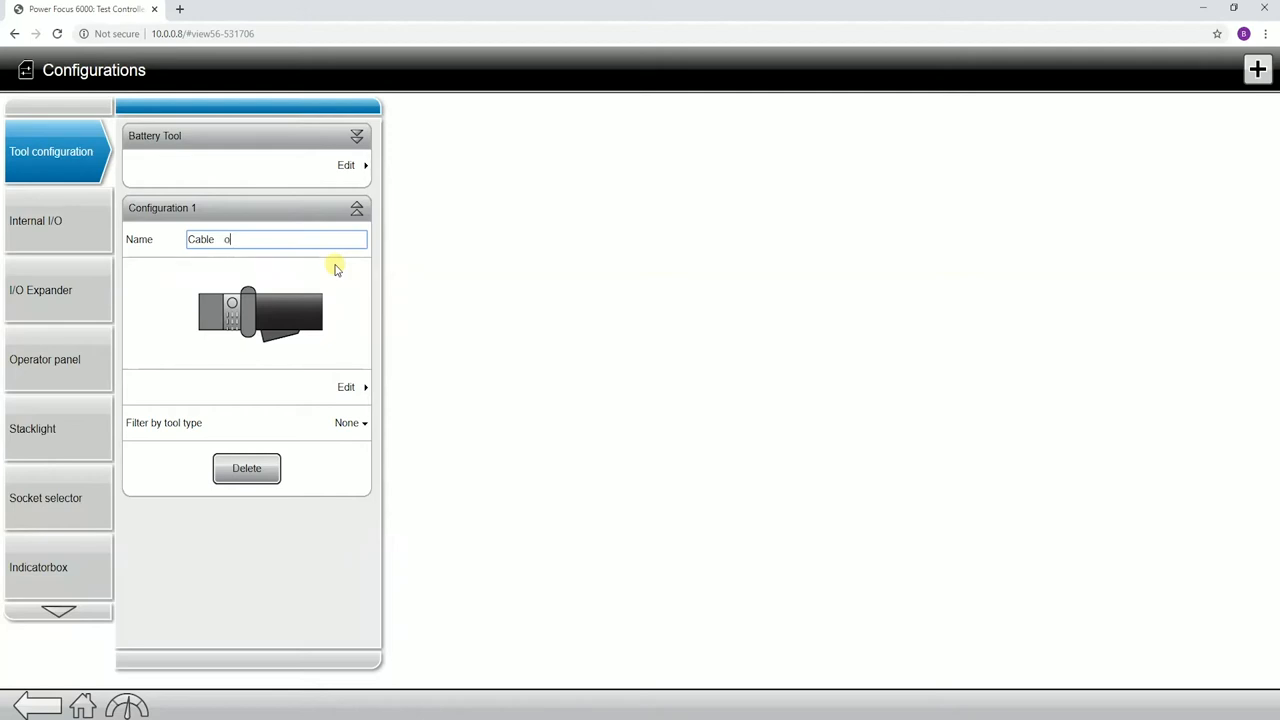
text(ool)
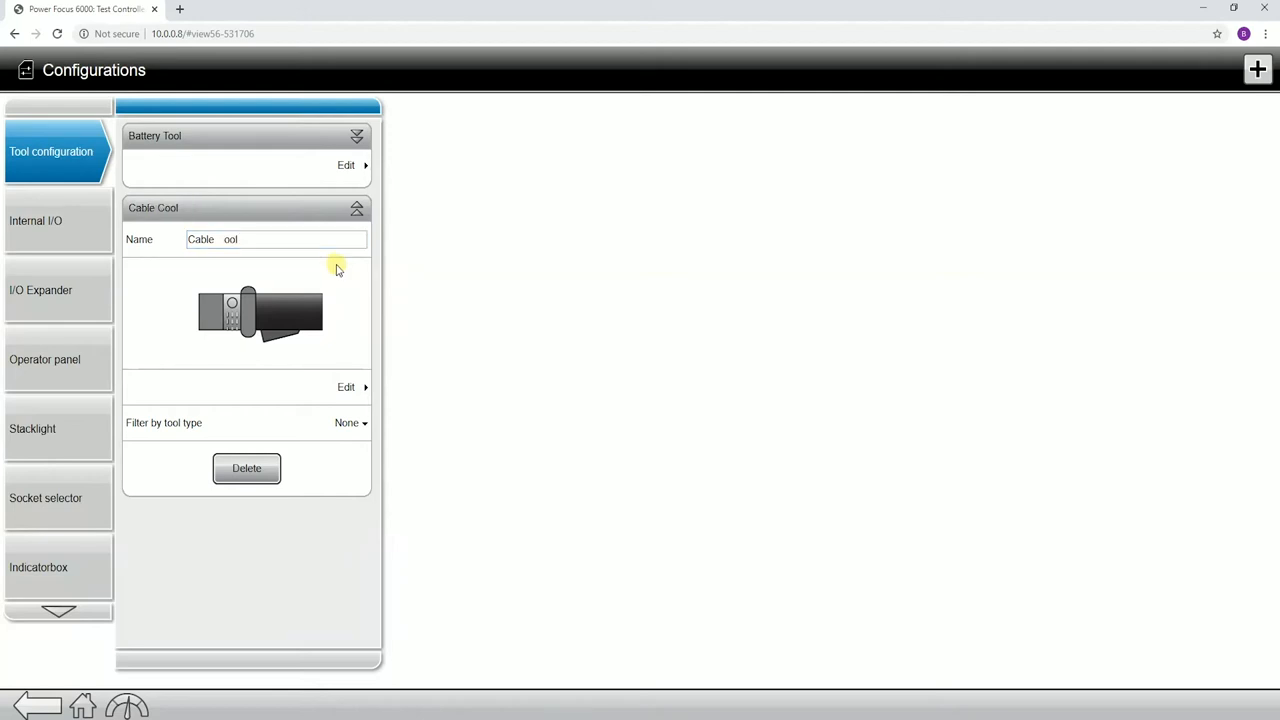
mouse_move(356, 211)
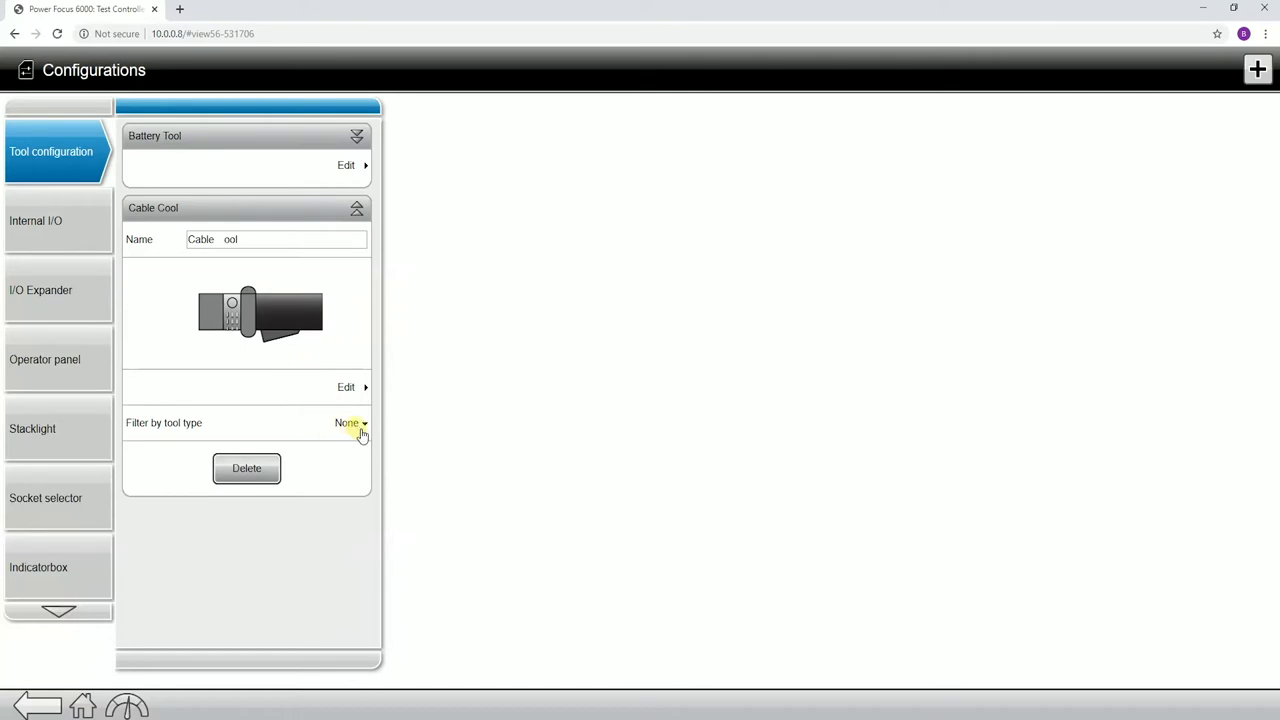
mouse_move(349, 389)
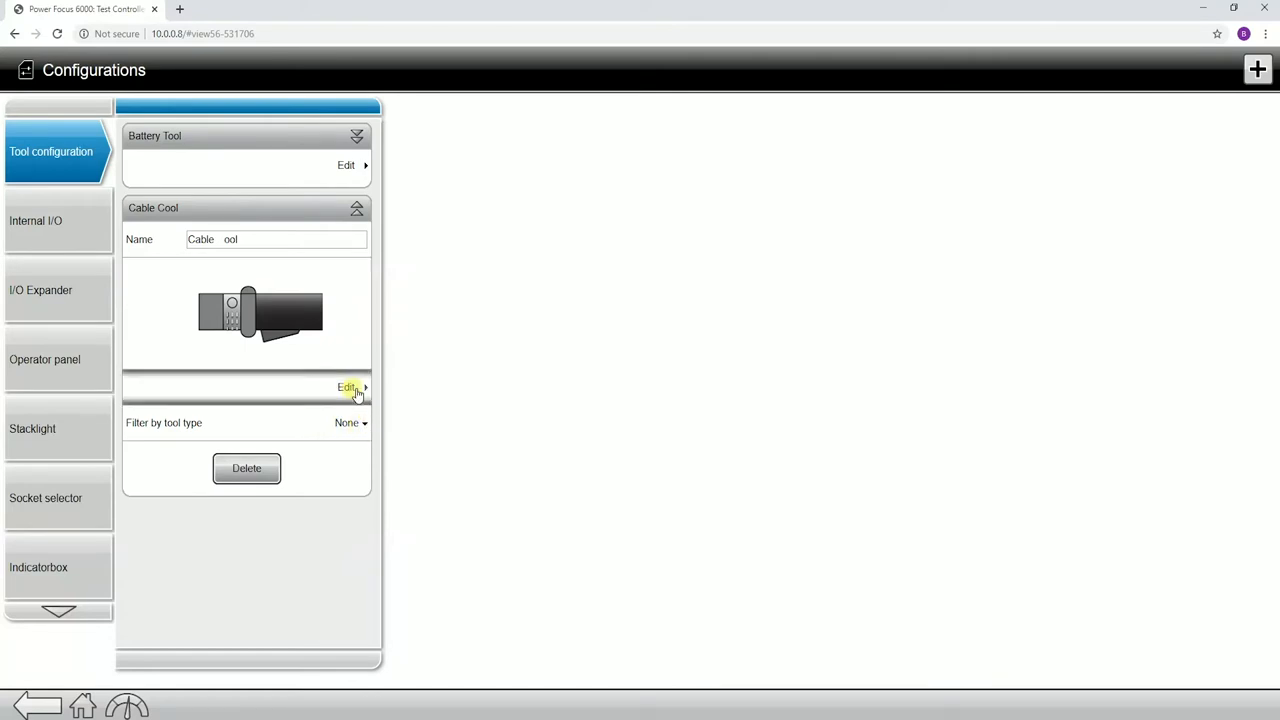
- Set Cable Cool's tool-type filter to Cable tool and reopen its edit page
click(347, 388)
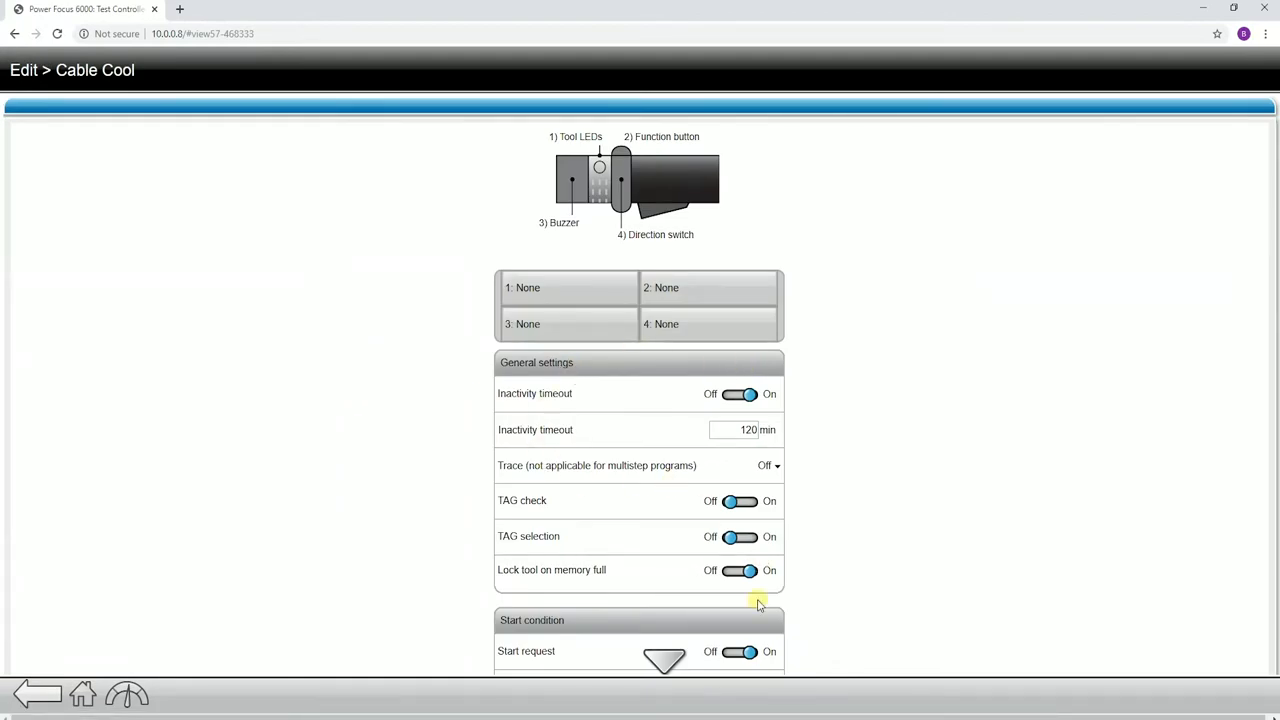
mouse_move(710, 510)
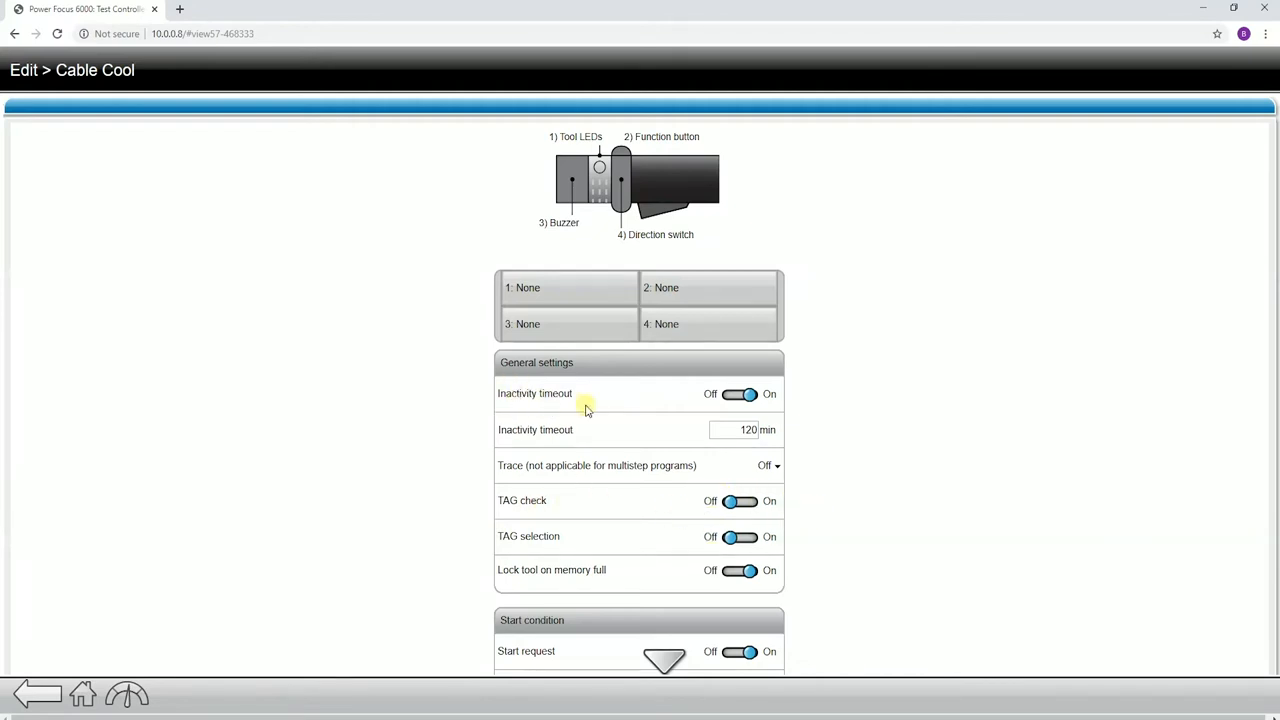
mouse_move(502, 414)
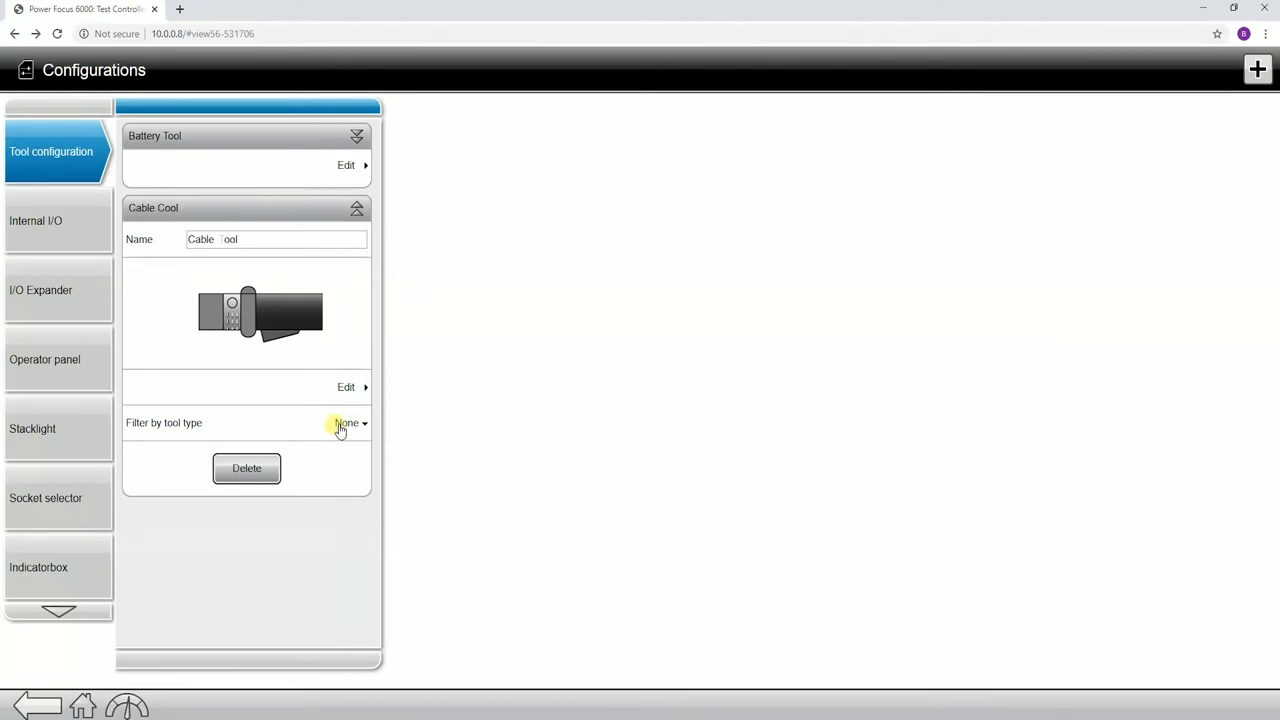
click(347, 423)
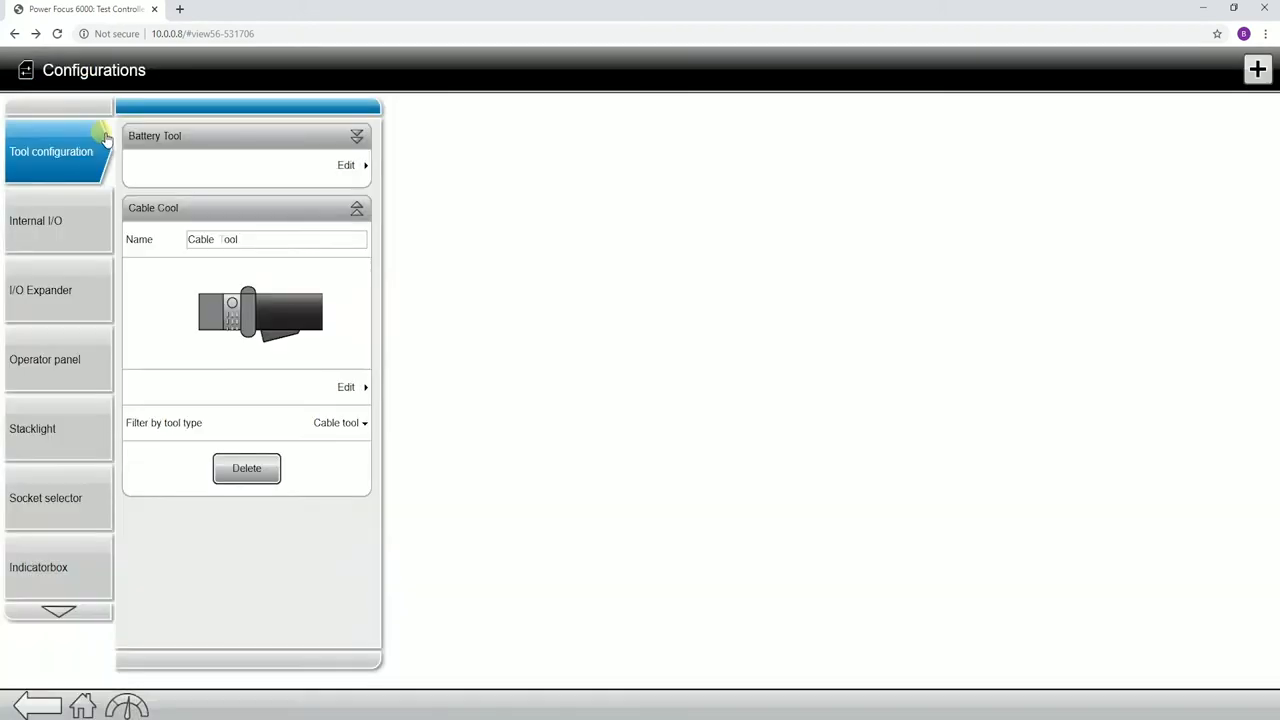
click(345, 387)
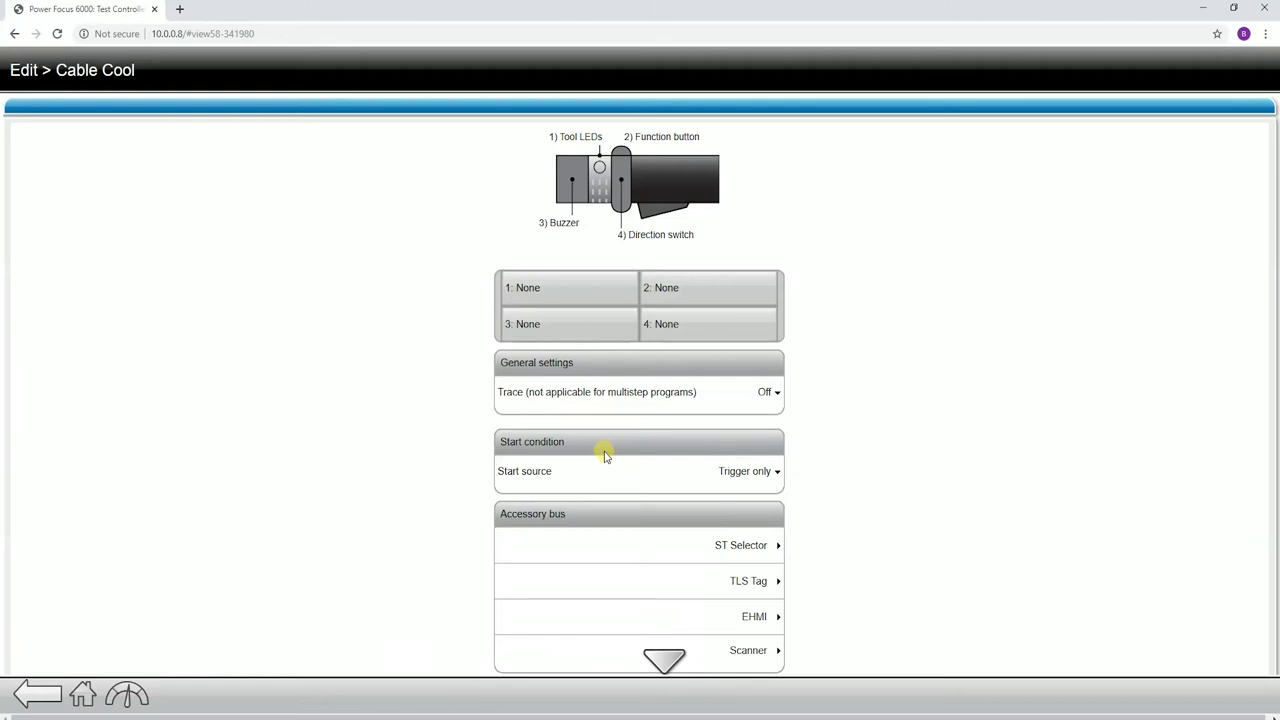
mouse_move(693, 523)
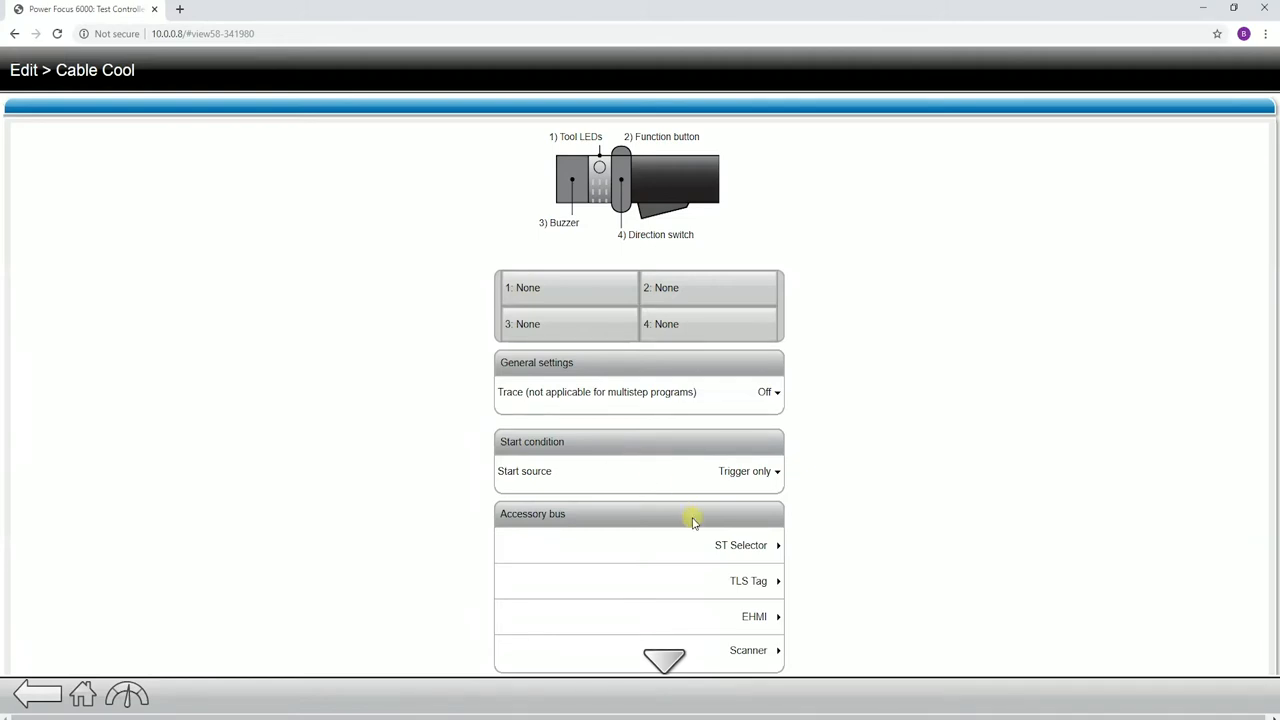
mouse_move(757, 507)
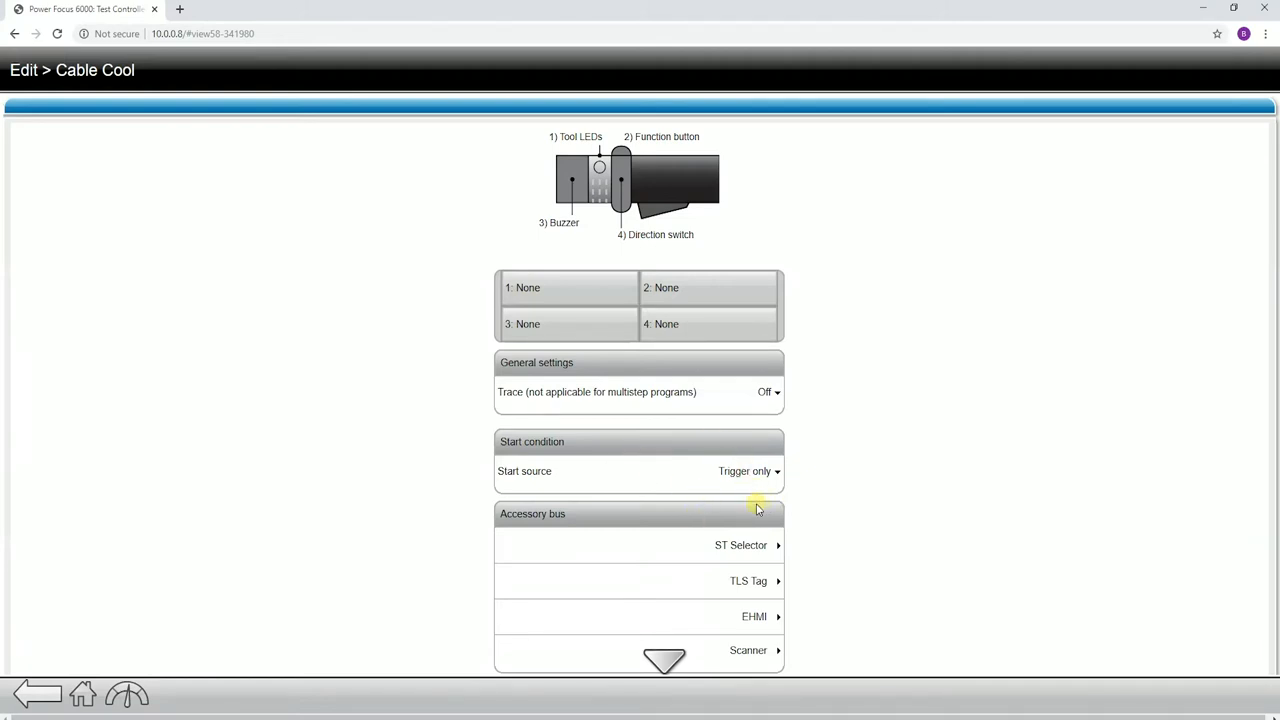
mouse_move(746, 513)
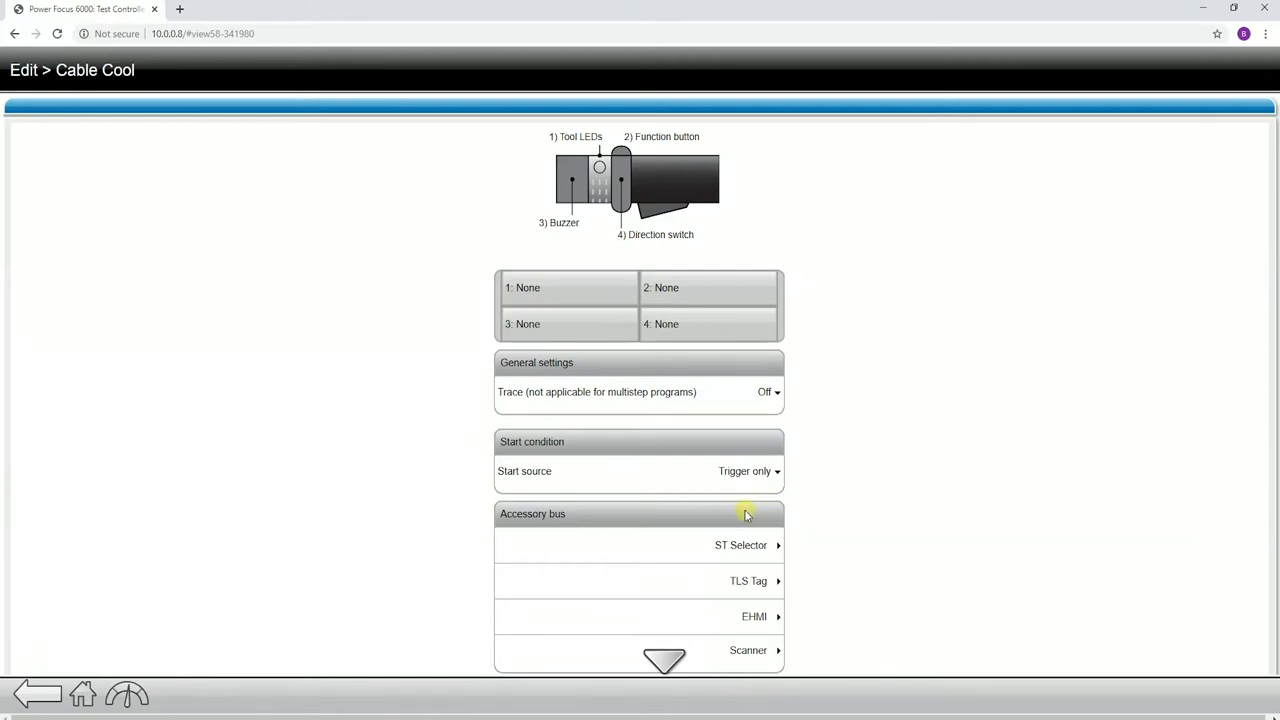
mouse_move(604, 334)
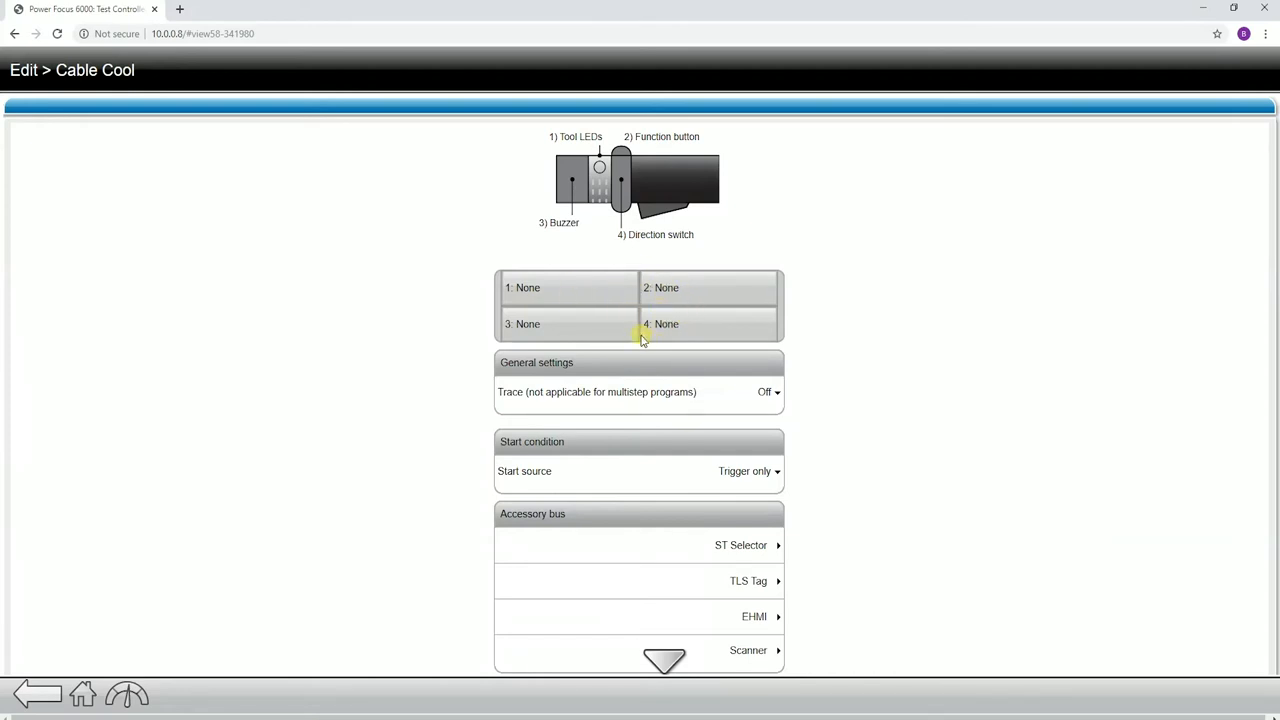
mouse_move(690, 392)
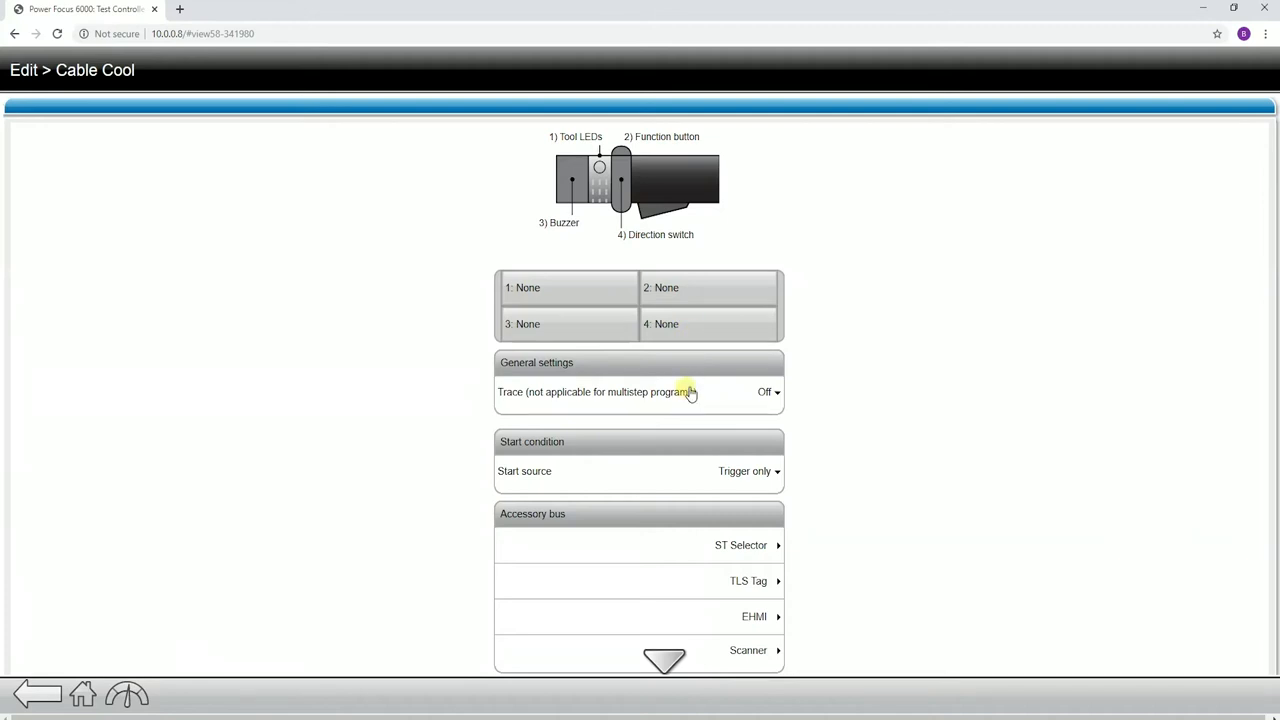
mouse_move(666, 395)
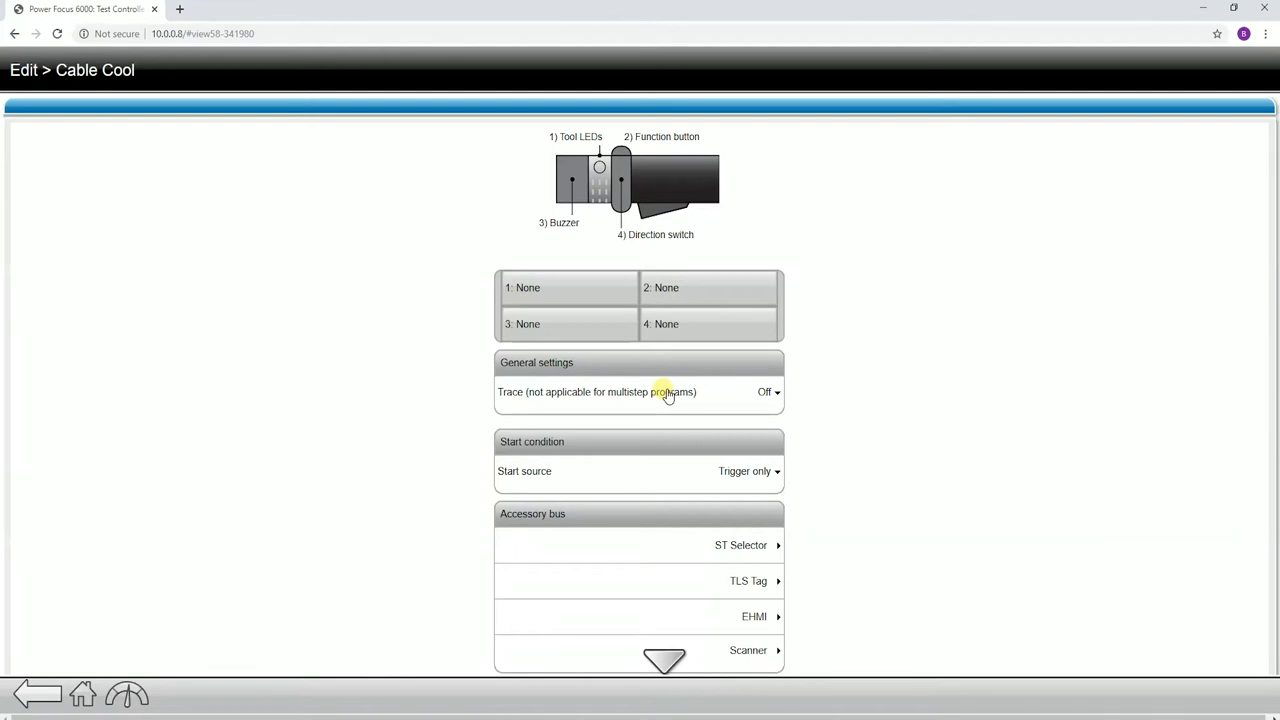
mouse_move(681, 383)
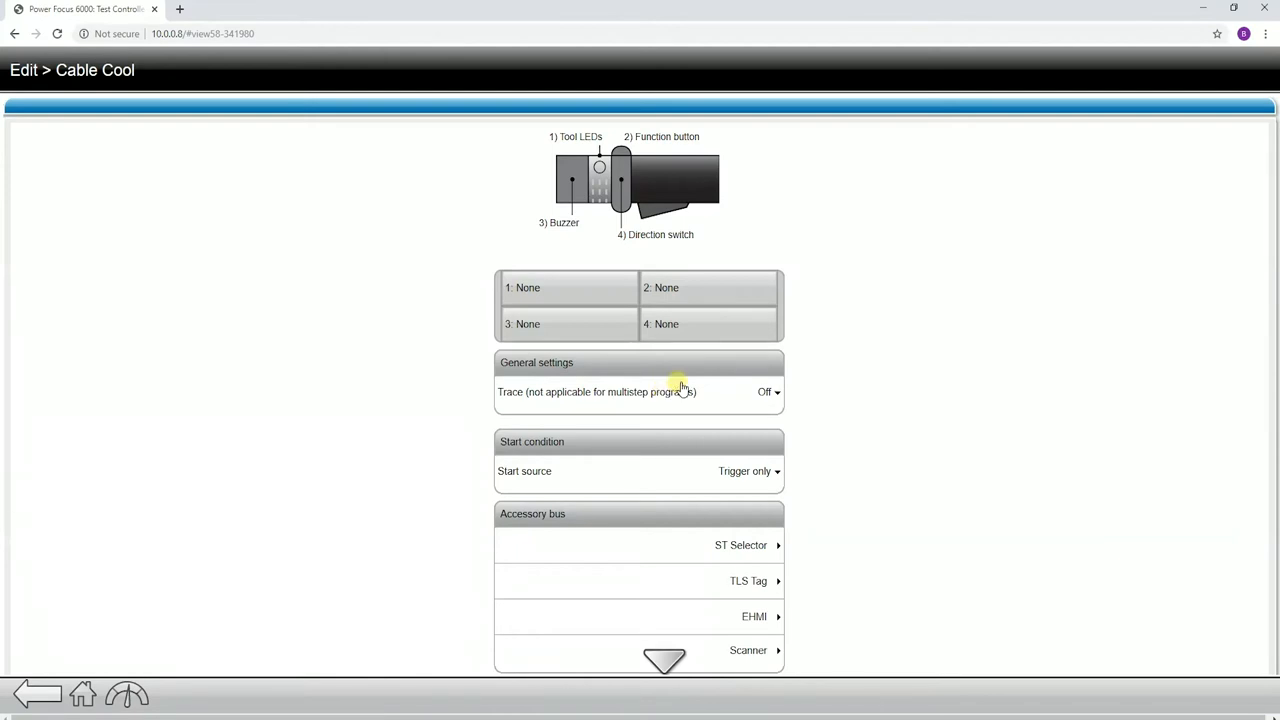
- Change Cable Cool's Trace general setting from Off to Trigger pressed
click(777, 392)
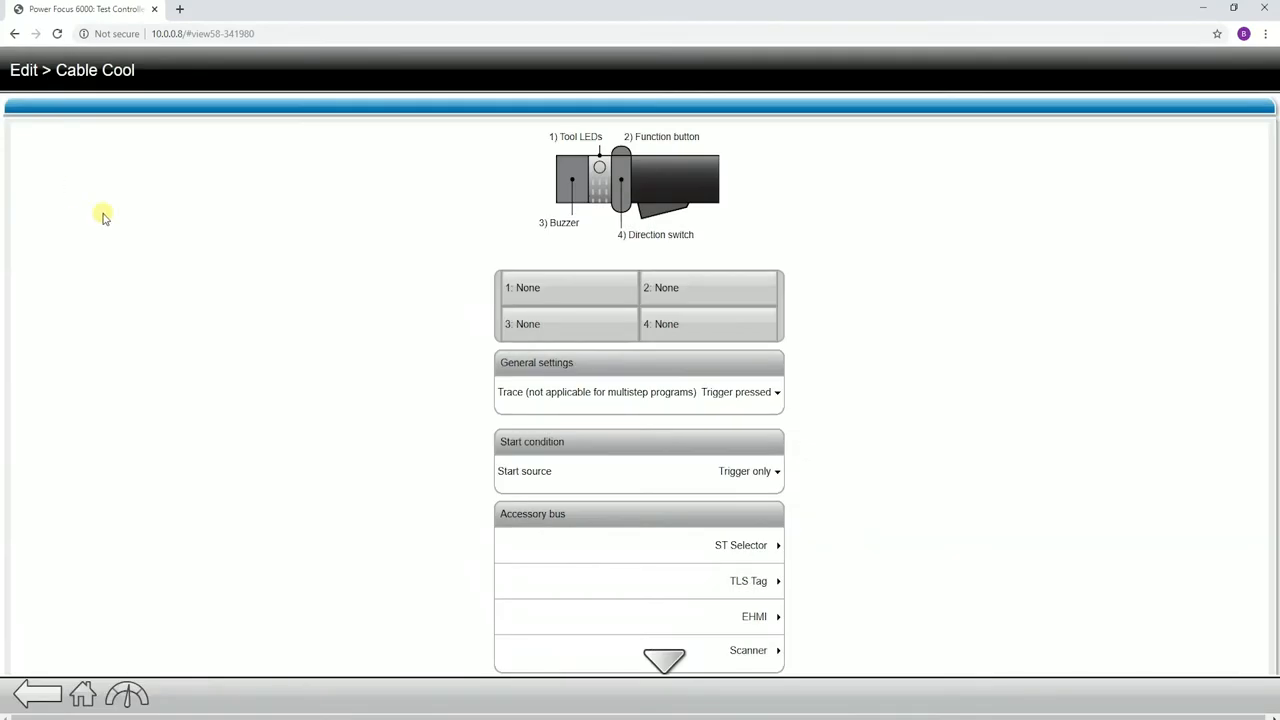
mouse_move(585, 489)
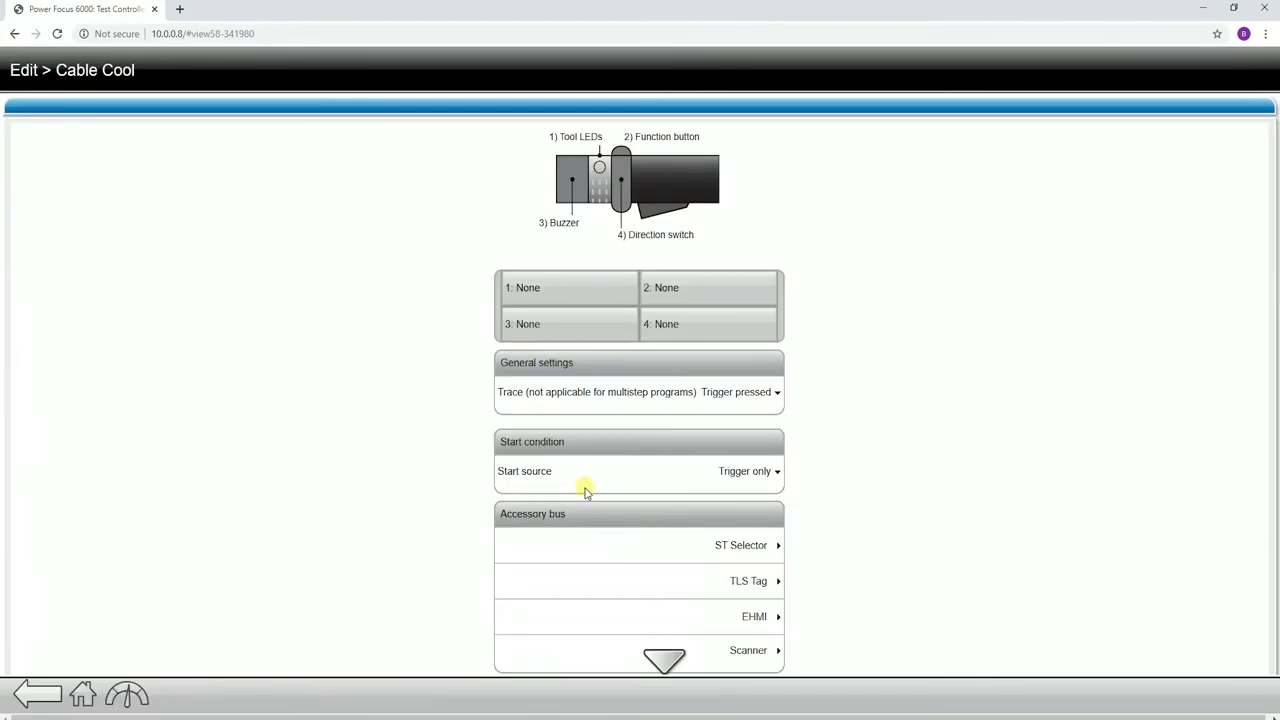
mouse_move(589, 479)
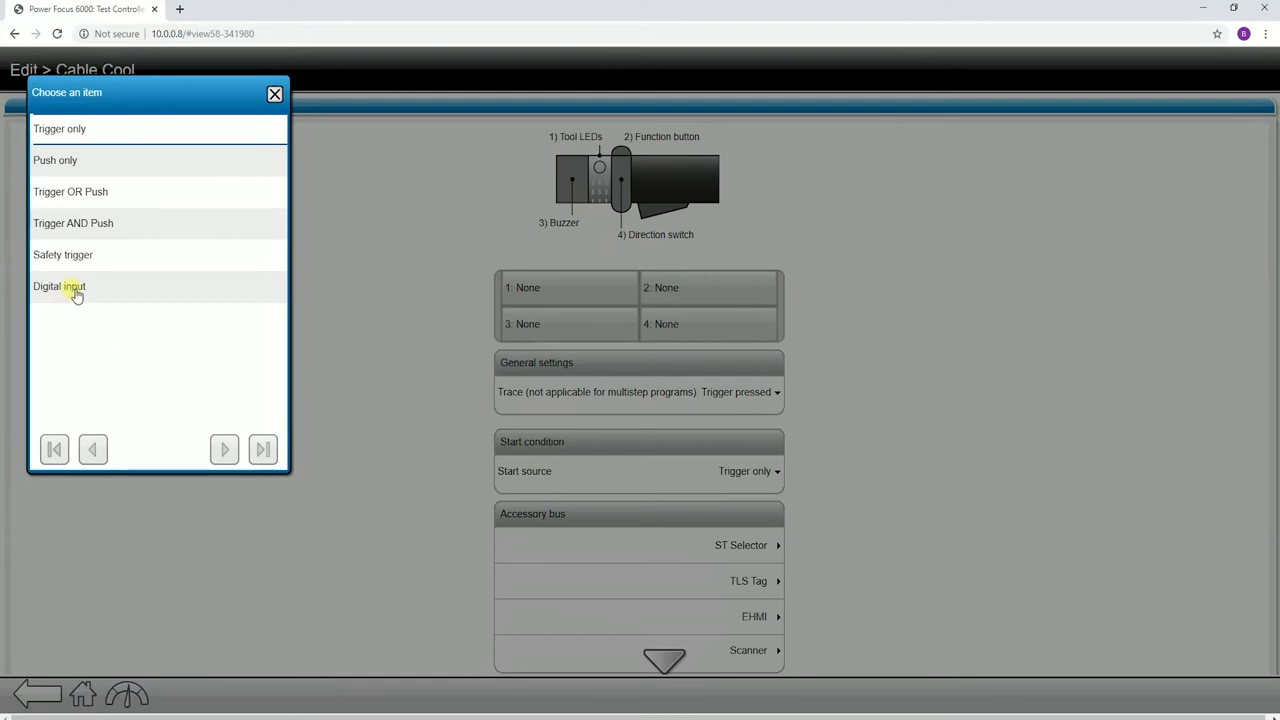
- Keep Trigger as start source and review the EHMI and ST Selector accessory dialogs
click(60, 287)
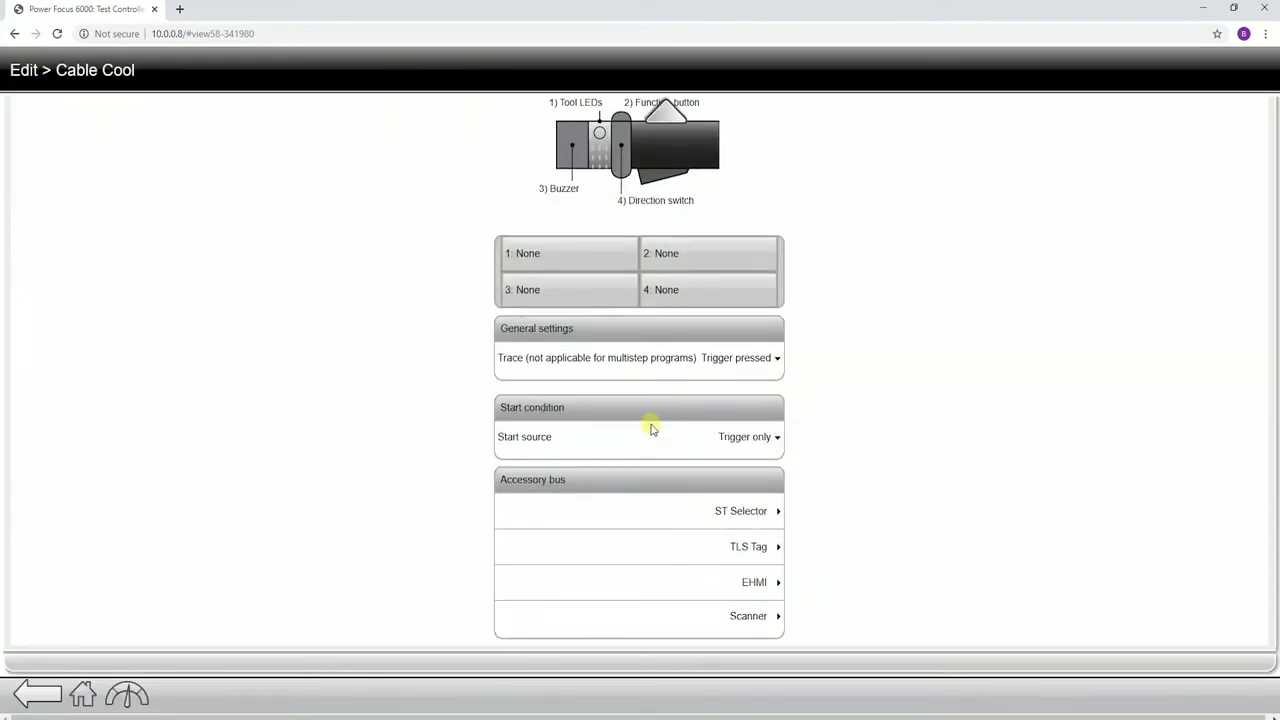
mouse_move(755, 616)
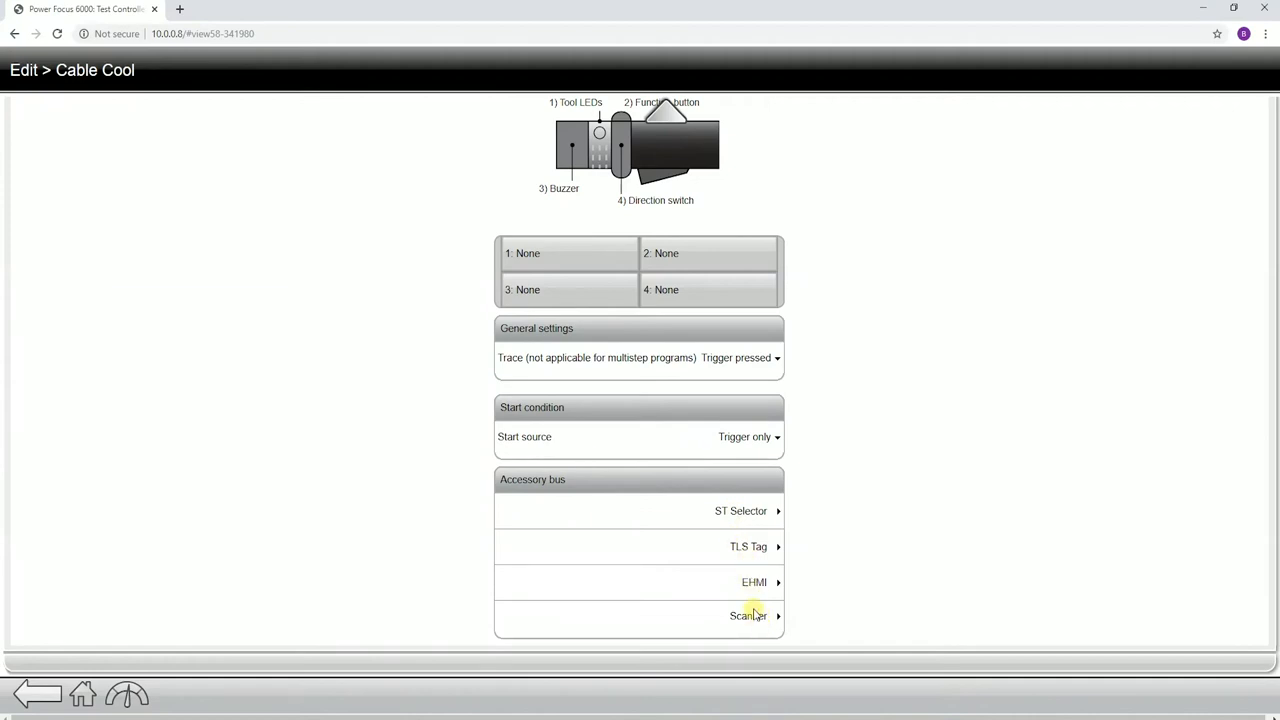
click(745, 581)
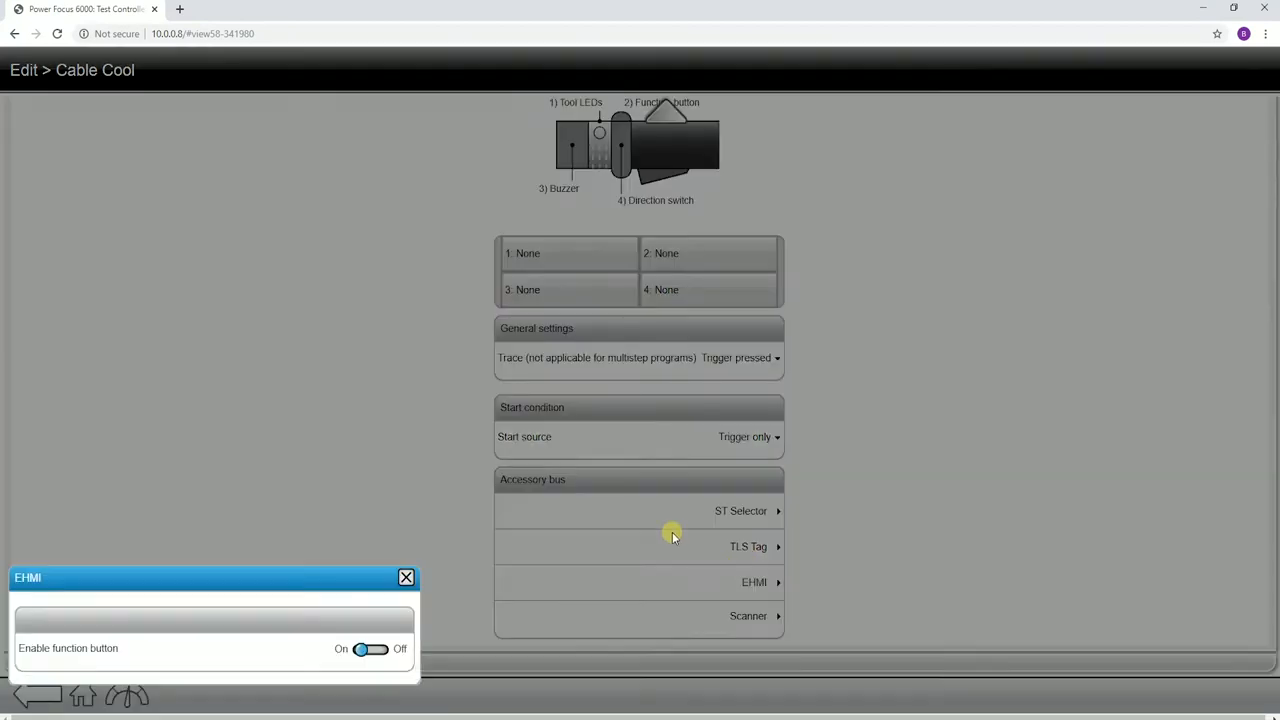
click(405, 577)
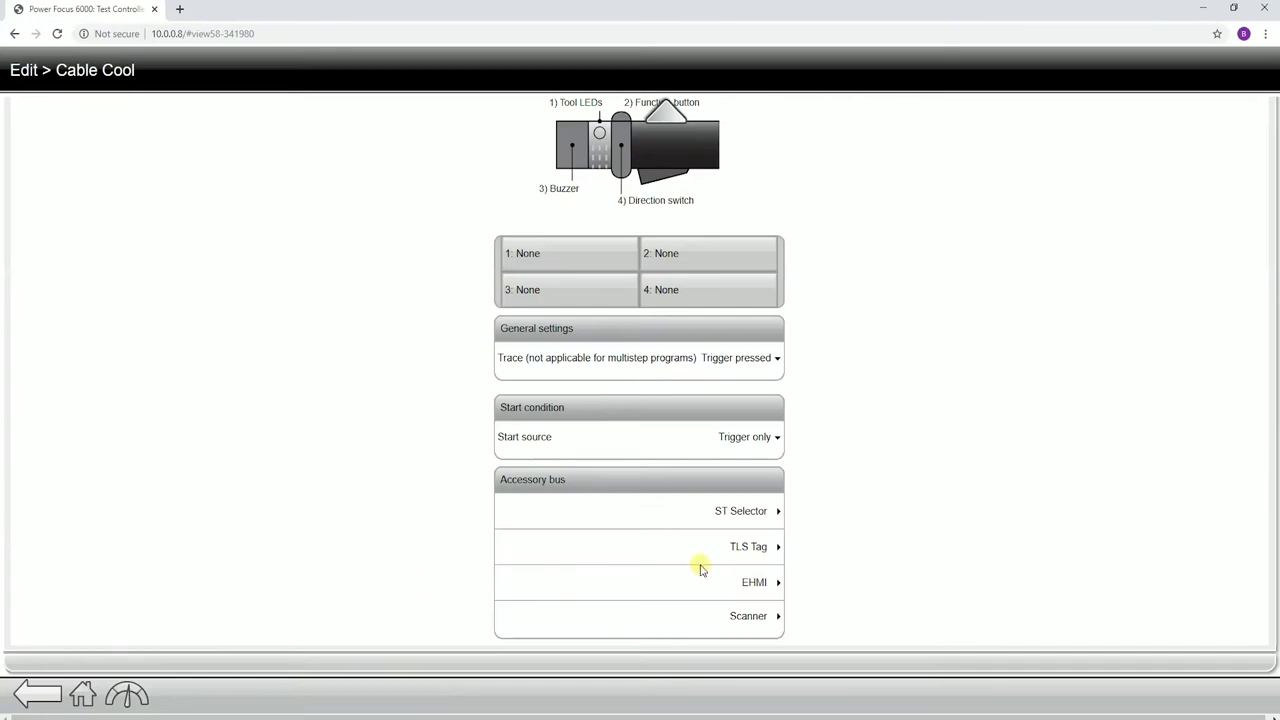
click(741, 511)
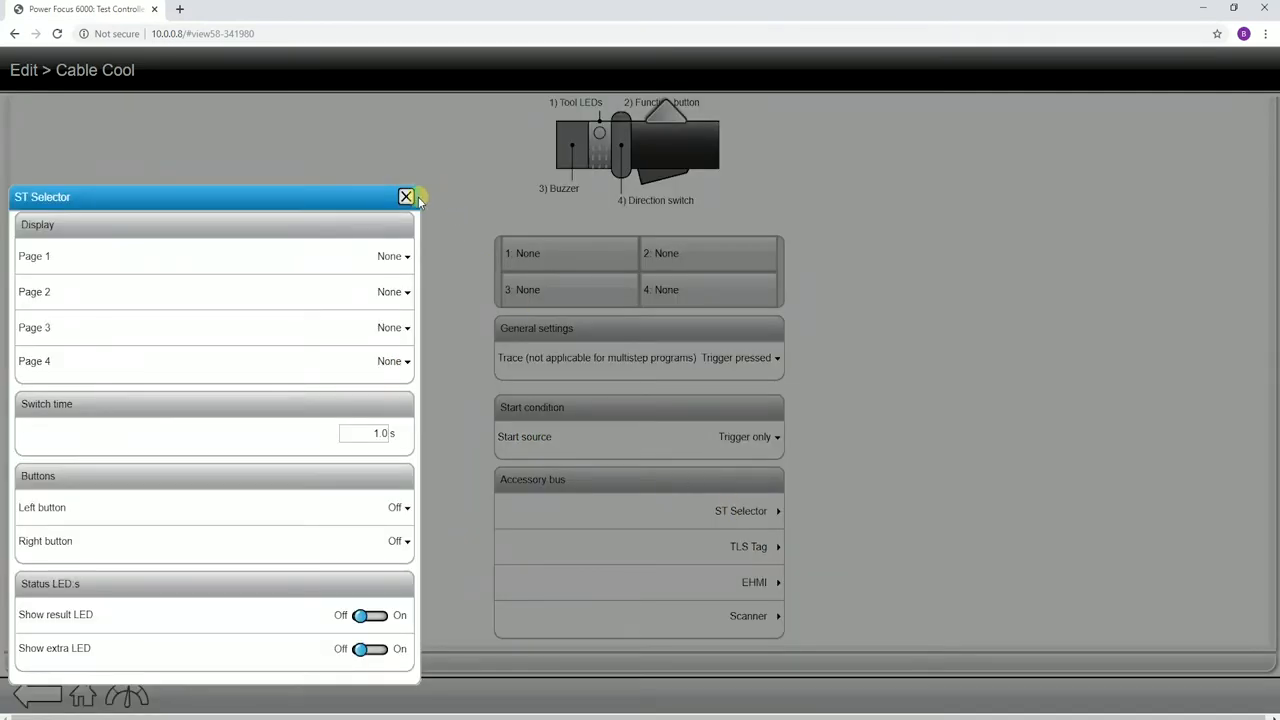
click(406, 196)
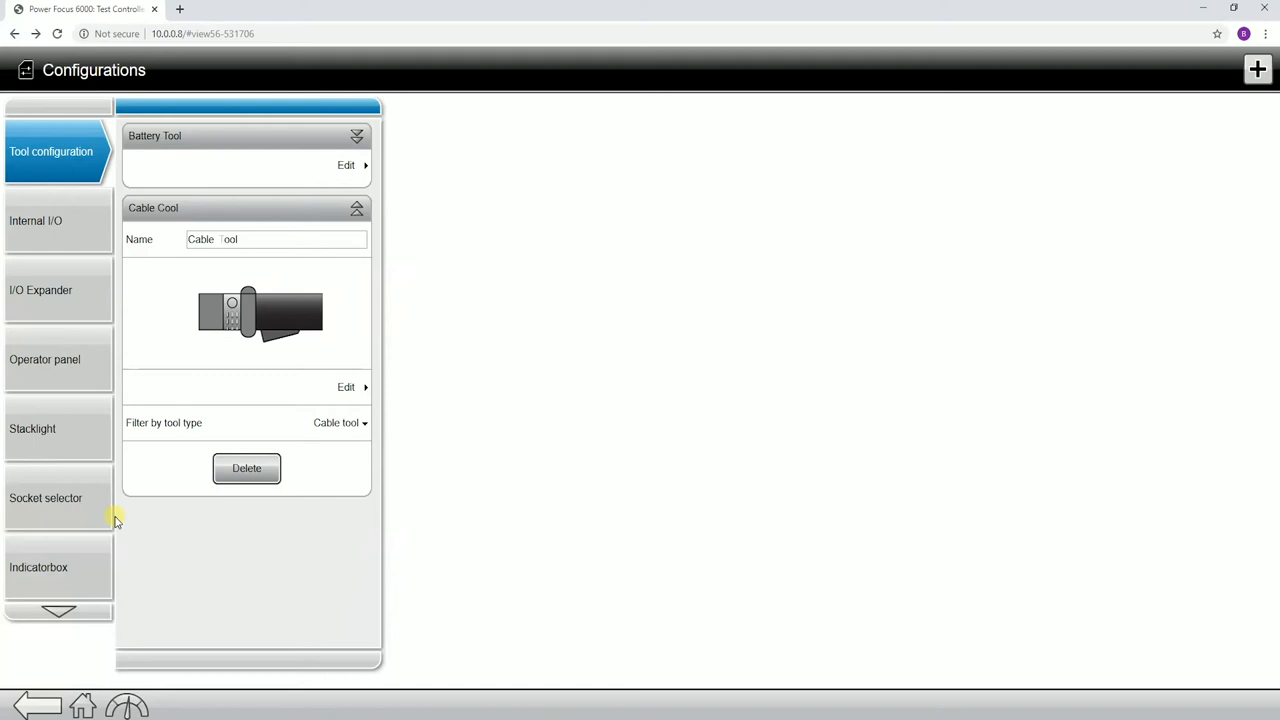
mouse_move(84, 231)
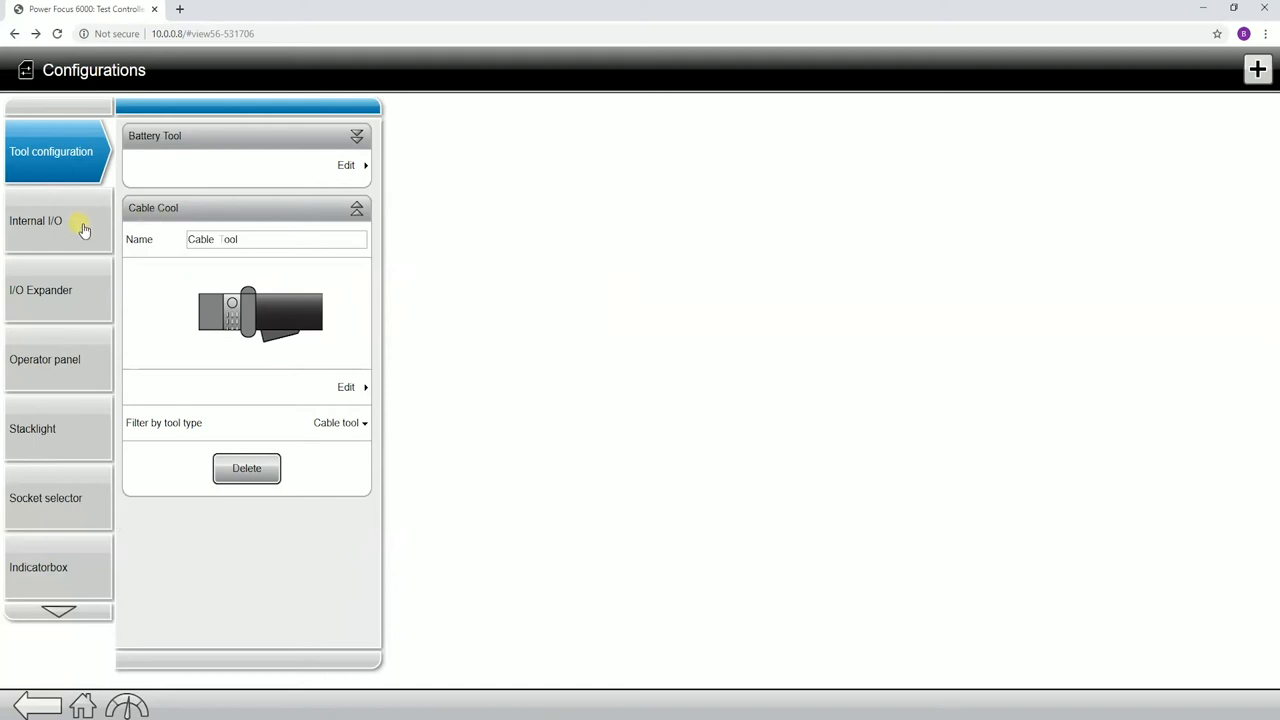
- Expand Internal I/O Configuration 1 to reveal its name and terminal layout
click(46, 220)
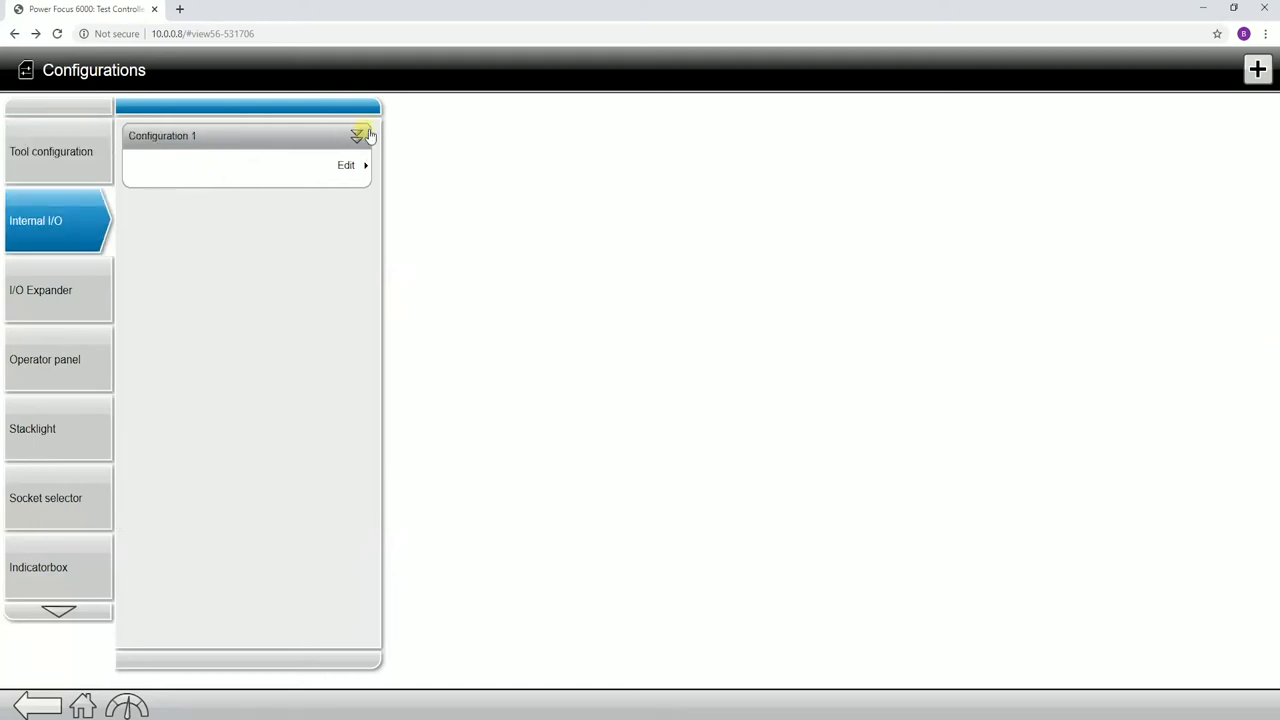
click(356, 135)
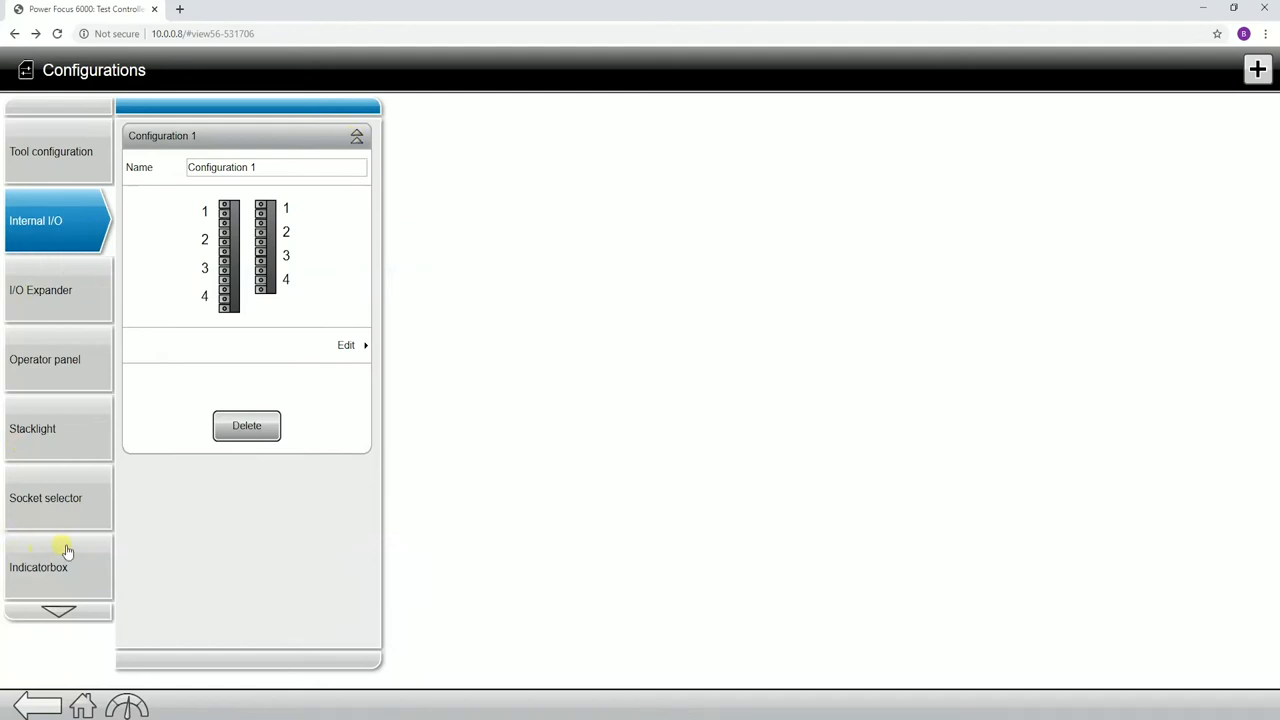
mouse_move(55, 395)
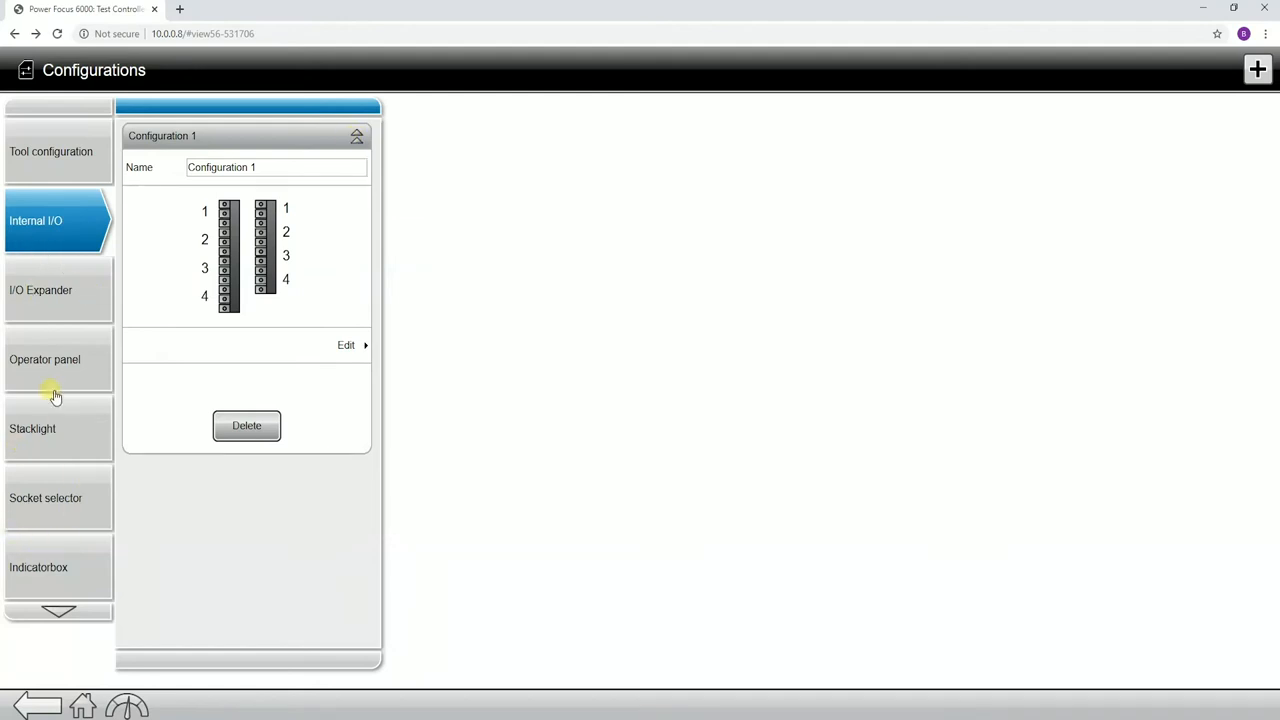
mouse_move(168, 333)
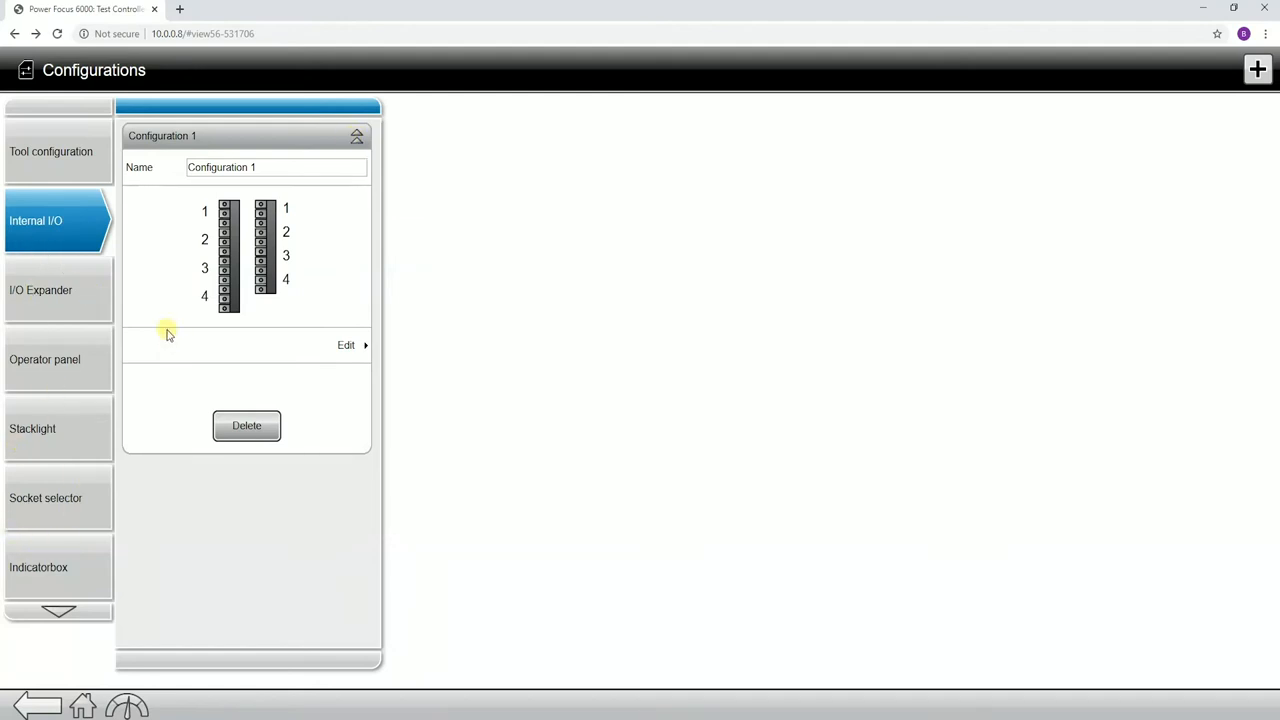
mouse_move(256, 192)
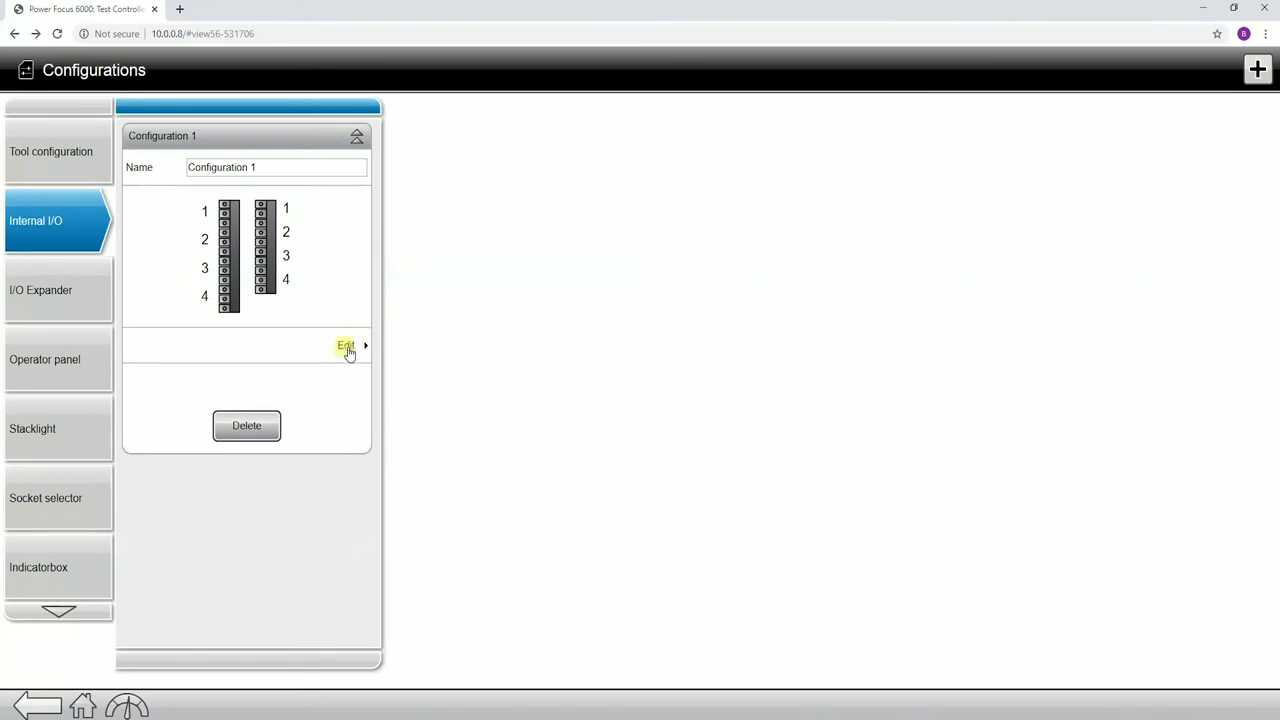
mouse_move(348, 350)
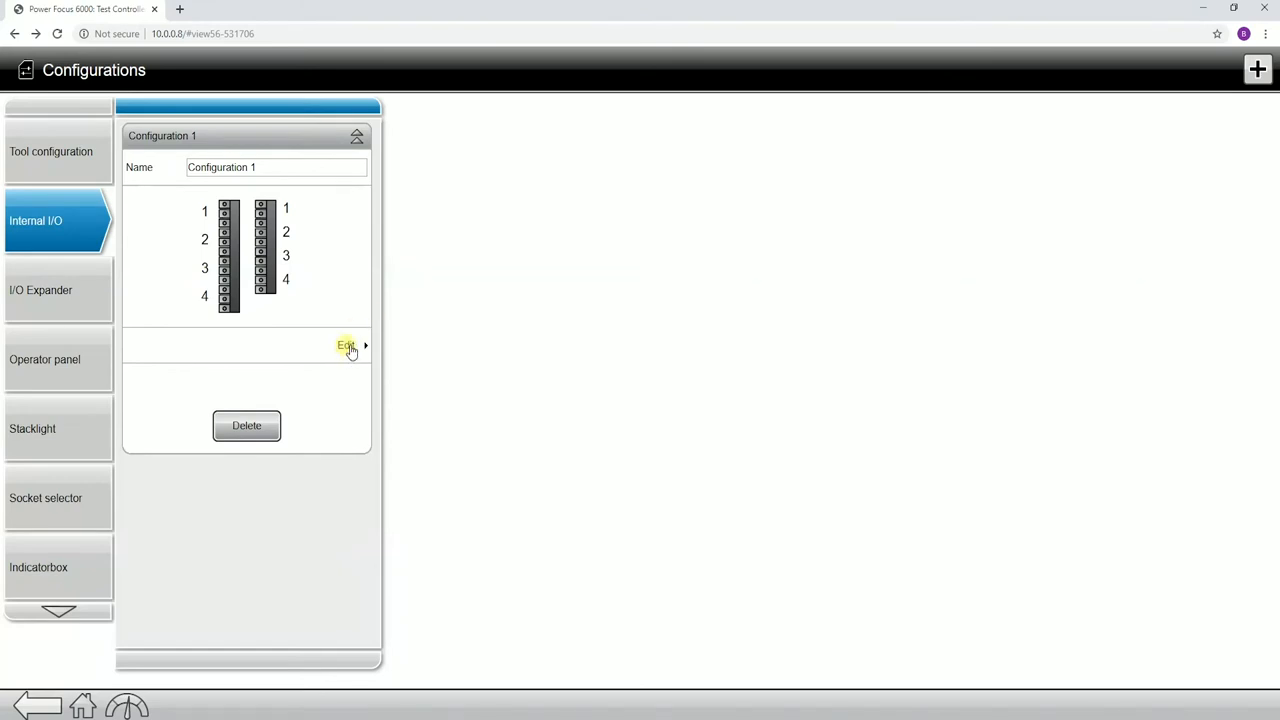
- Map Configuration 1's inputs to Select Input bits 0 and 2, and output 1 to Tightening OK
click(345, 346)
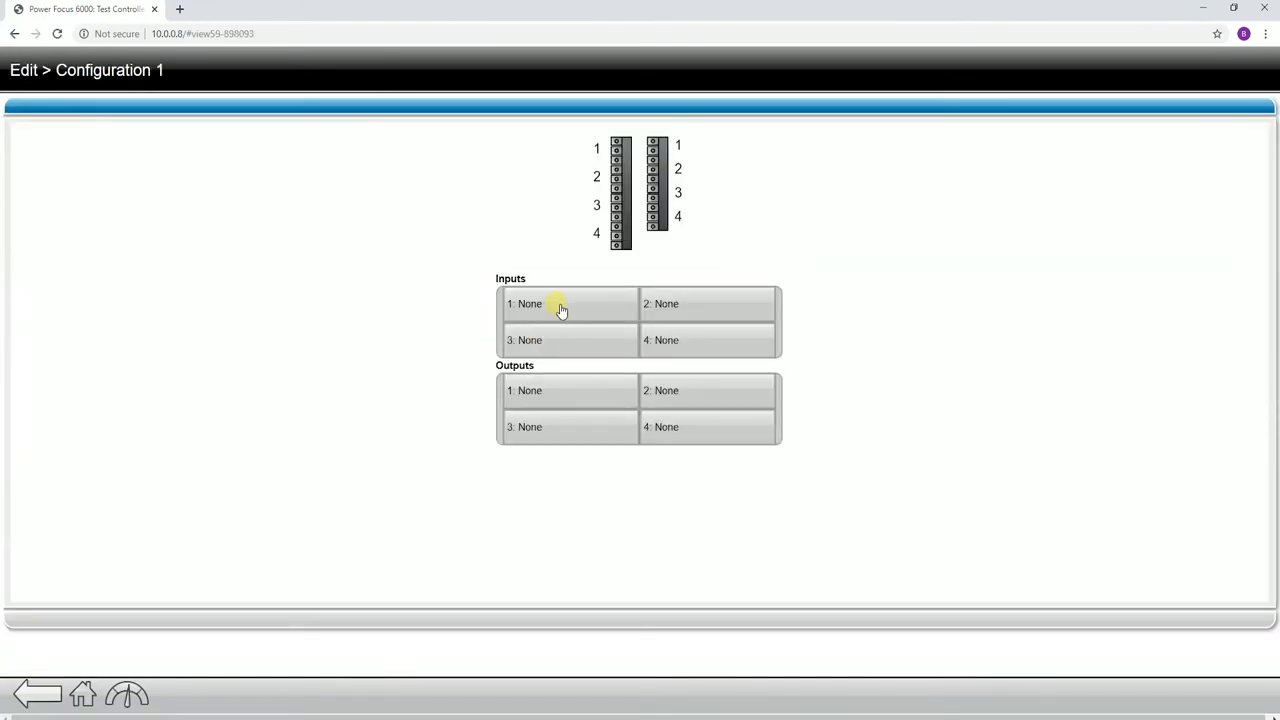
click(545, 304)
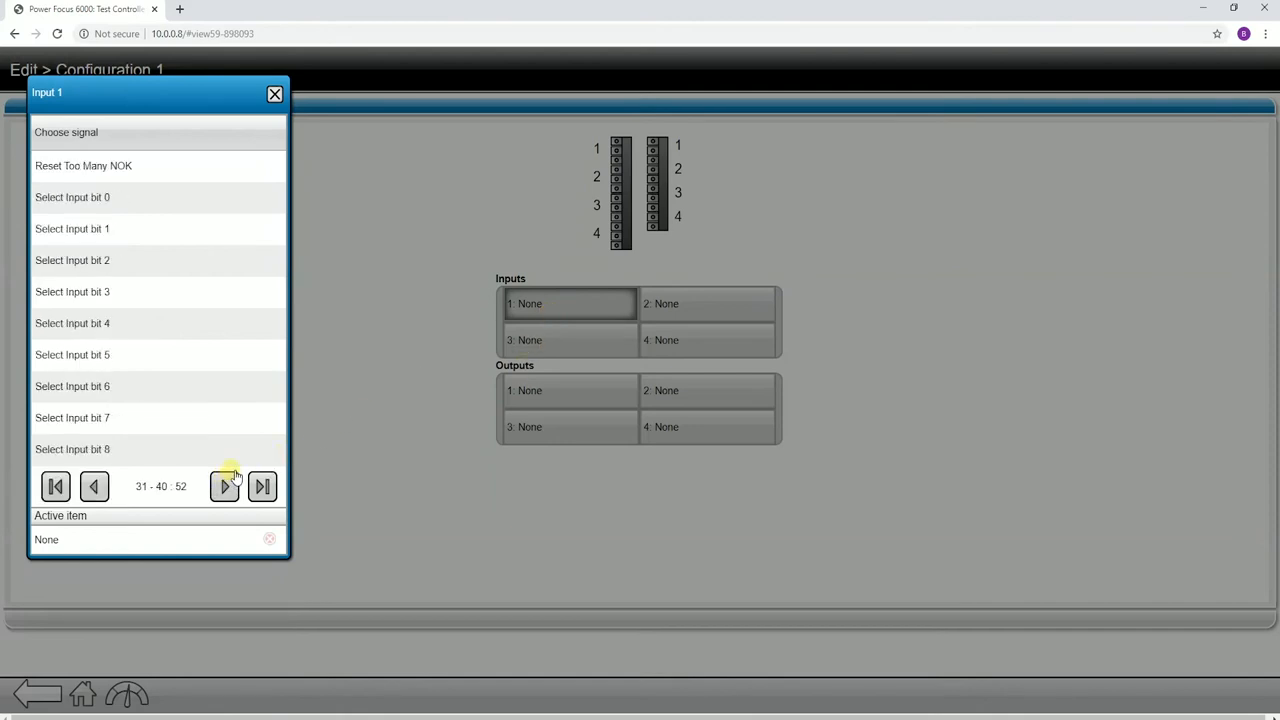
click(72, 197)
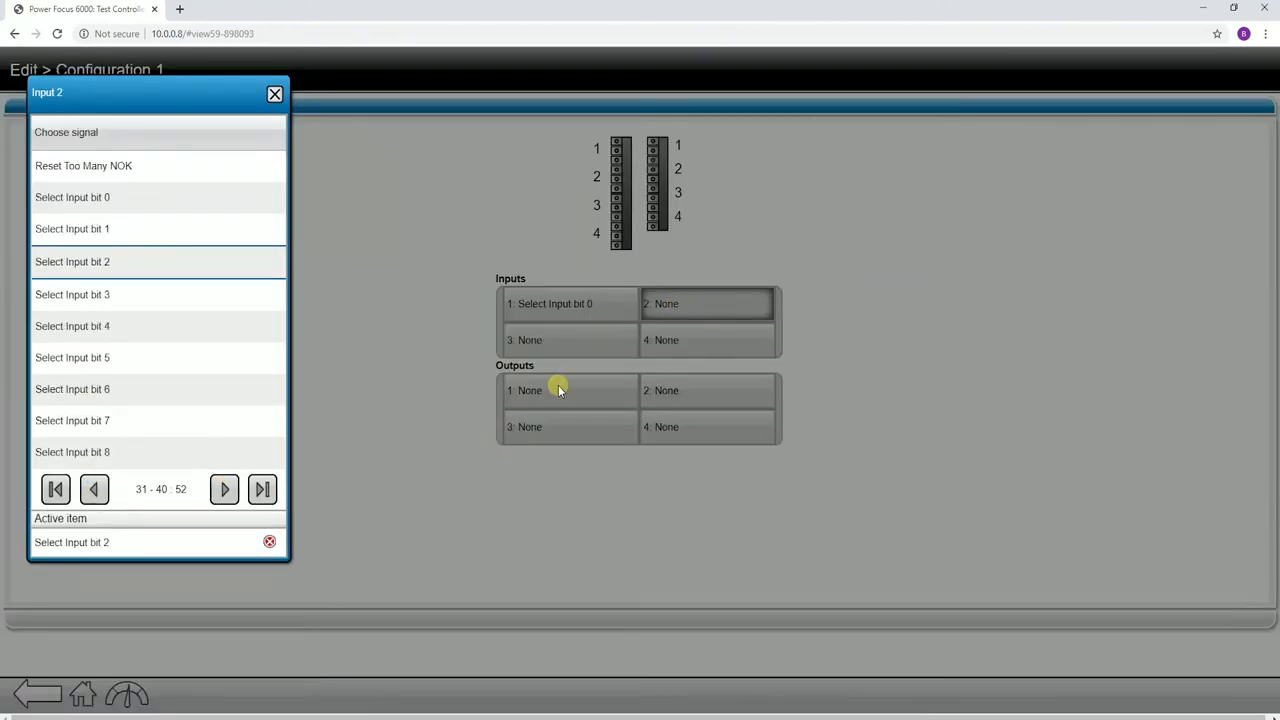
click(560, 390)
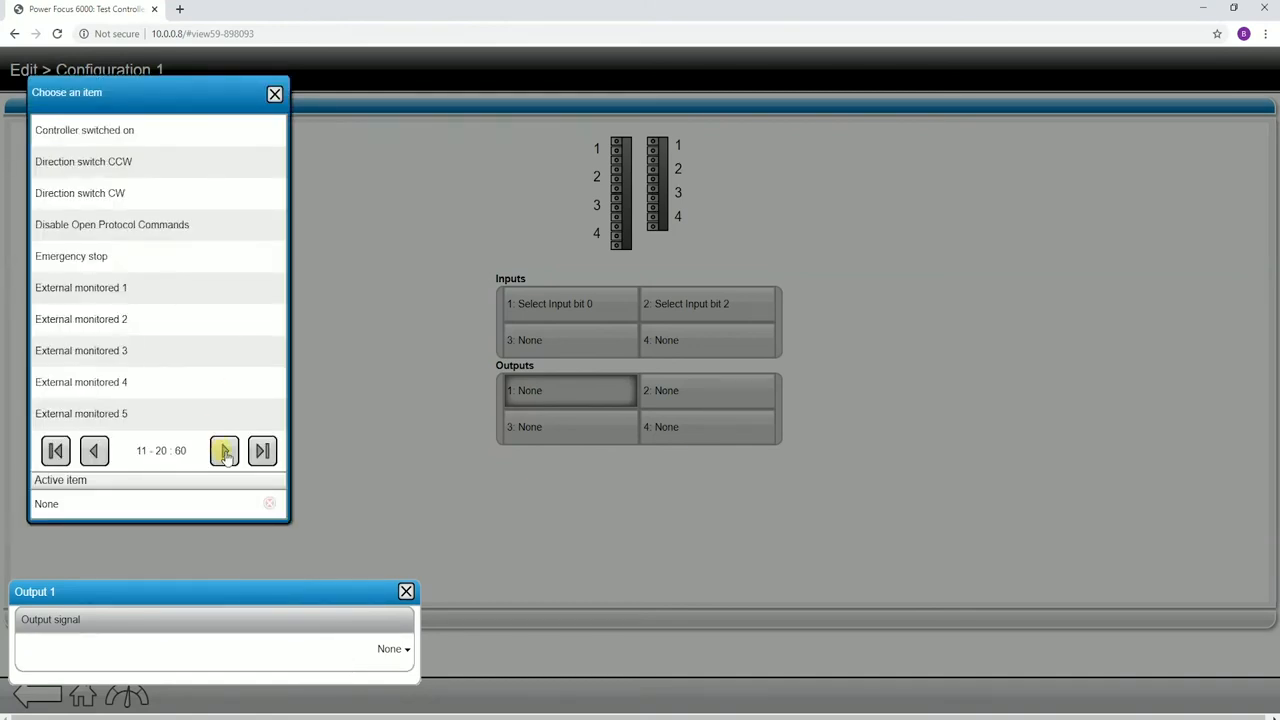
click(224, 451)
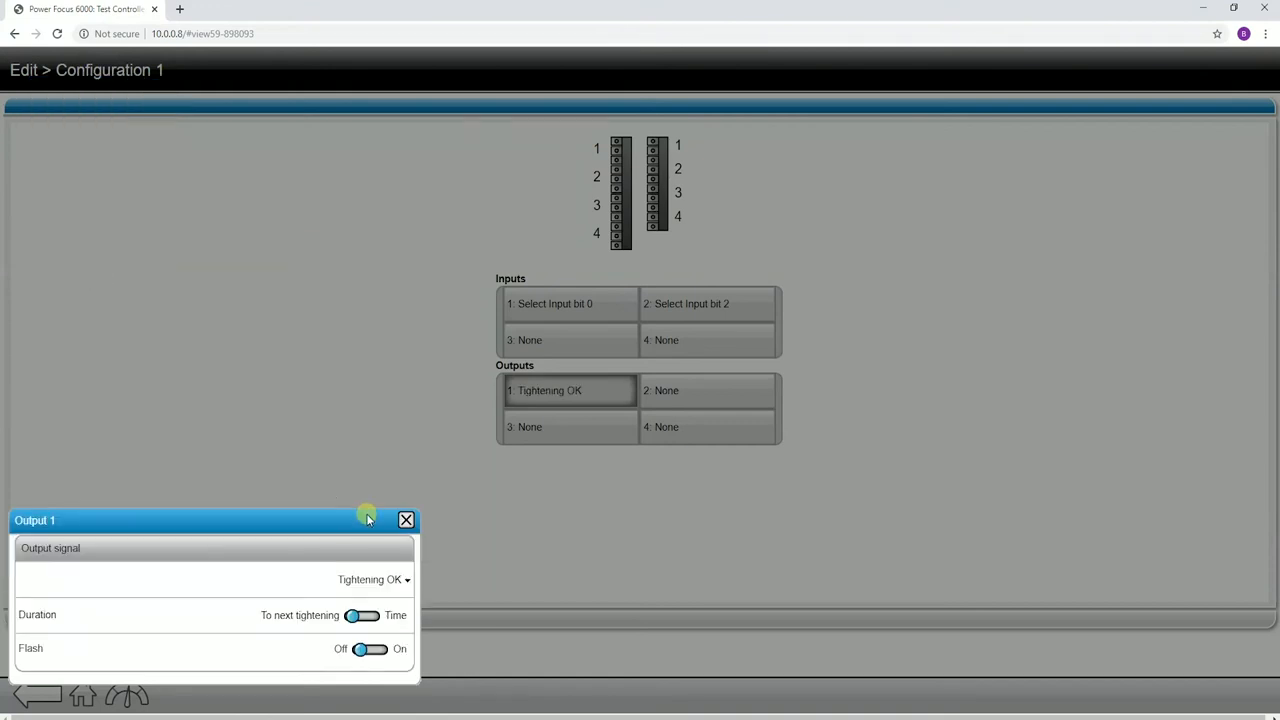
click(405, 520)
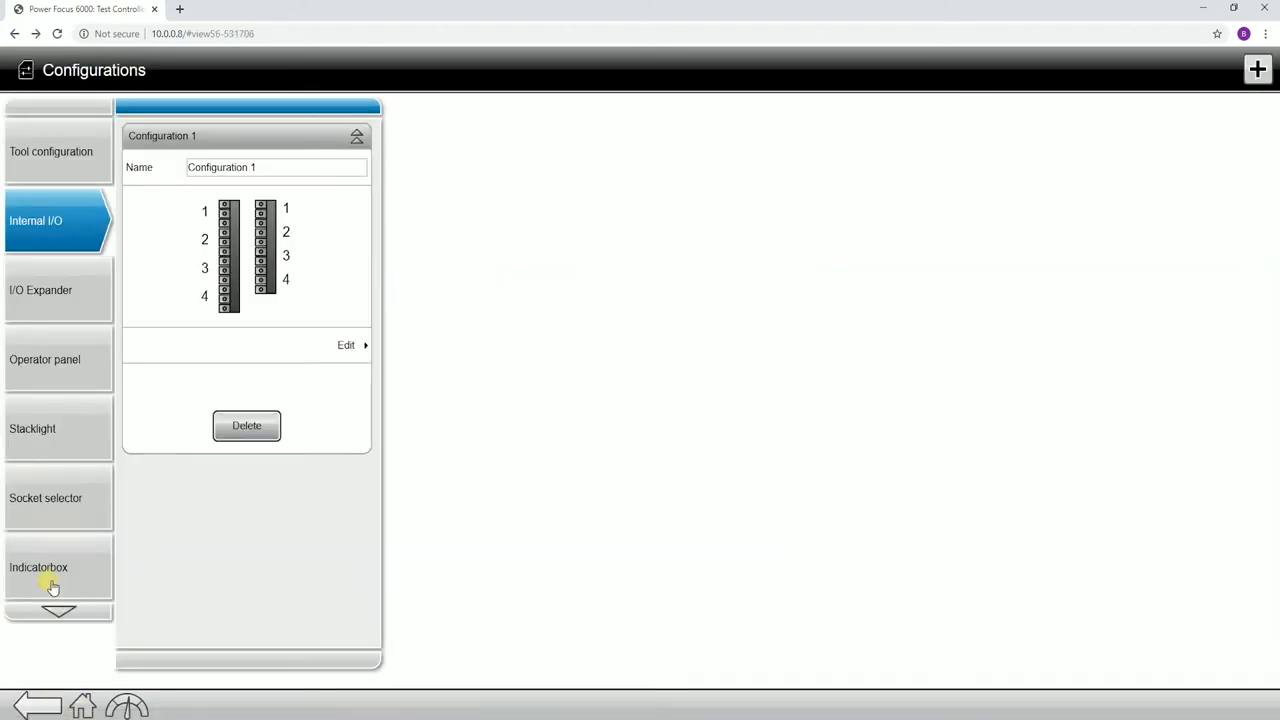
- Edit I/O Expander Configuration 1 and page through Input 1's signal choices without picking one
click(58, 290)
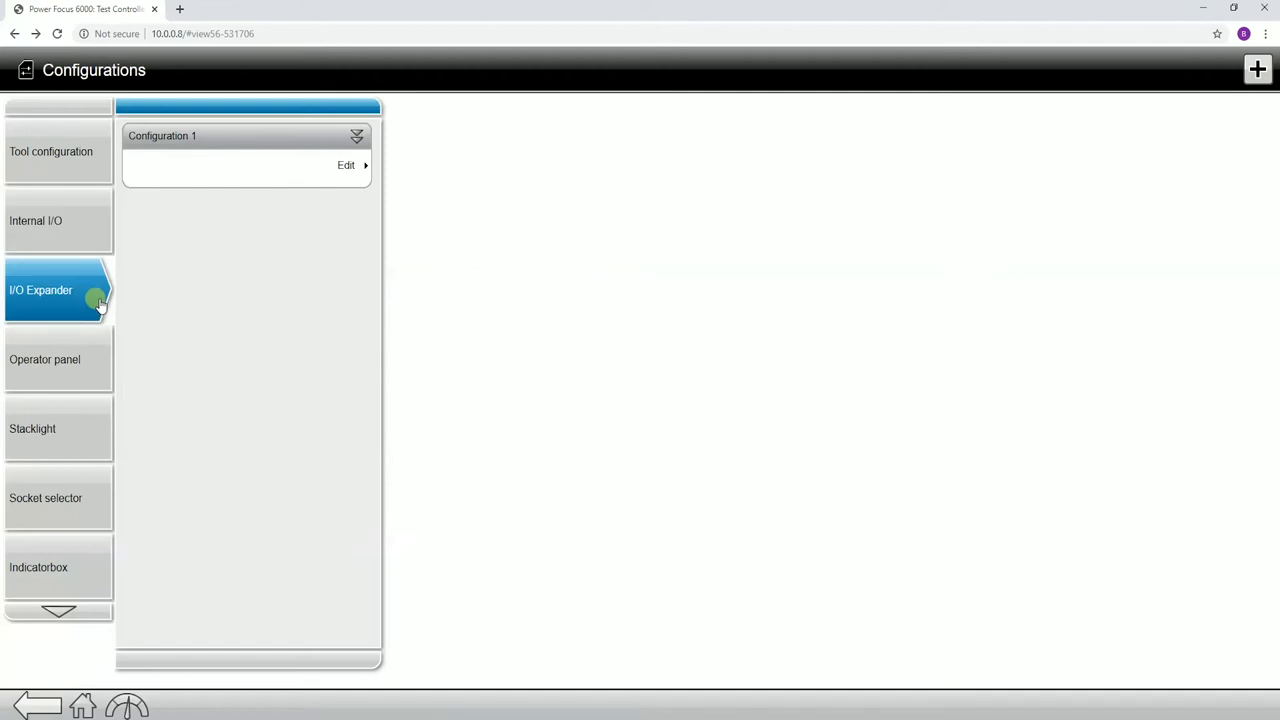
click(45, 359)
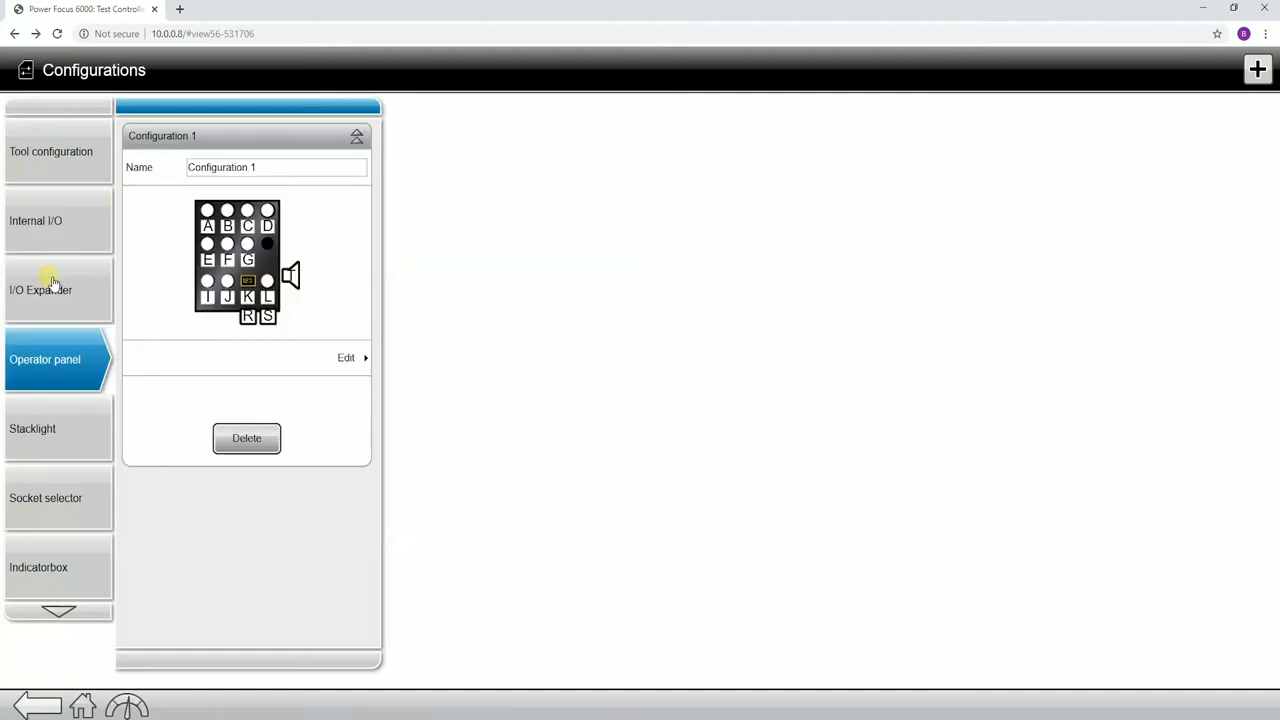
click(57, 290)
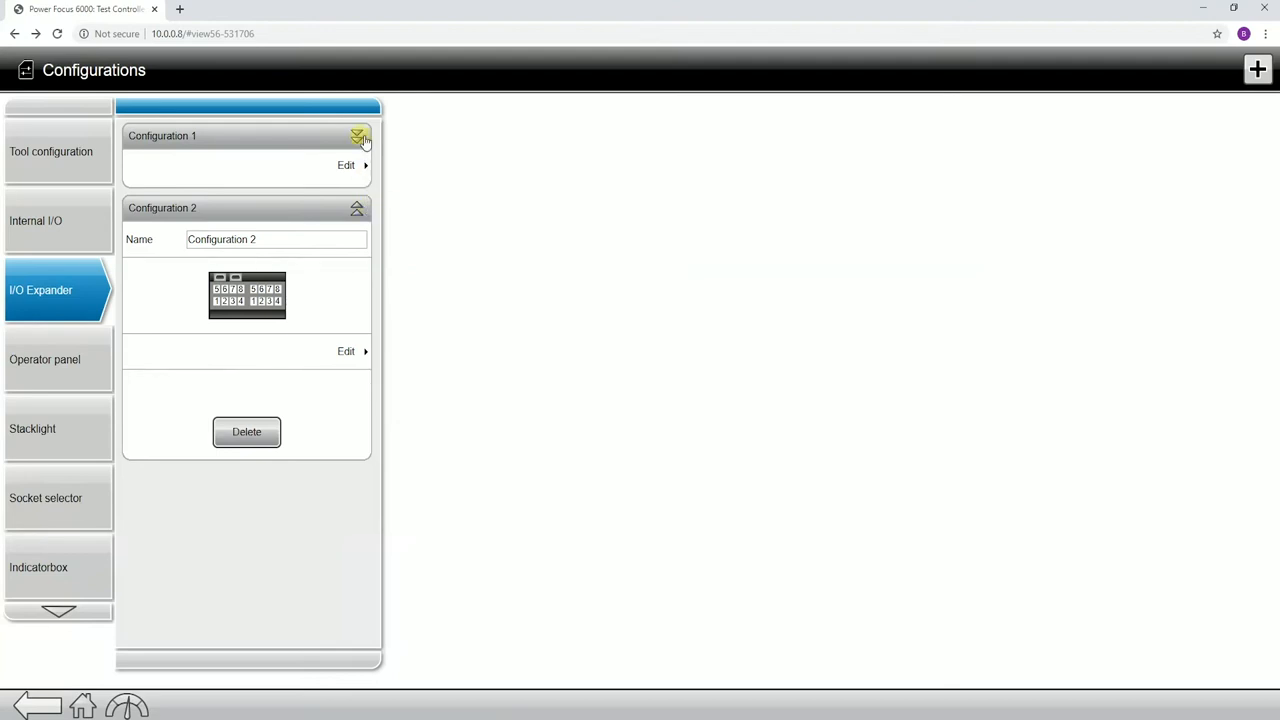
click(357, 136)
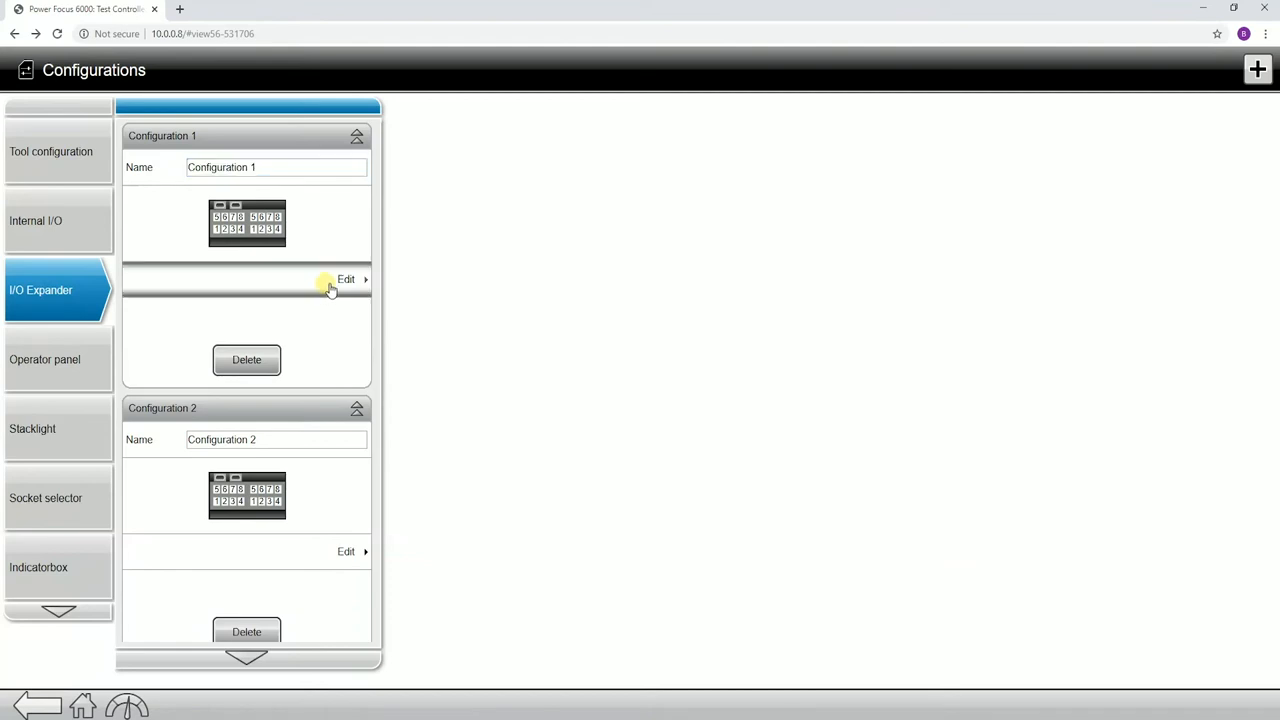
click(345, 279)
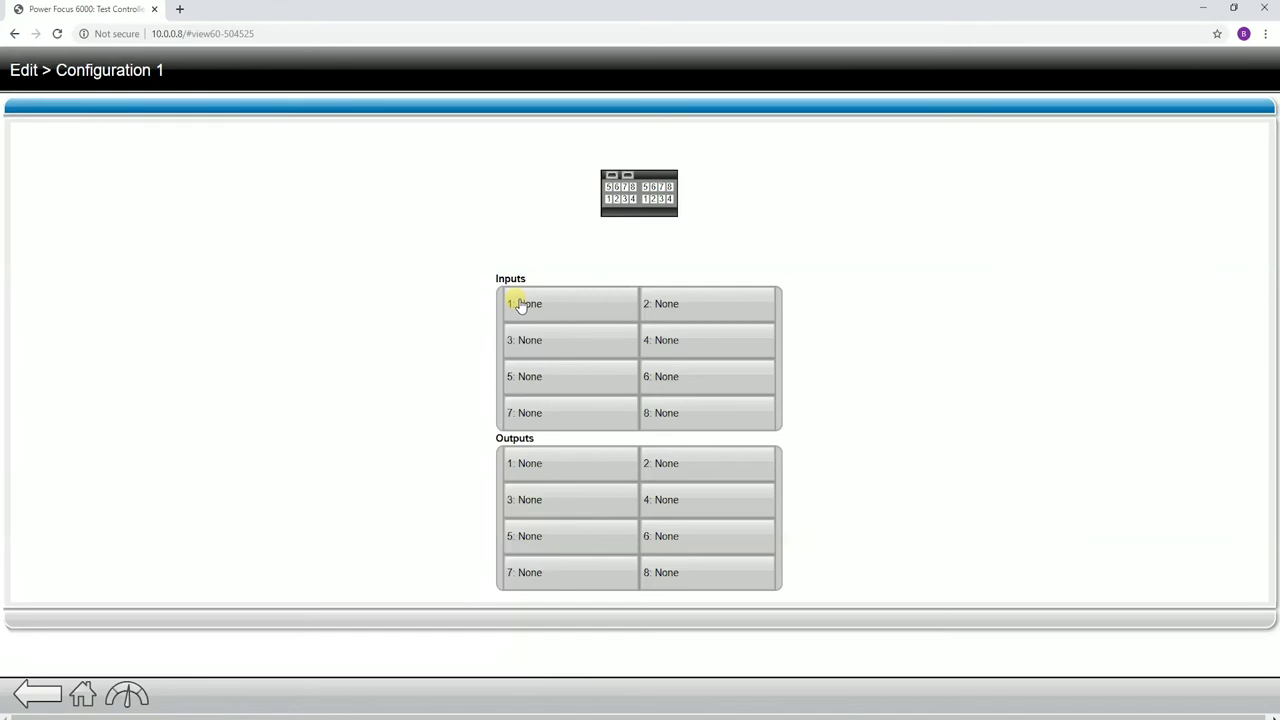
mouse_move(712, 472)
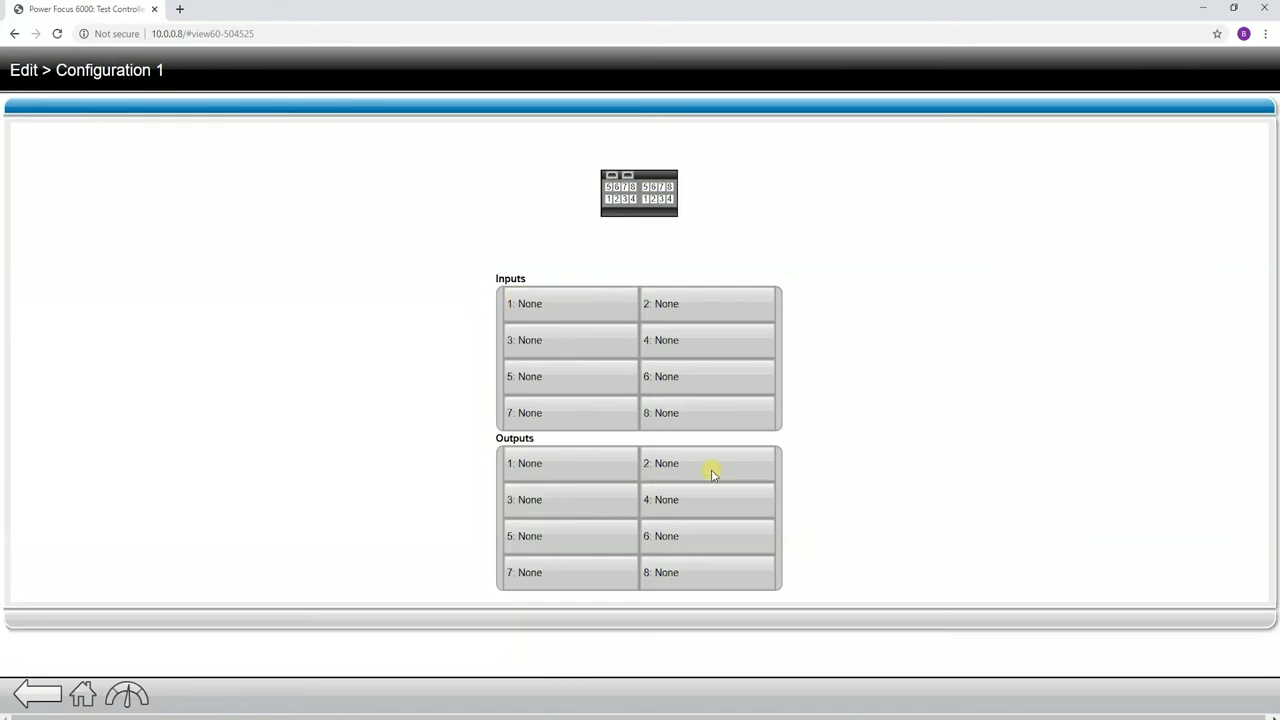
mouse_move(553, 445)
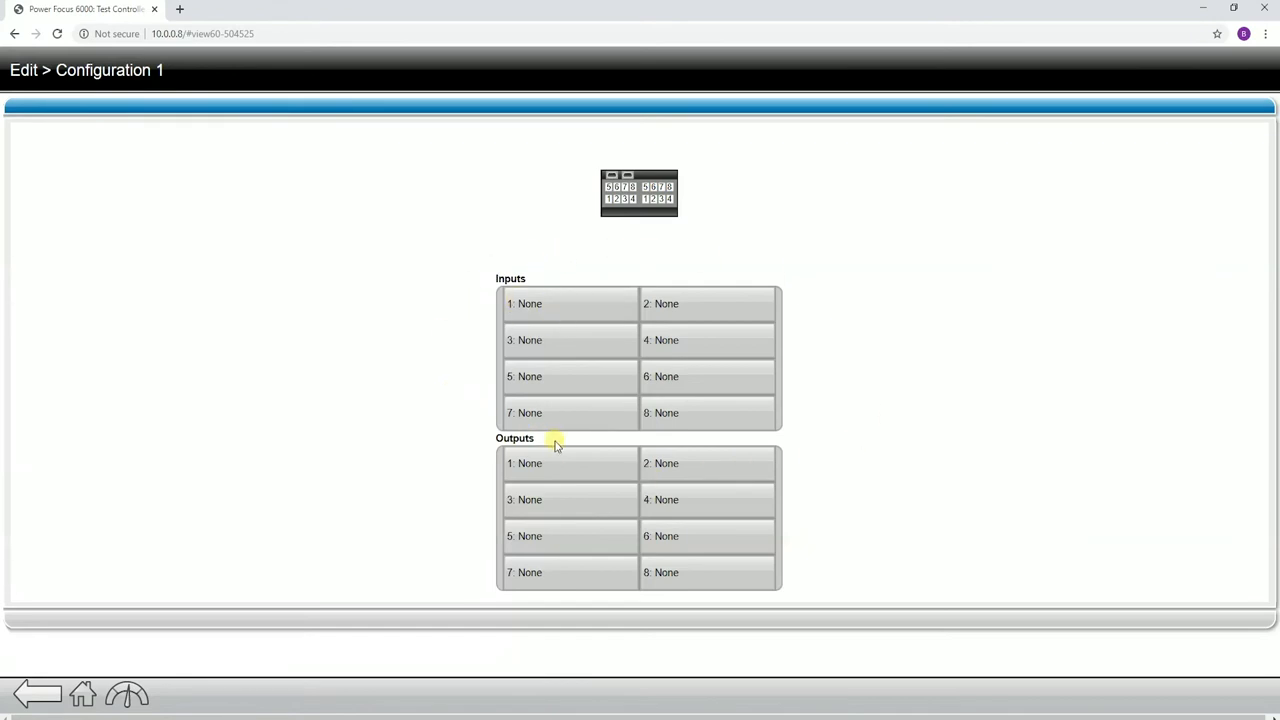
click(568, 303)
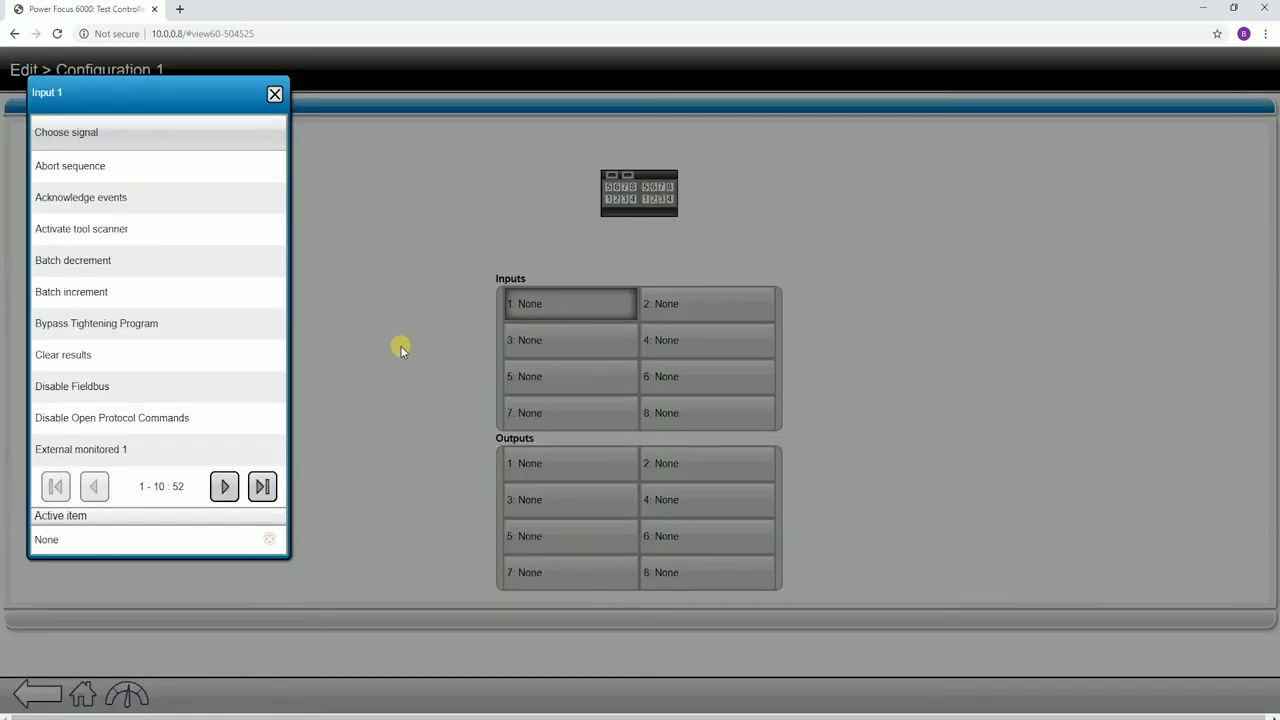
click(224, 487)
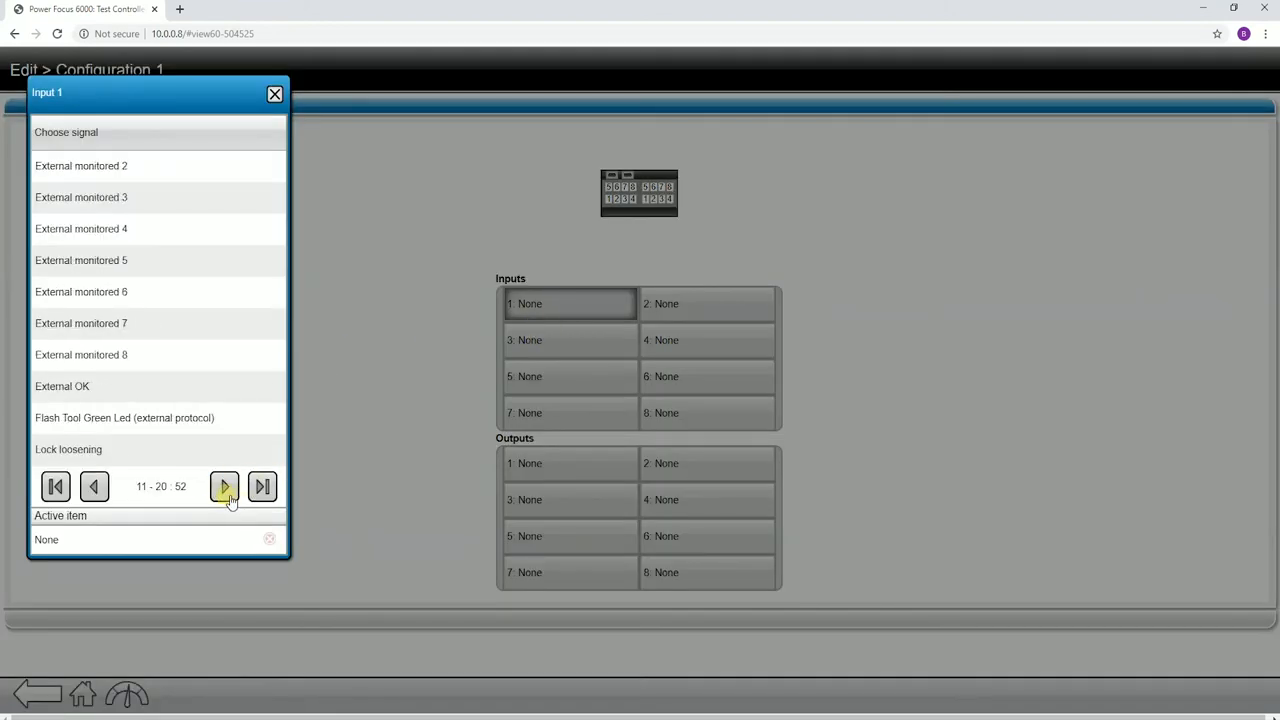
click(224, 486)
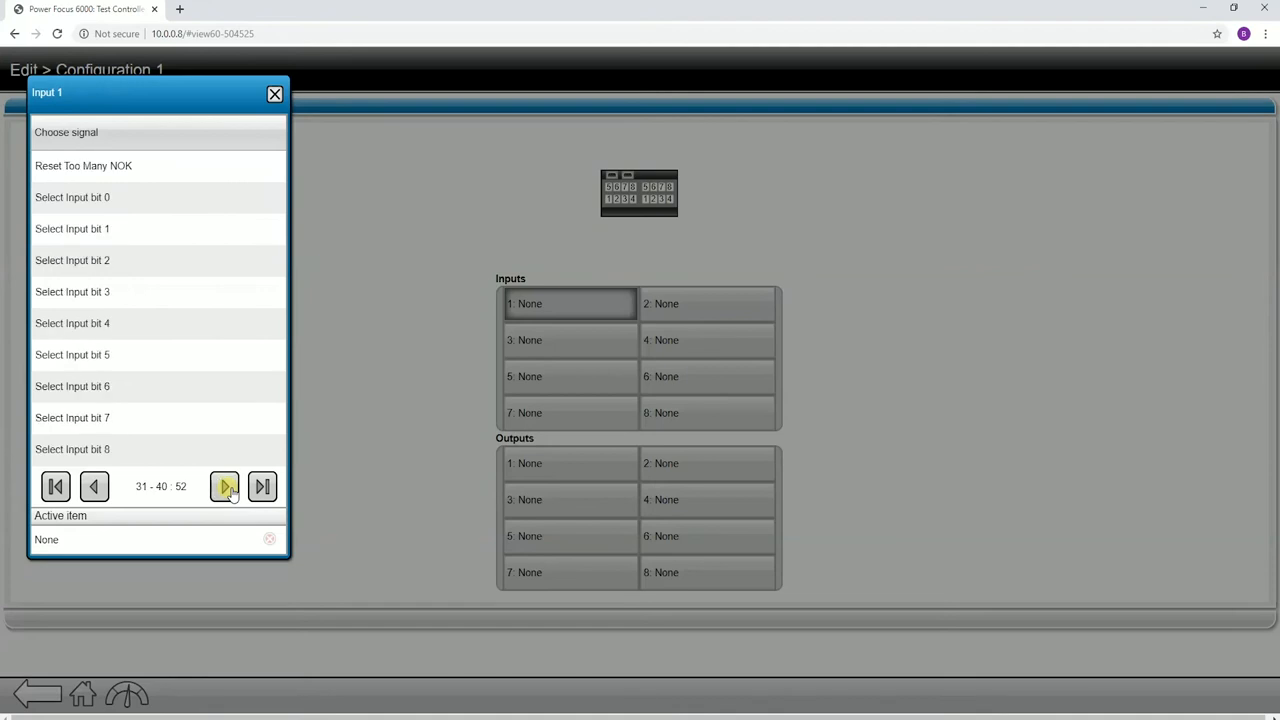
click(272, 94)
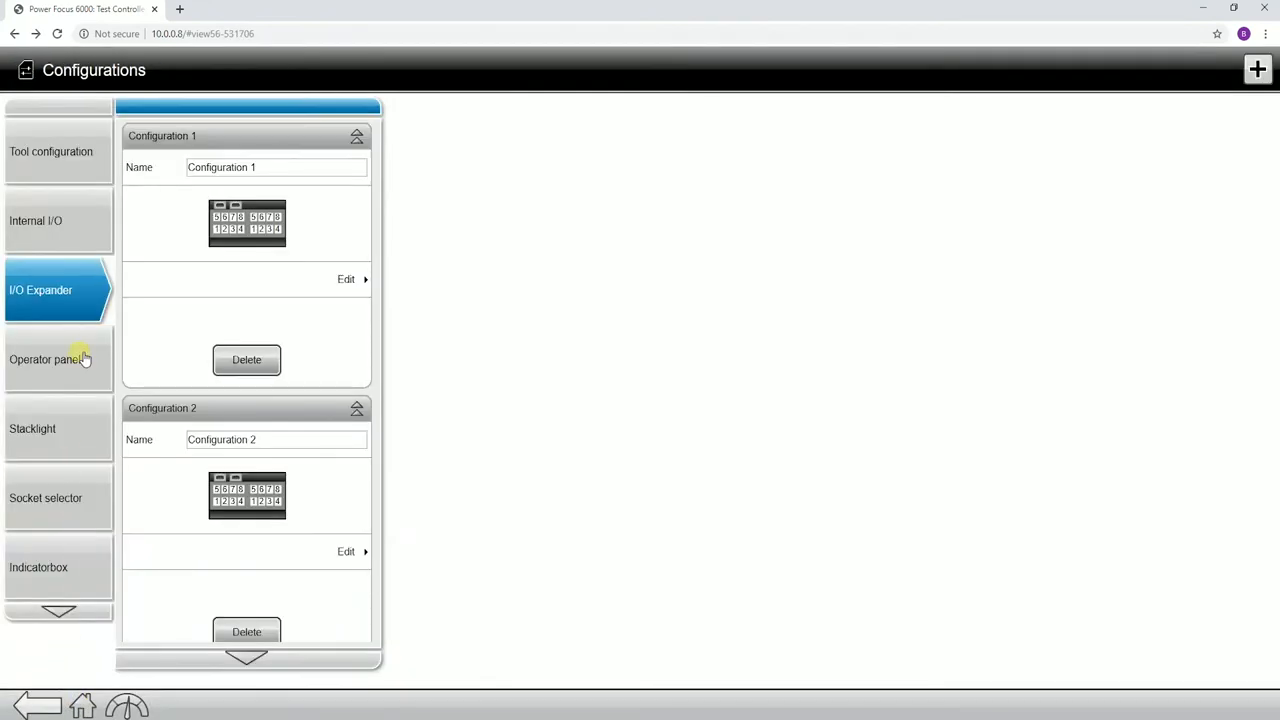
- Inspect Operator panel Configuration 1's Position T (Buzzer) settings, leaving every position unassigned
click(47, 359)
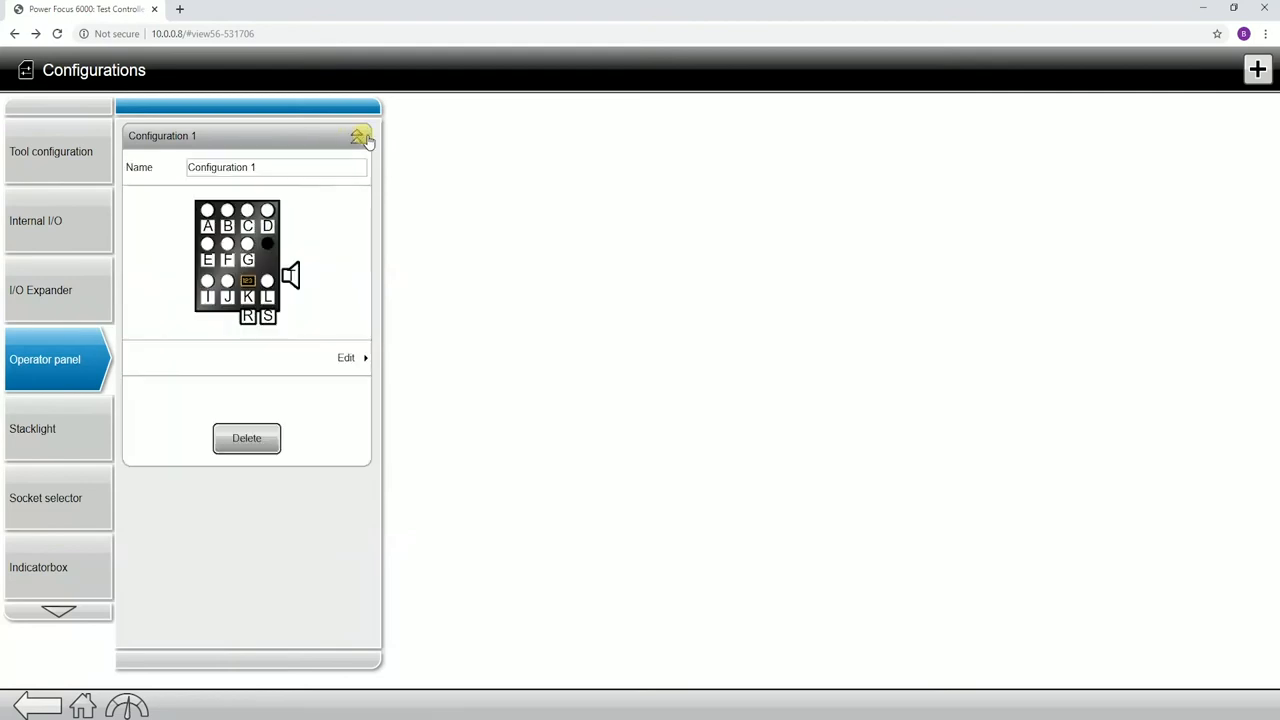
click(346, 357)
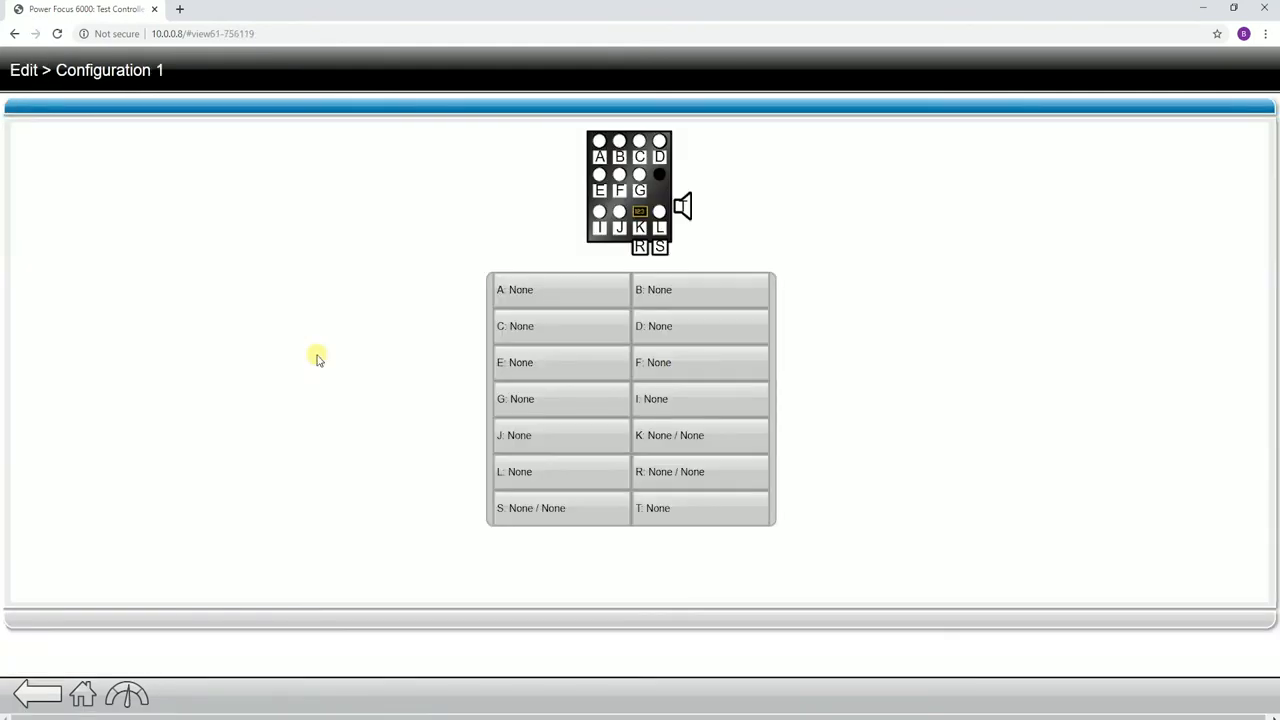
mouse_move(609, 349)
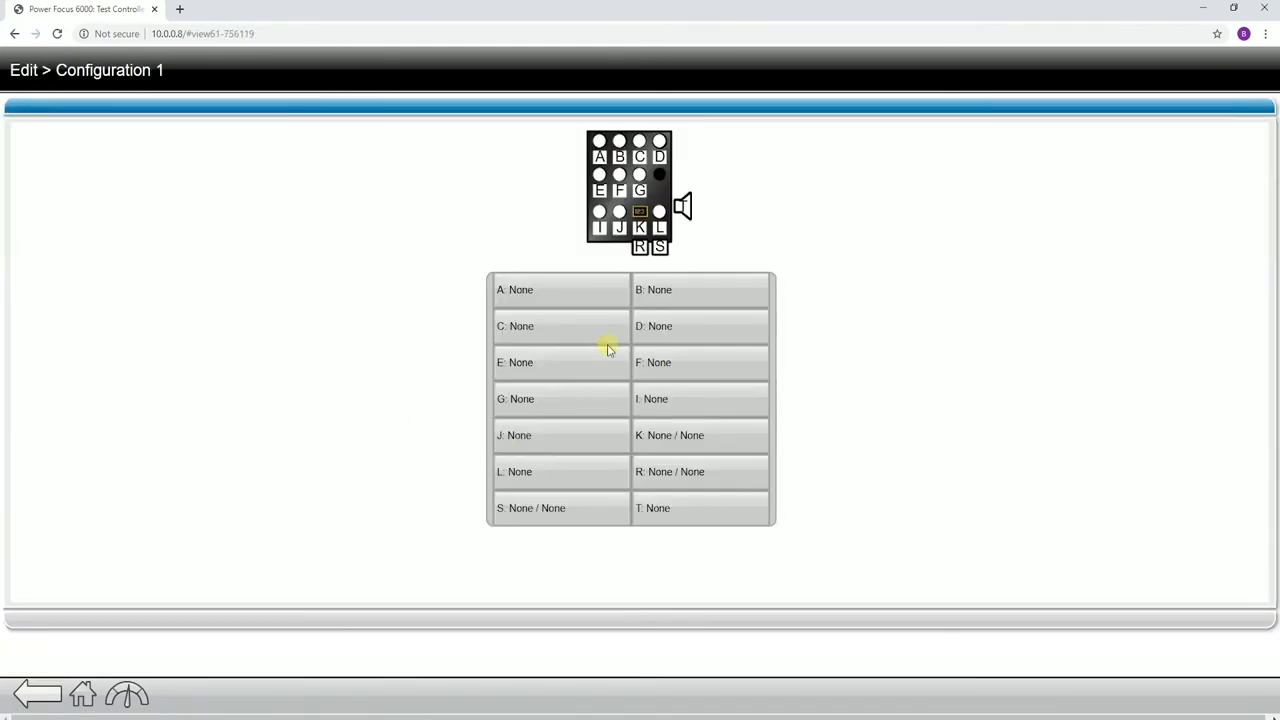
mouse_move(717, 493)
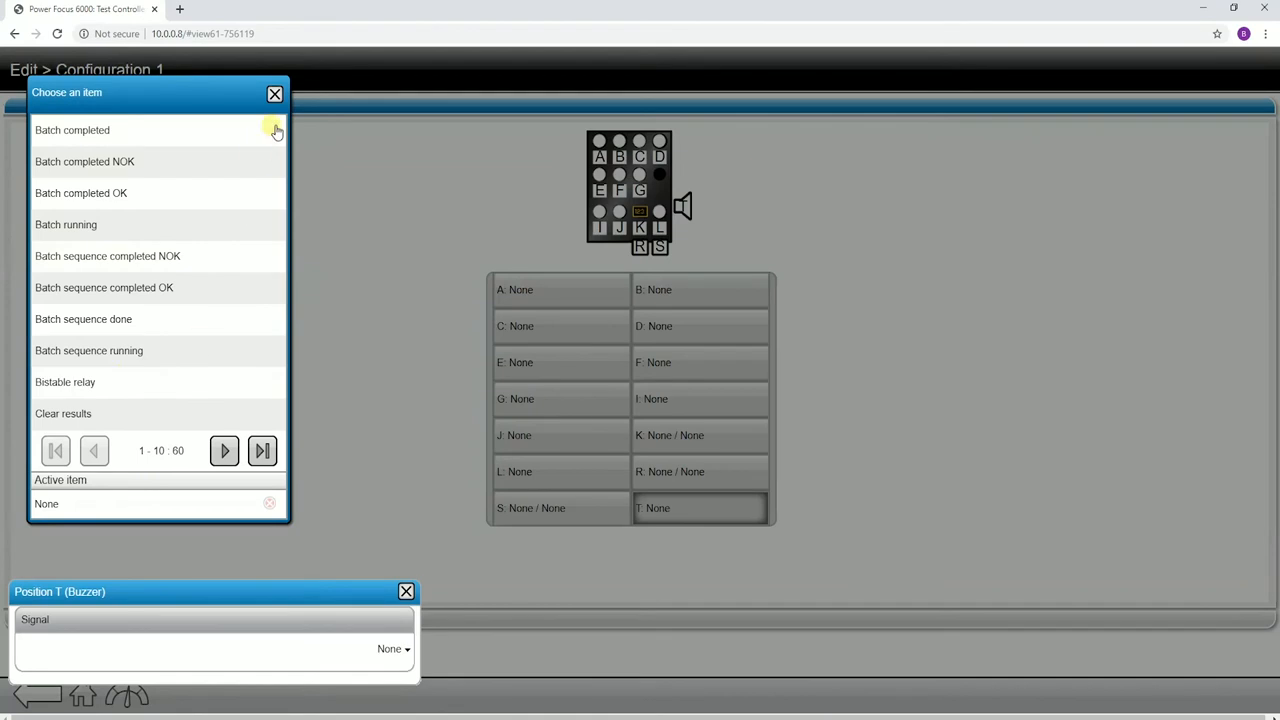
click(272, 93)
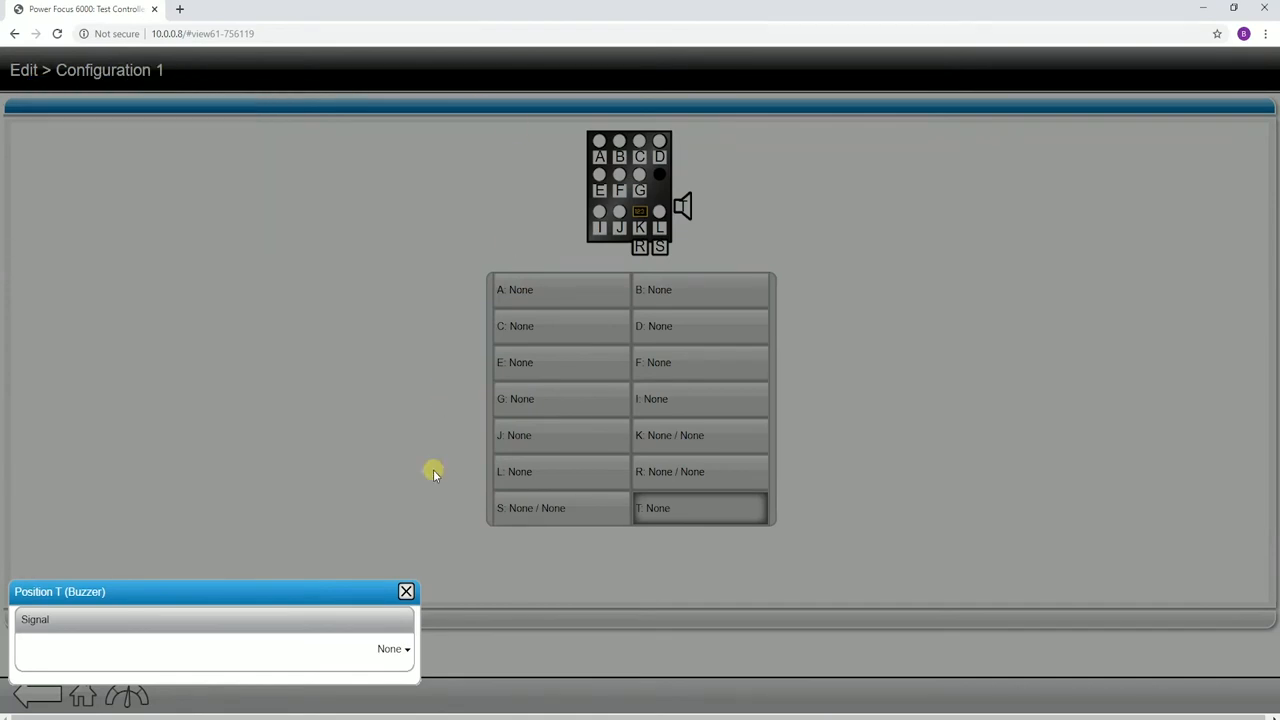
click(405, 591)
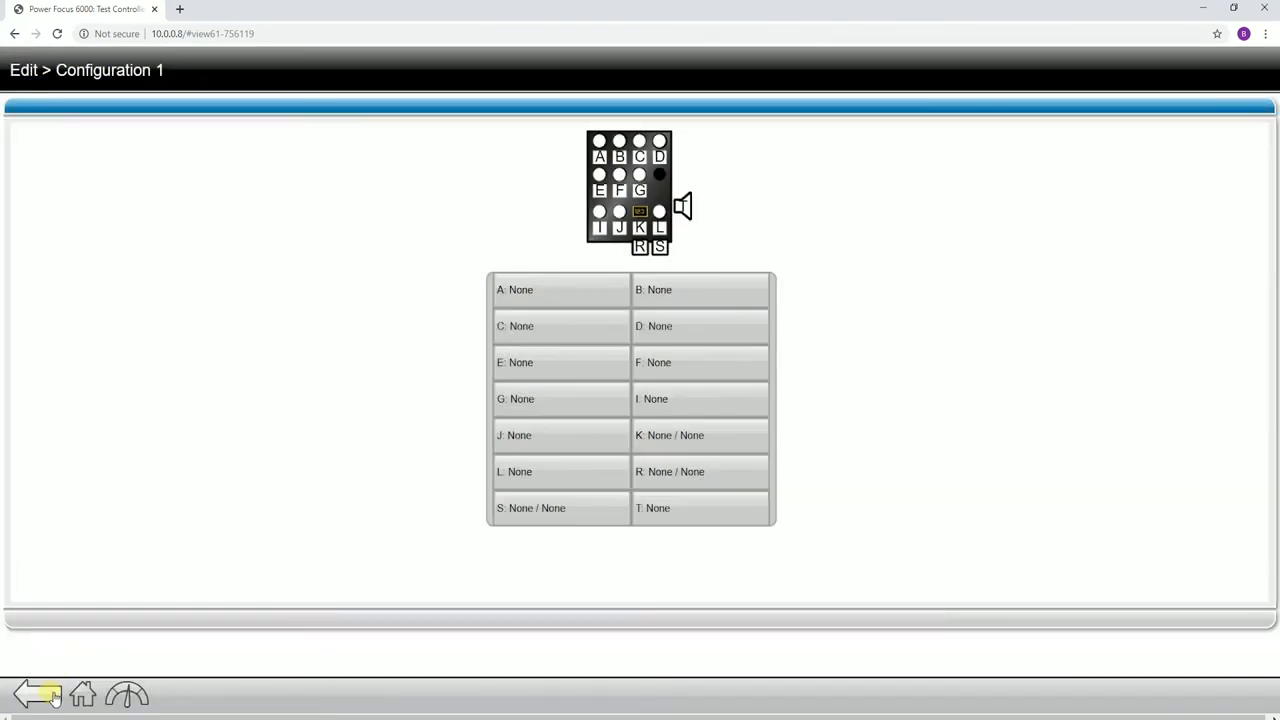
click(40, 700)
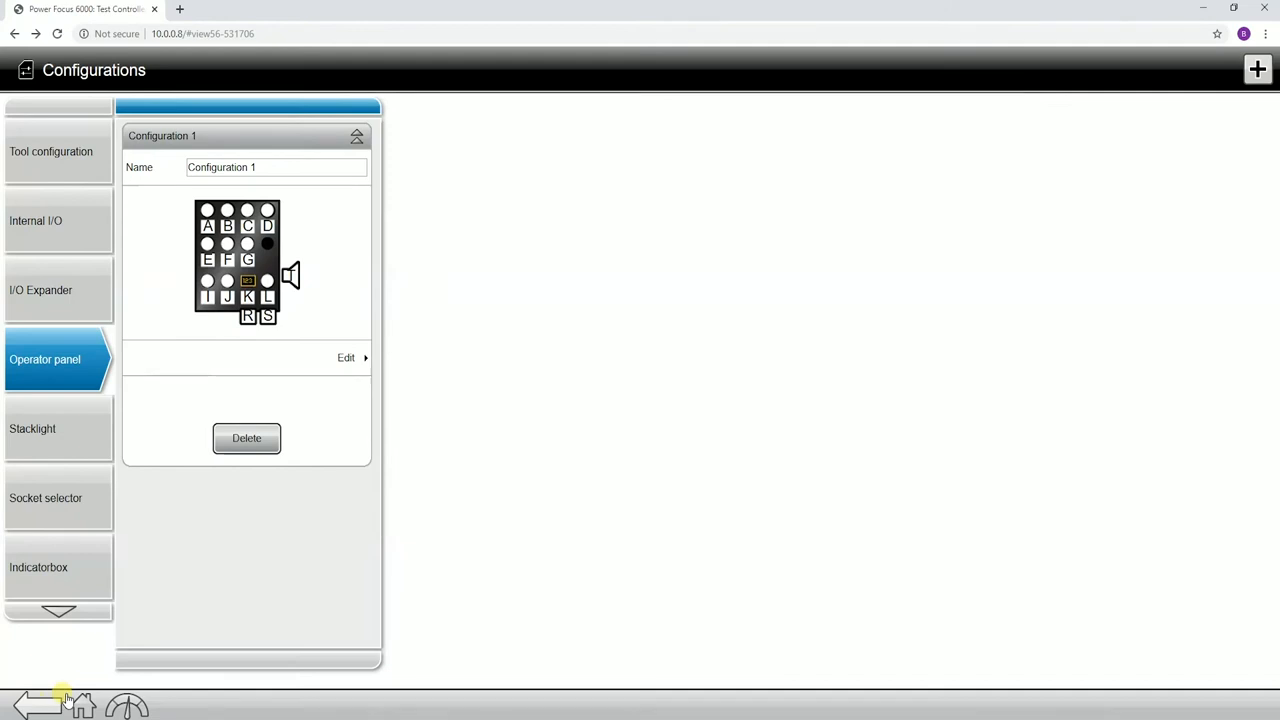
mouse_move(195, 710)
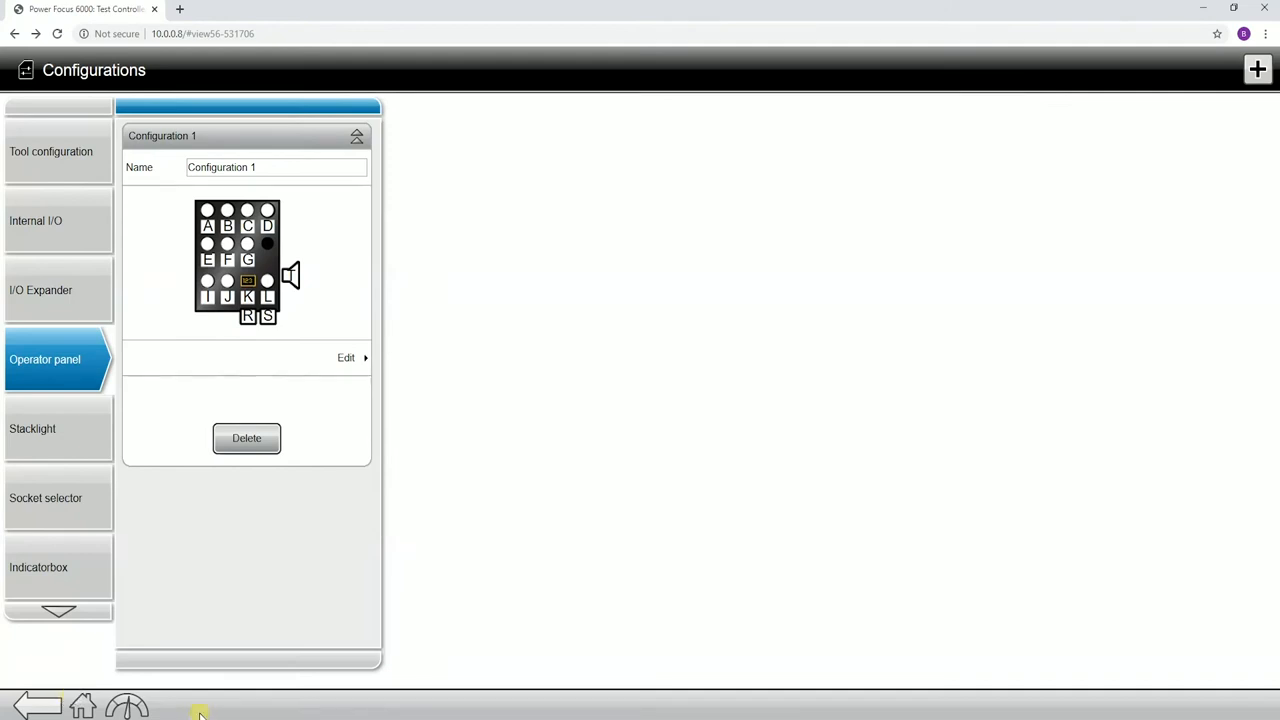
- Edit Stacklight Configuration 1, rebuilding its tower to five lights all set to None
click(40, 429)
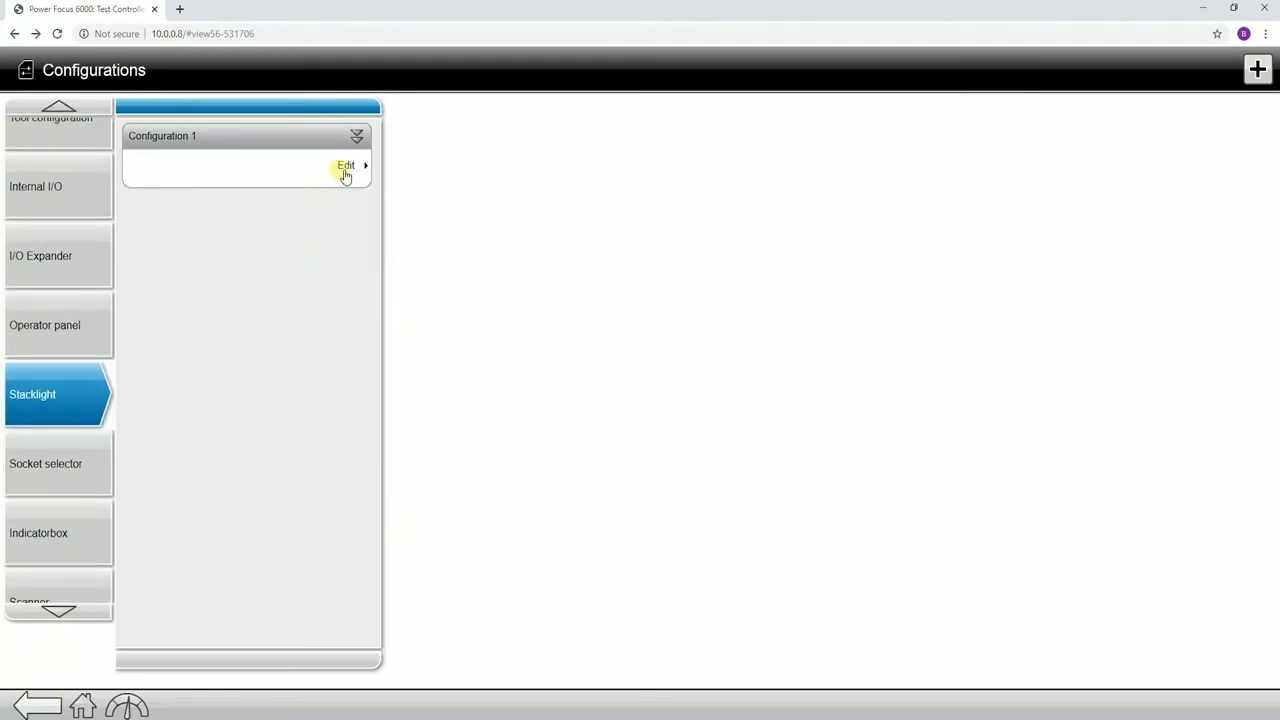
click(345, 165)
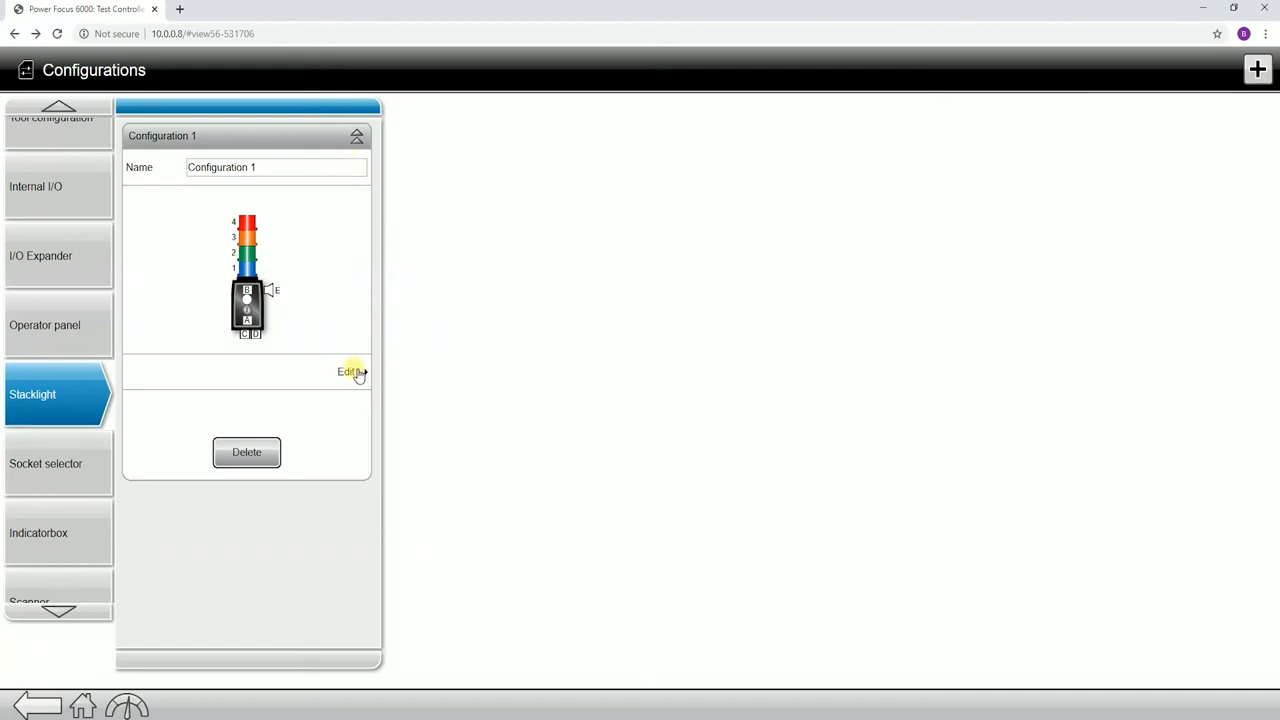
click(348, 372)
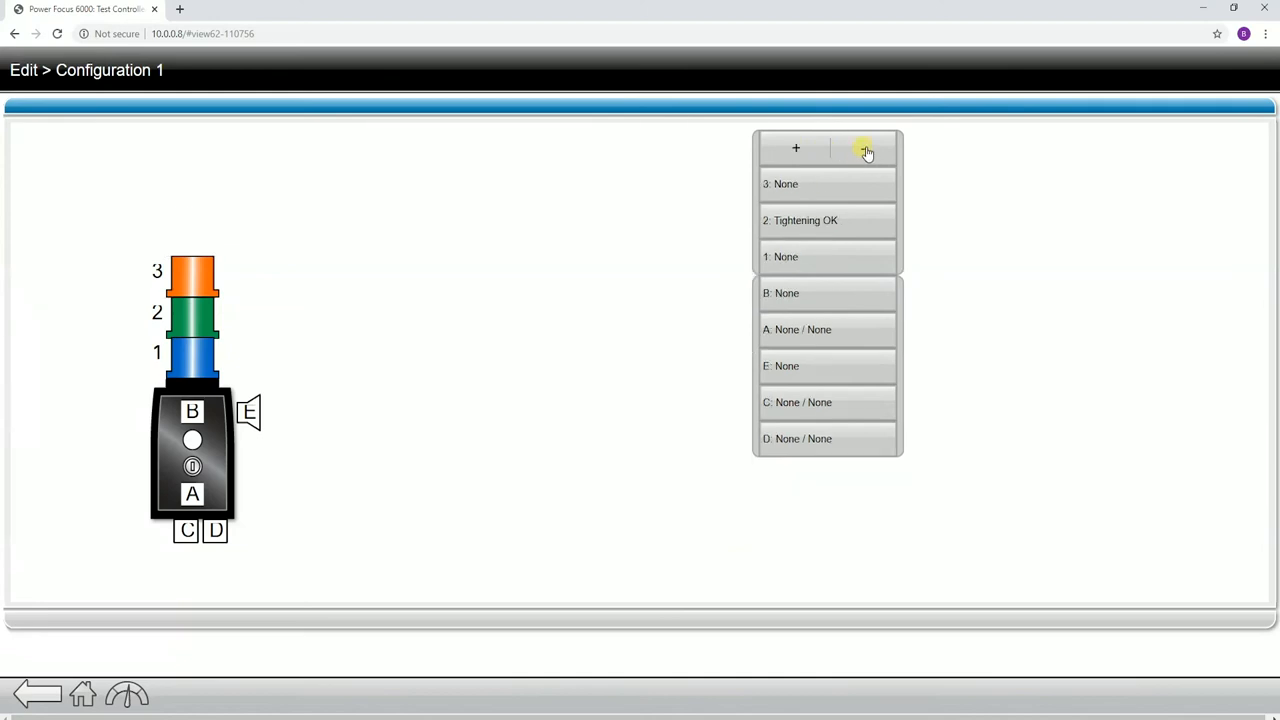
click(862, 150)
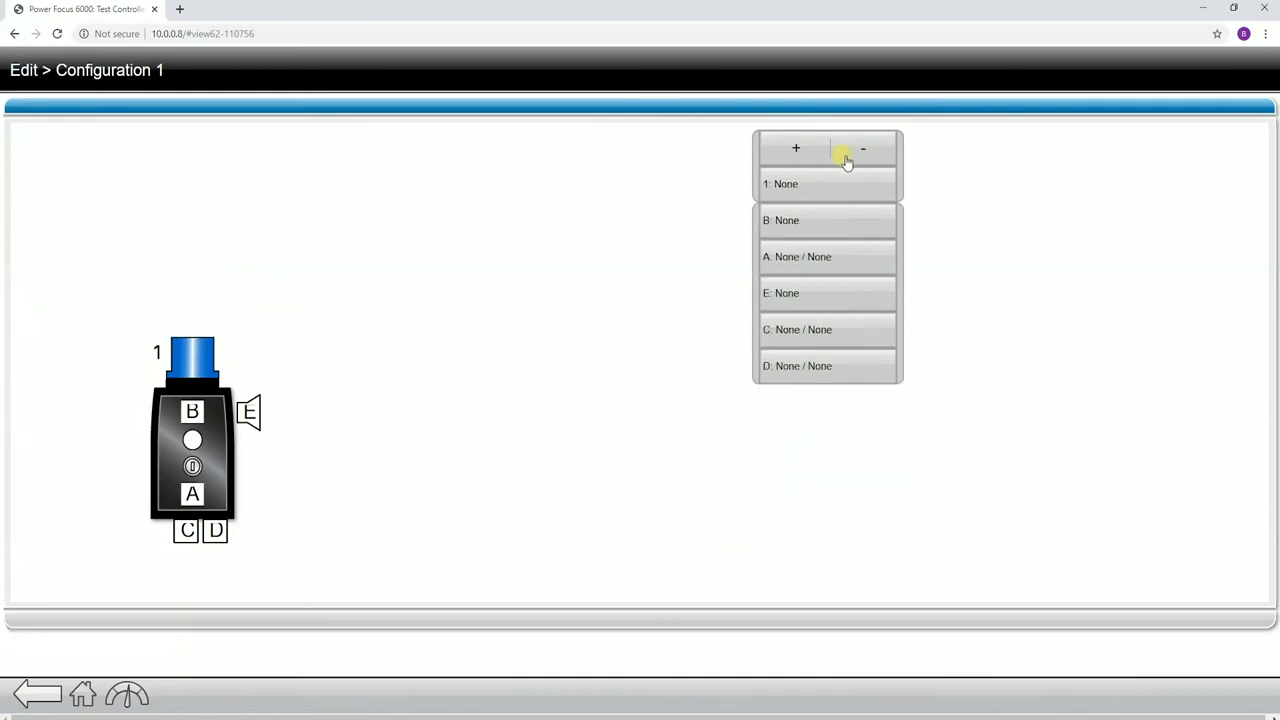
click(796, 148)
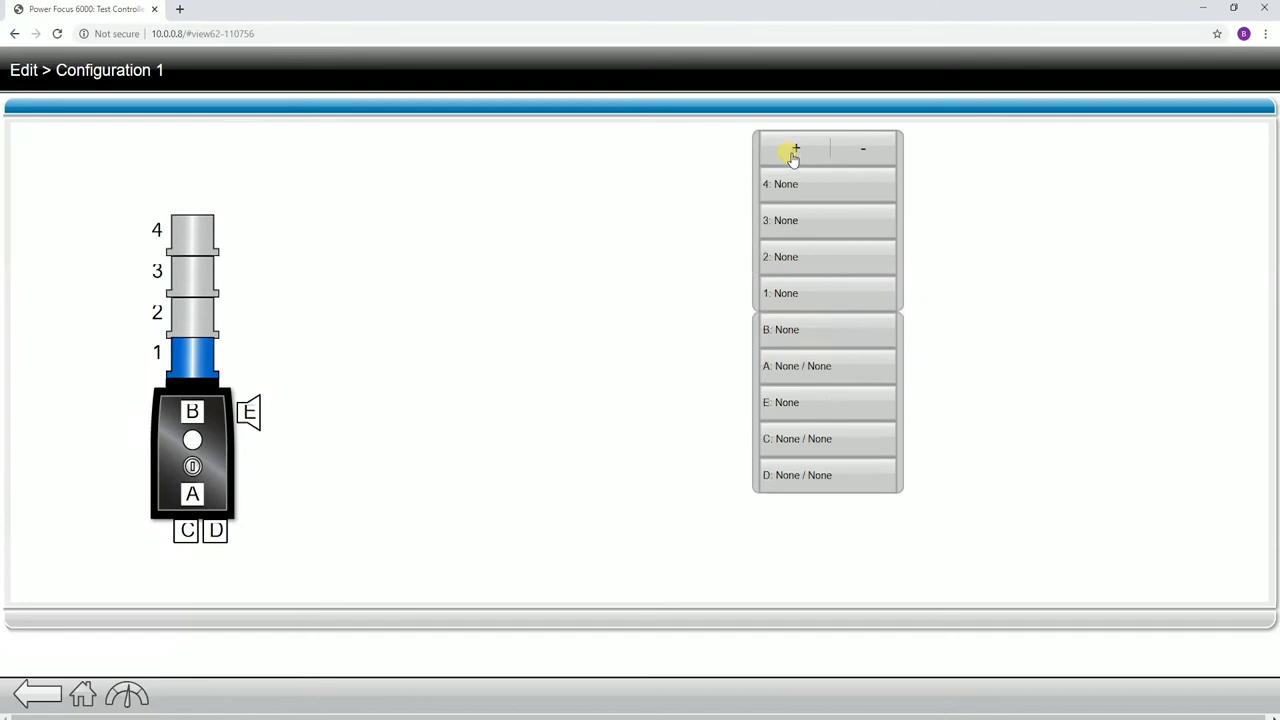
click(798, 149)
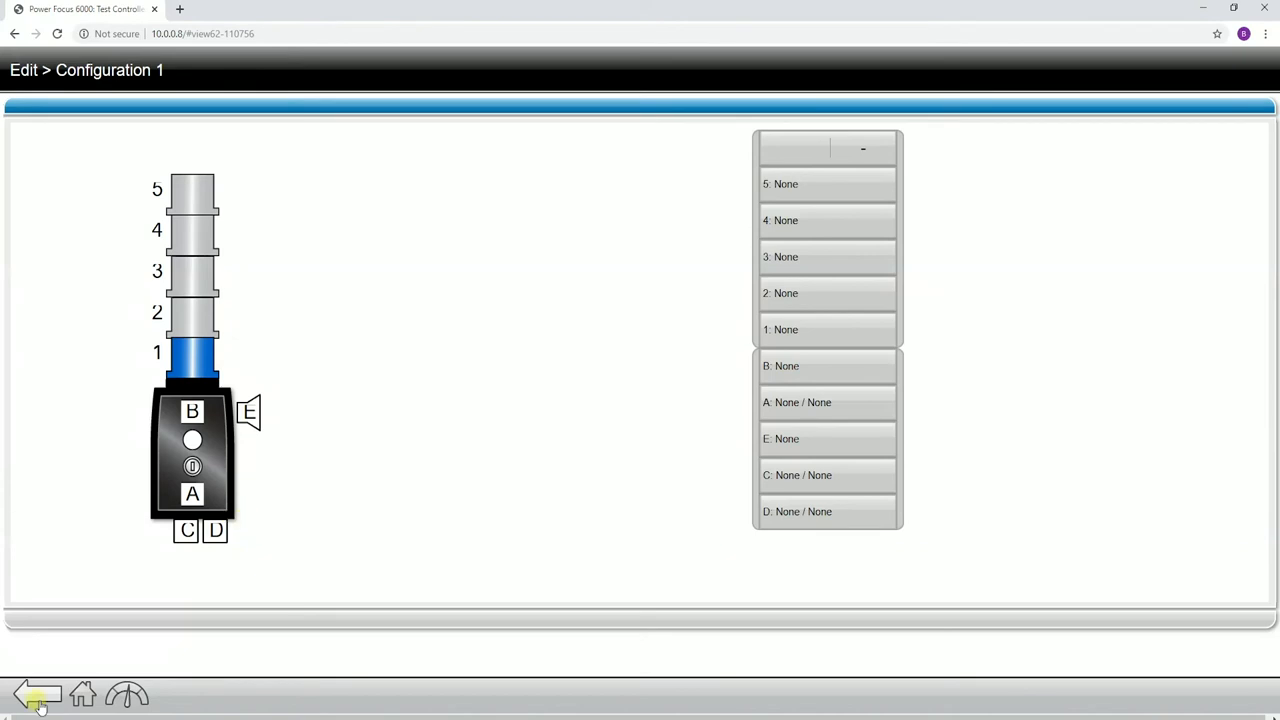
- Show the Socket selector configurations with Configuration 1 expanded
click(37, 695)
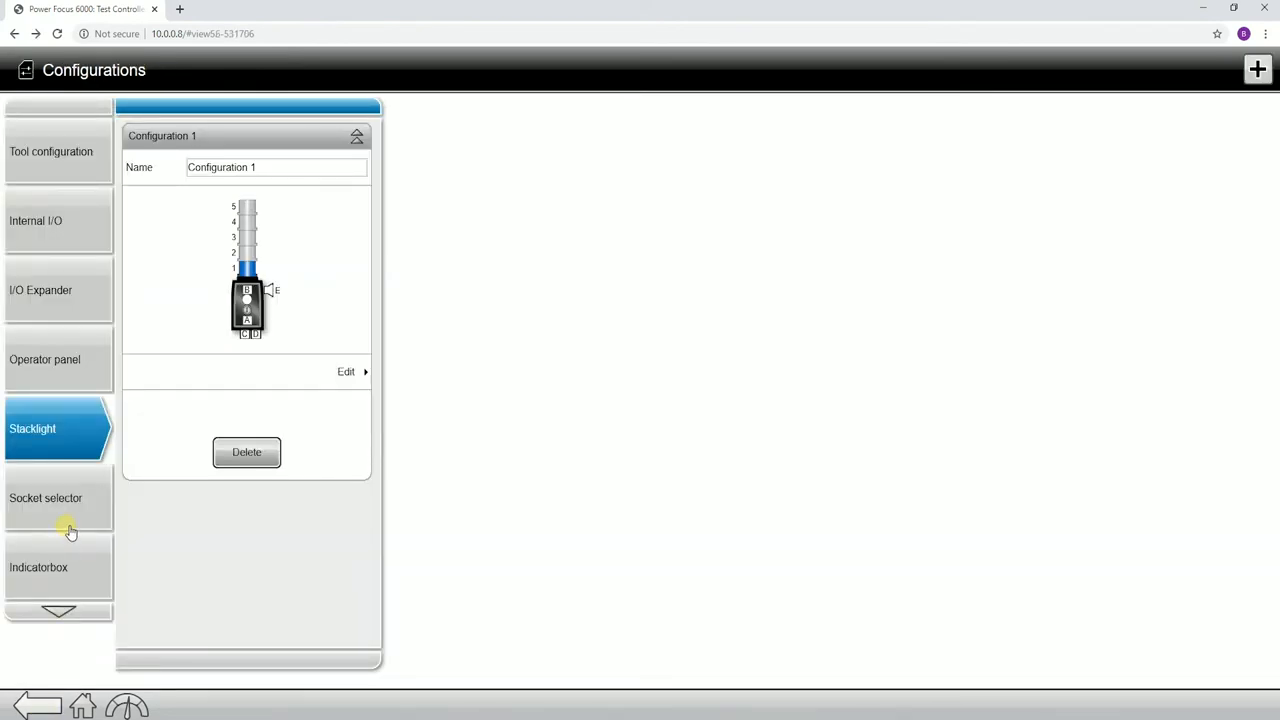
click(45, 499)
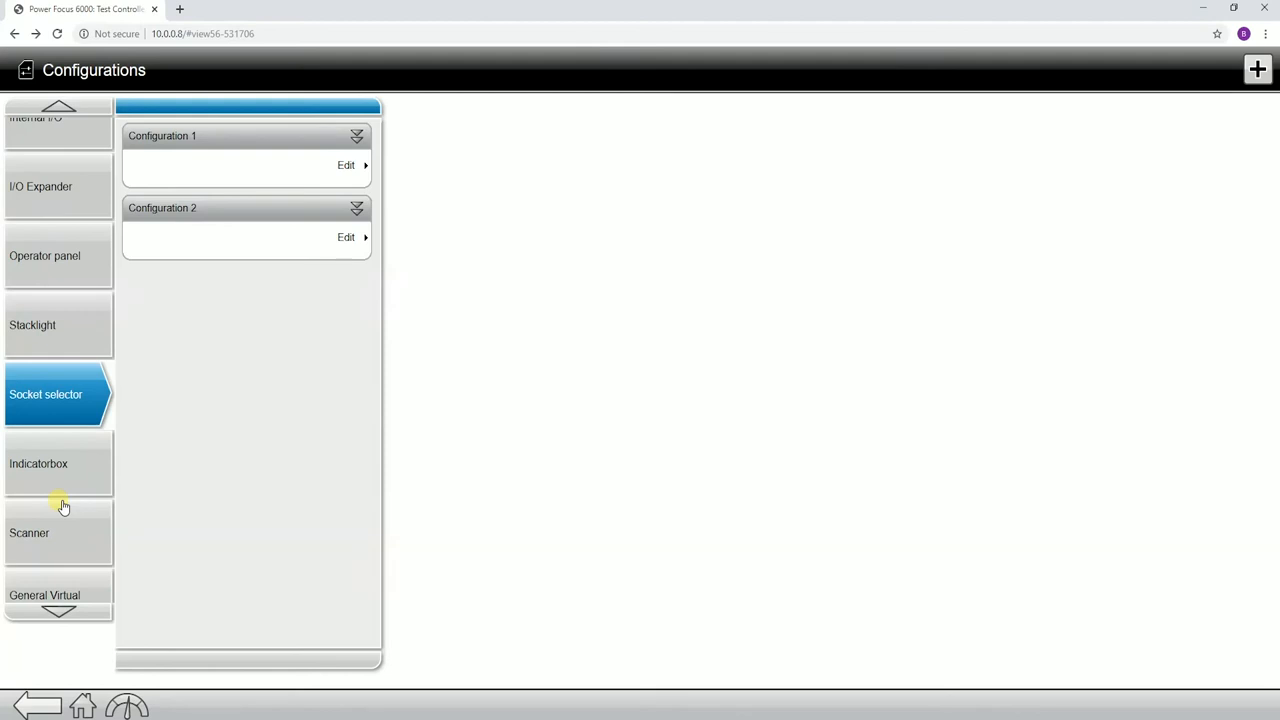
click(356, 135)
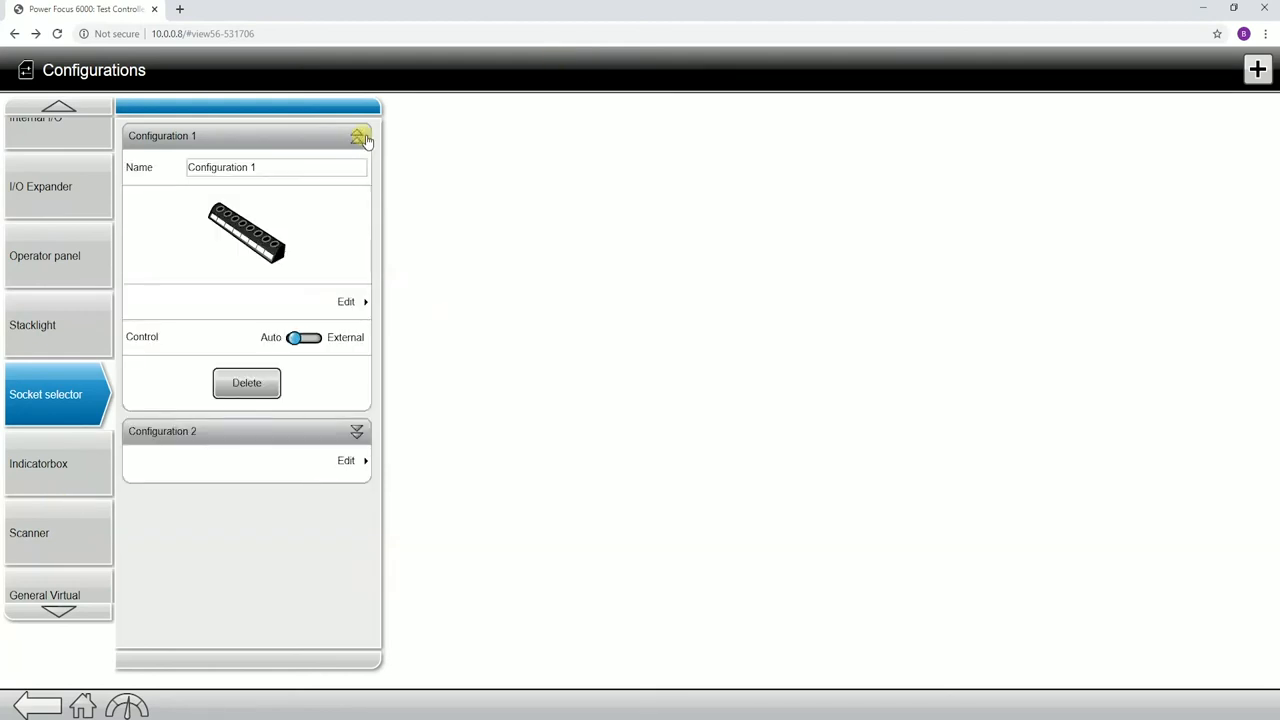
mouse_move(368, 140)
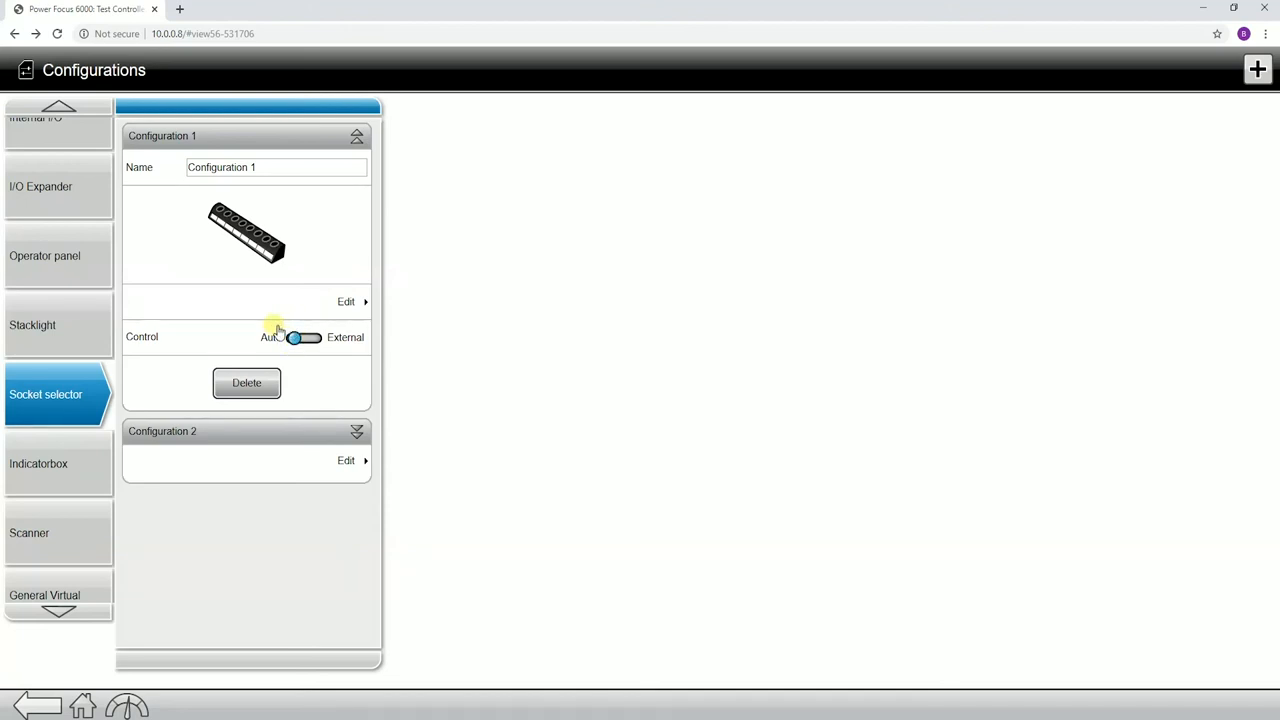
mouse_move(260, 350)
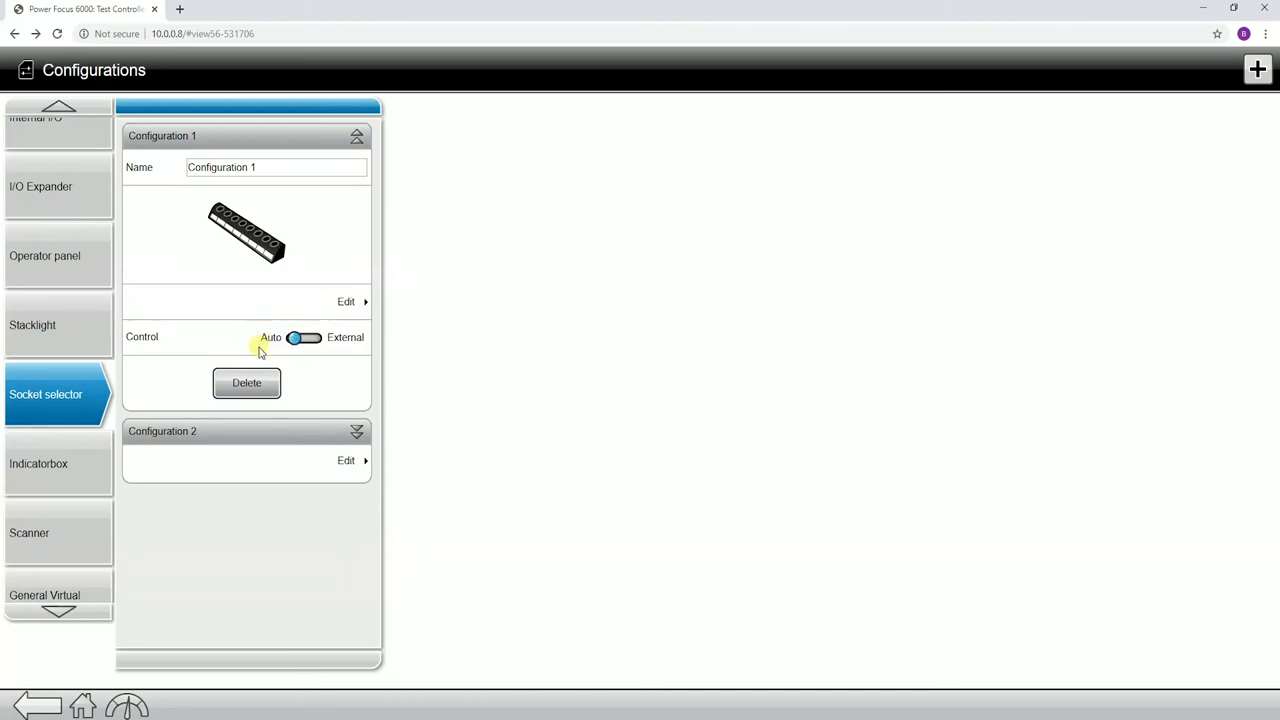
mouse_move(270, 328)
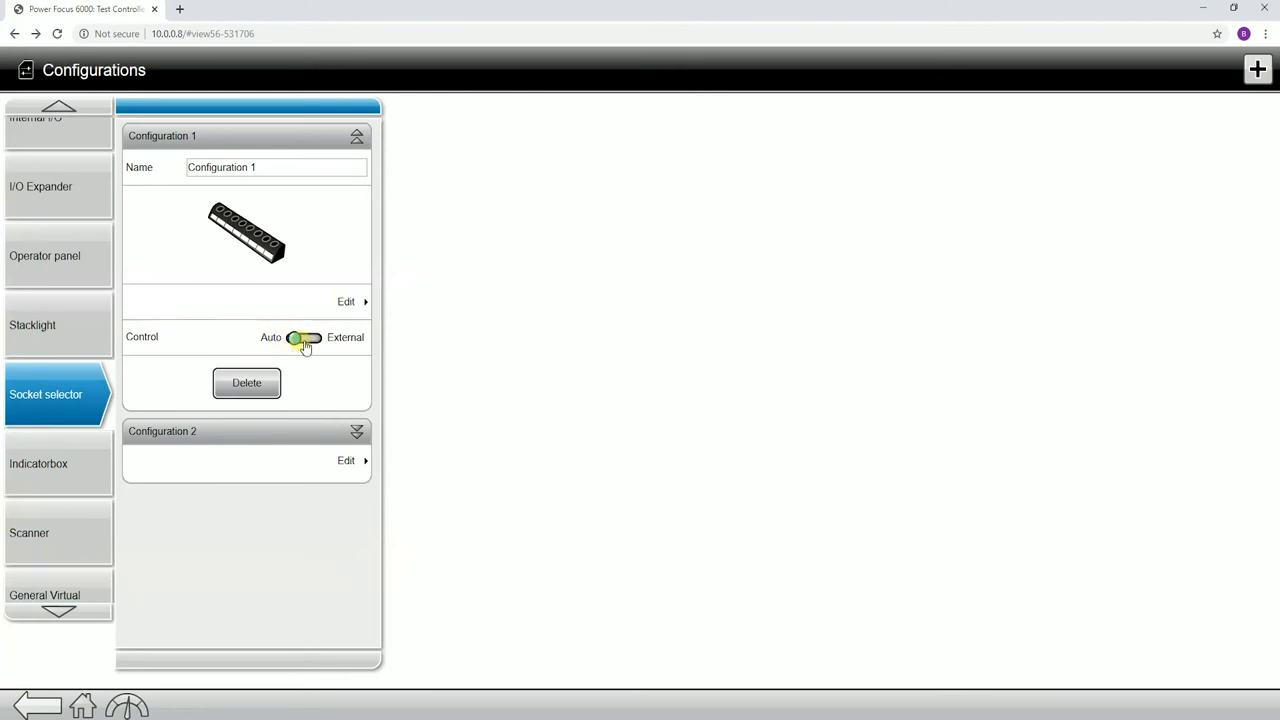
- Toggle Configuration 1's socket control to External, then back to Auto
click(305, 339)
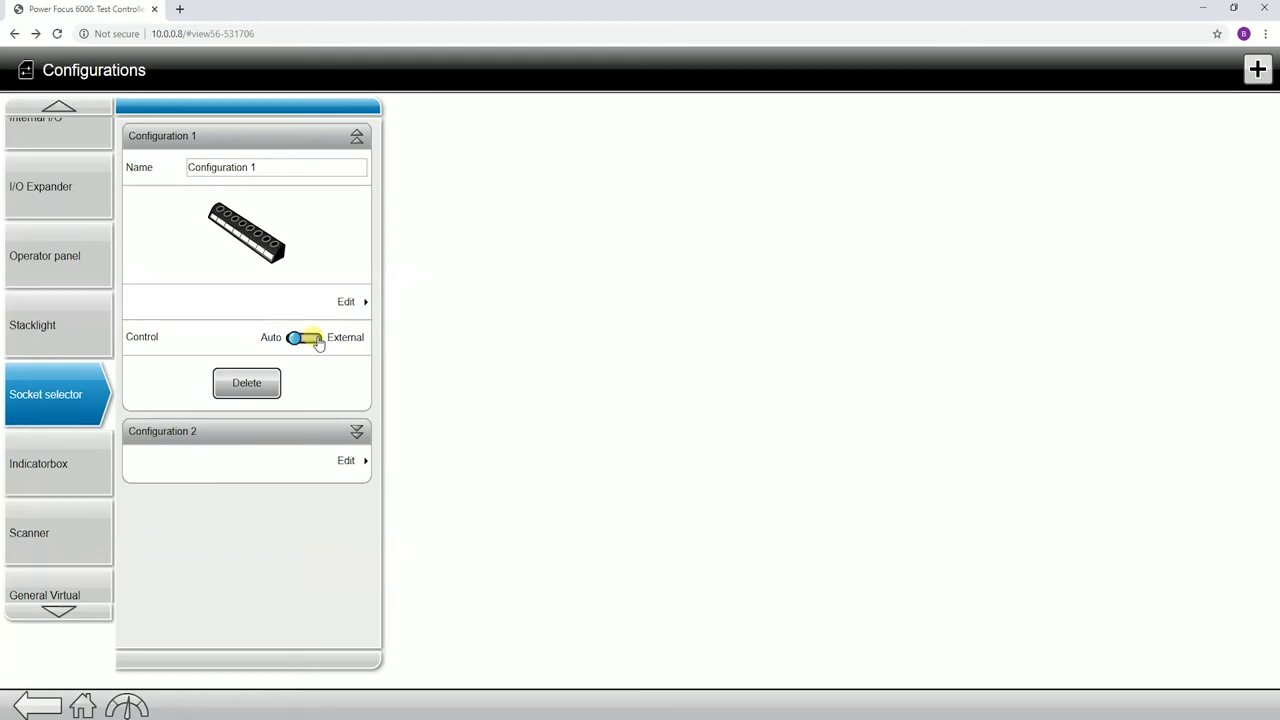
click(305, 337)
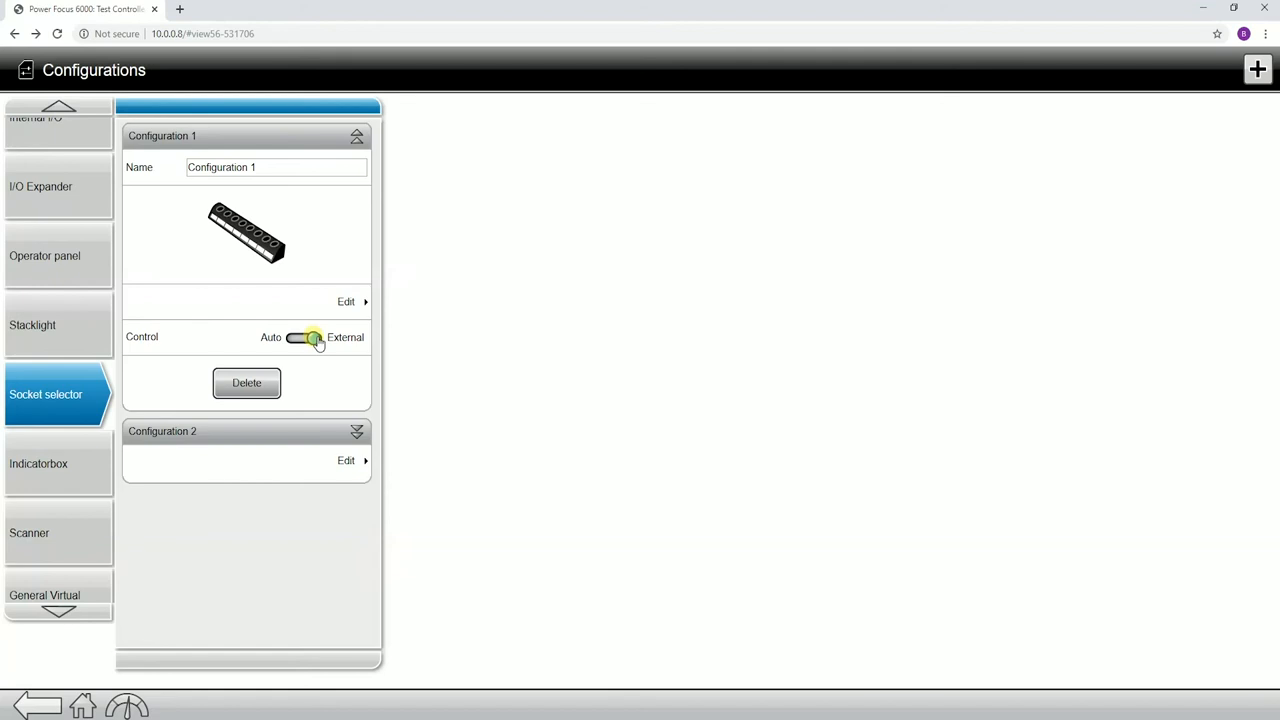
click(312, 337)
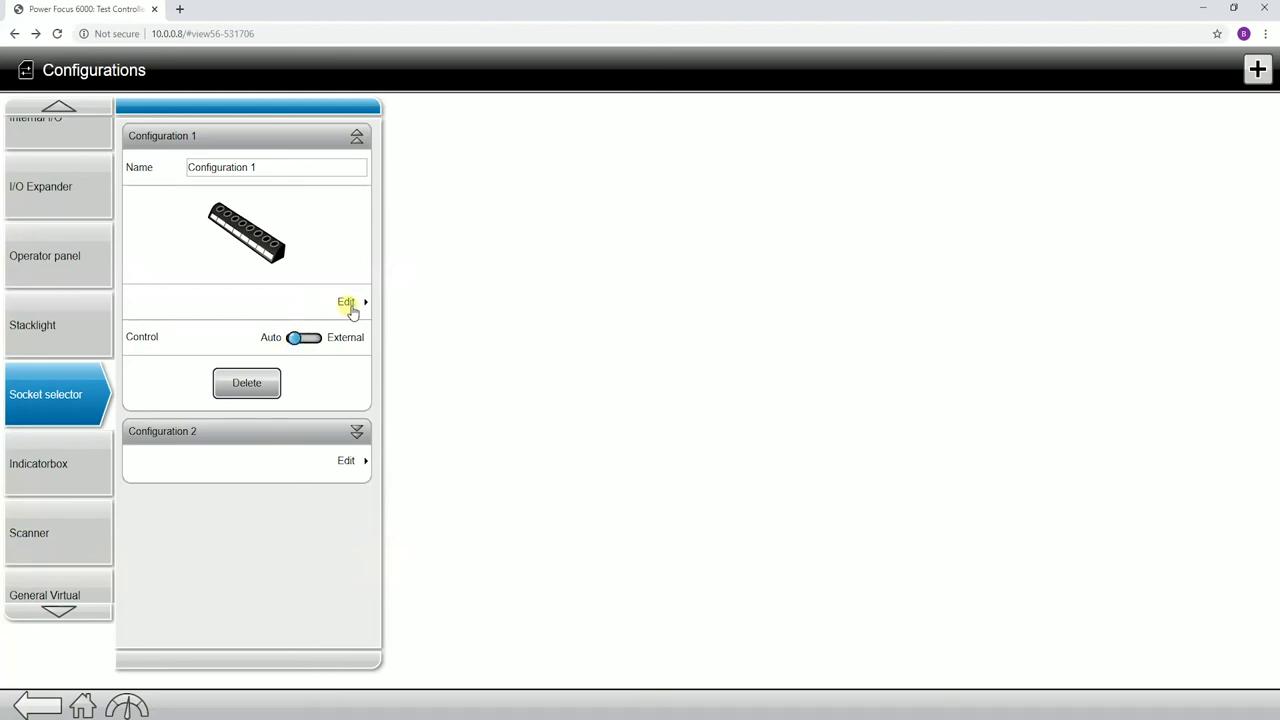
click(346, 302)
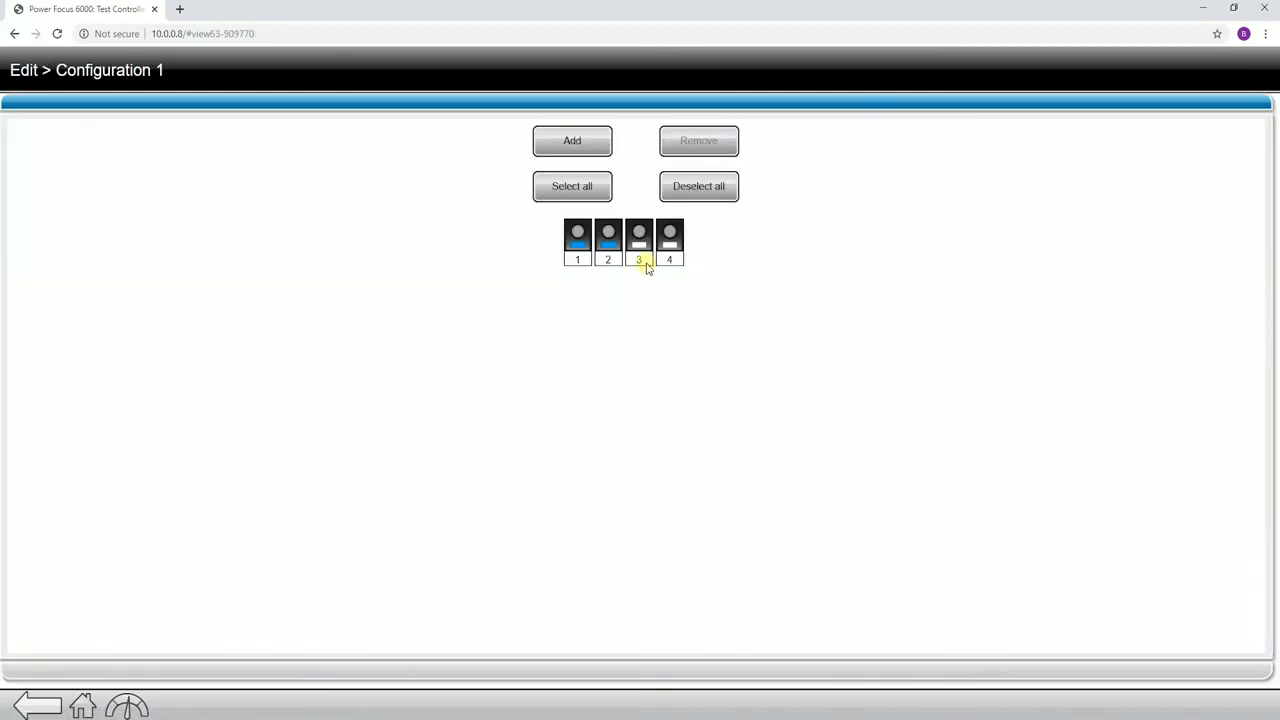
click(635, 237)
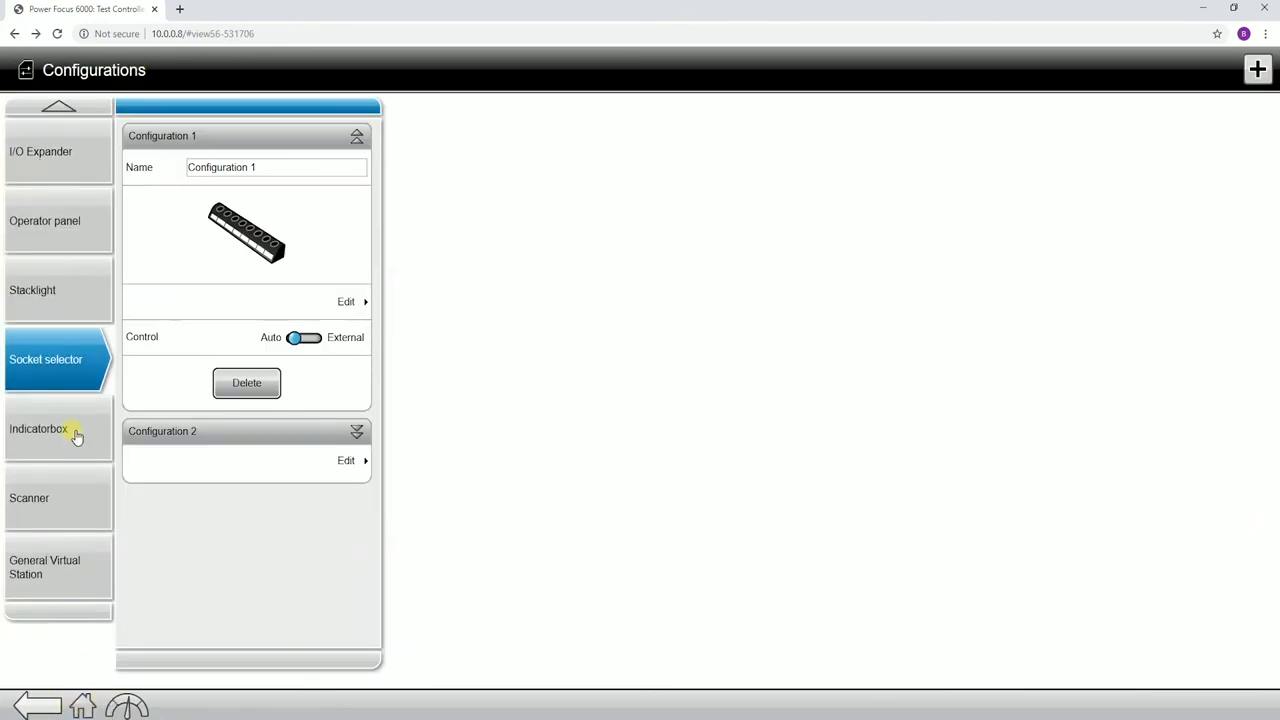
- View the Indicatorbox configurations, then the General Virtual Station's Configuration 1
click(50, 429)
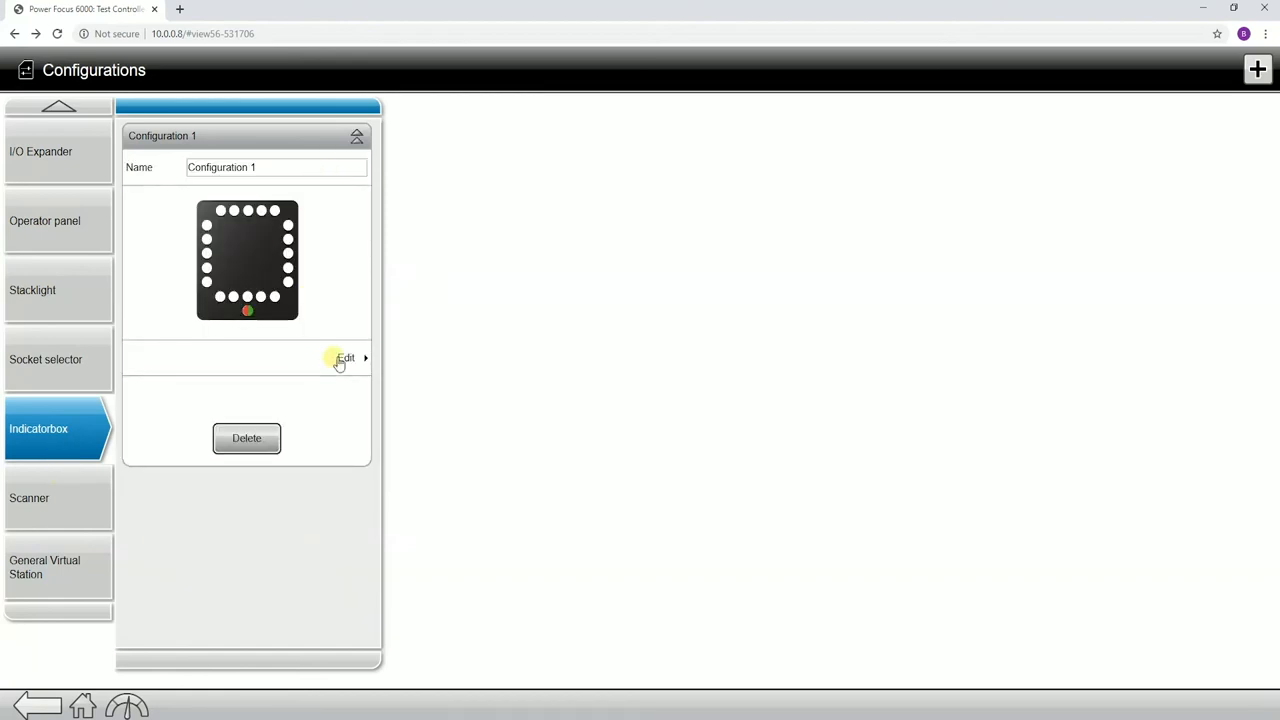
click(346, 358)
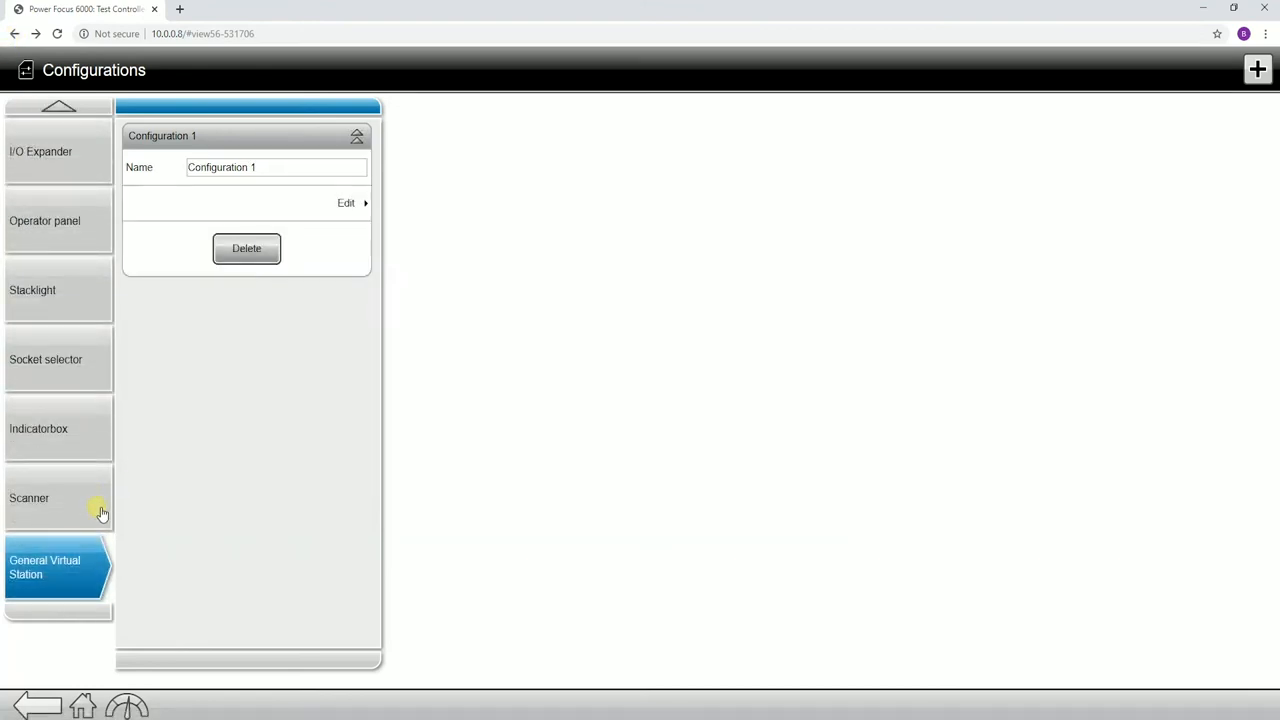
mouse_move(37, 591)
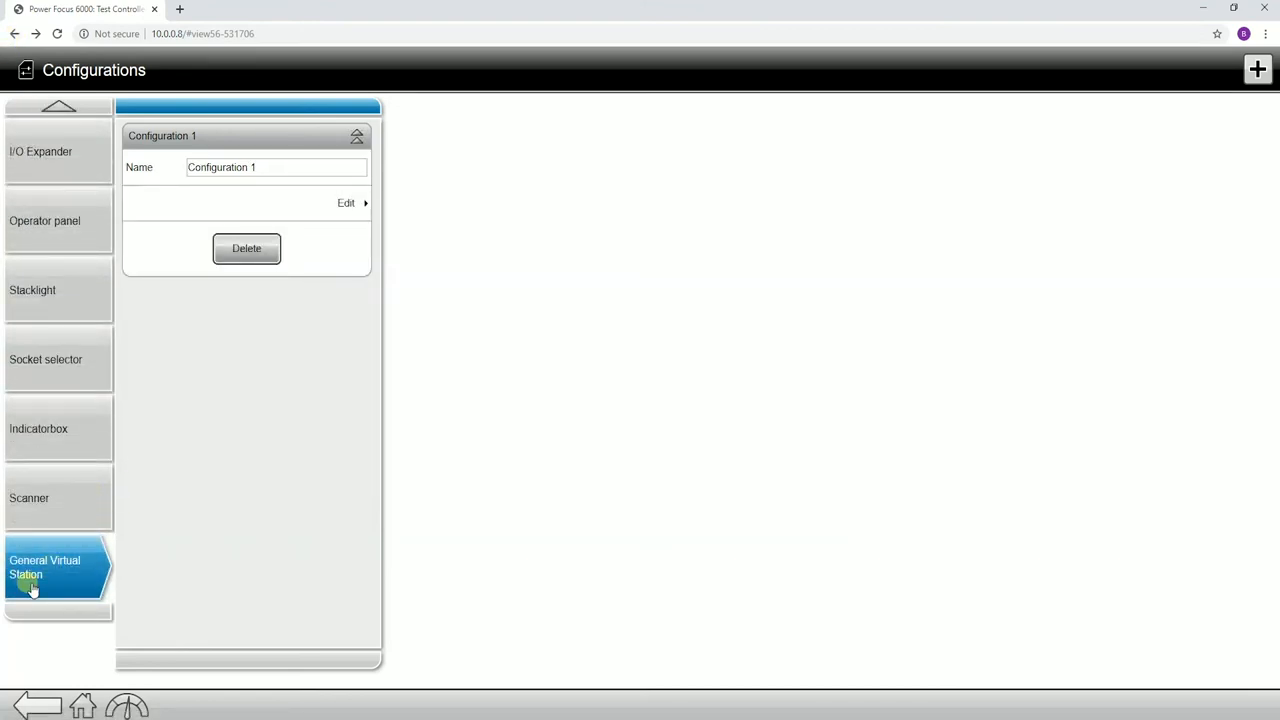
mouse_move(344, 203)
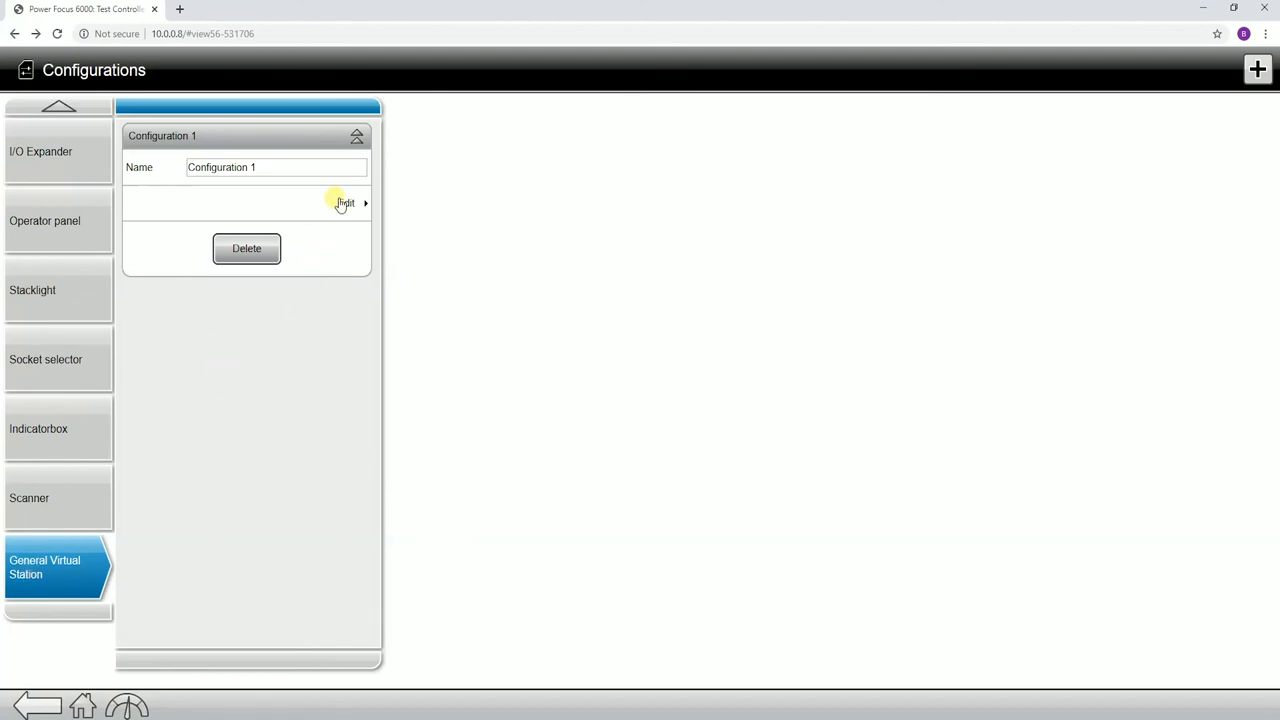
- Edit General Virtual Station Configuration 1 and review Disable tightening choices without changing
click(345, 203)
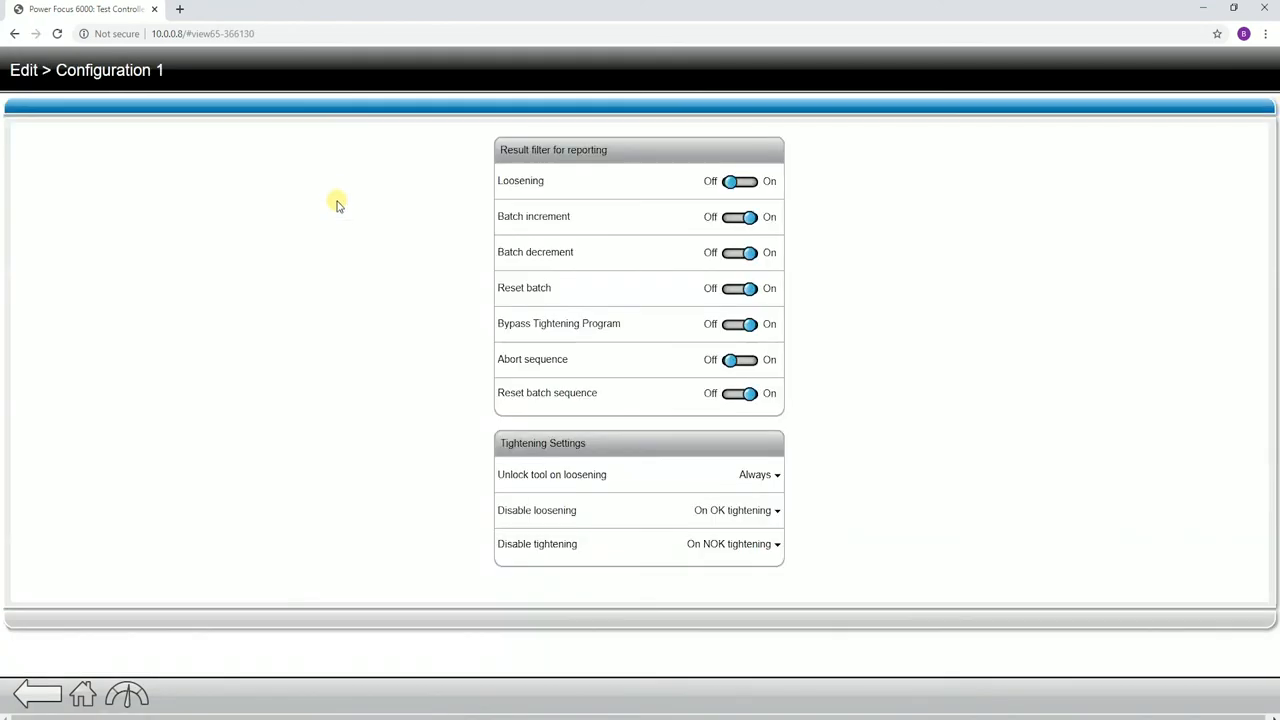
mouse_move(347, 192)
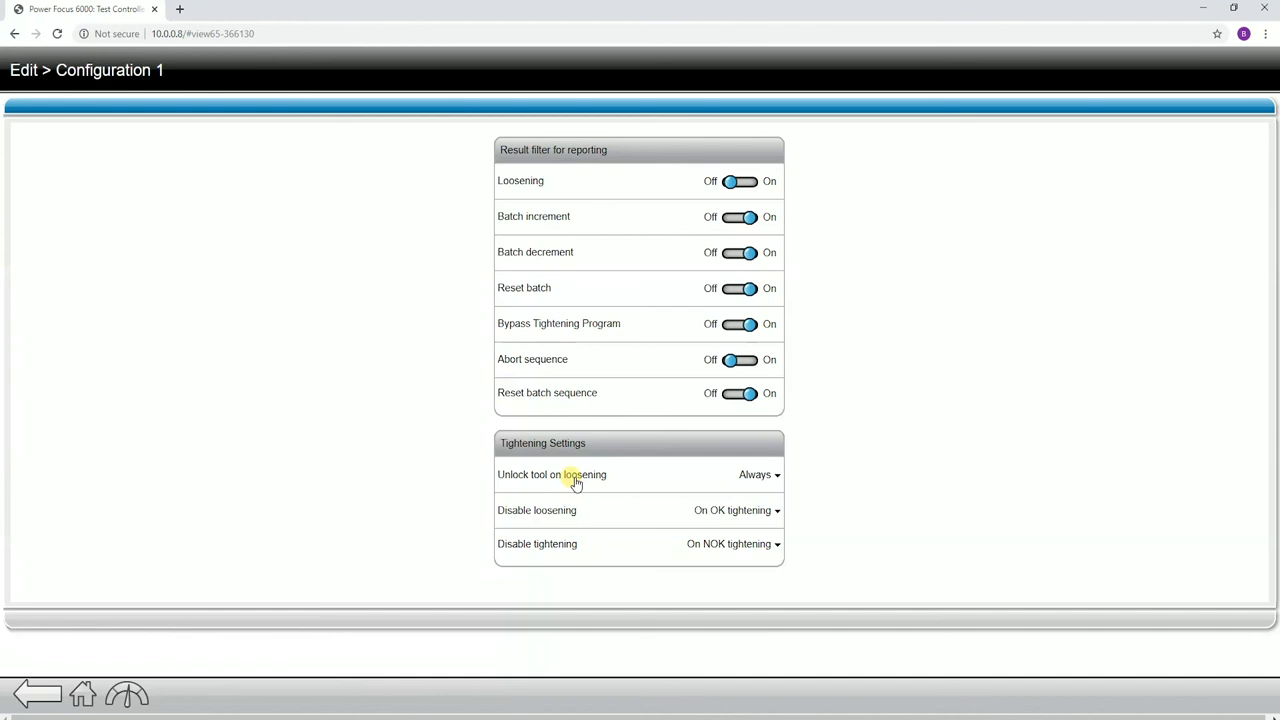
mouse_move(654, 565)
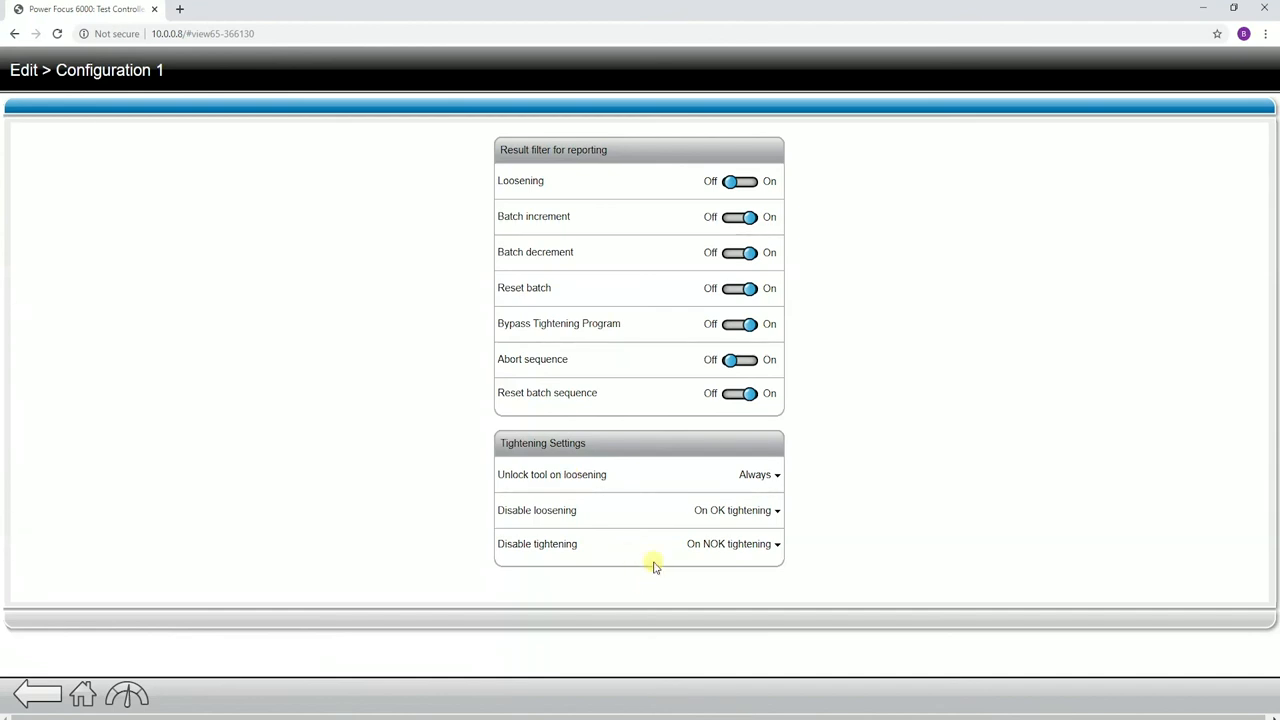
click(732, 544)
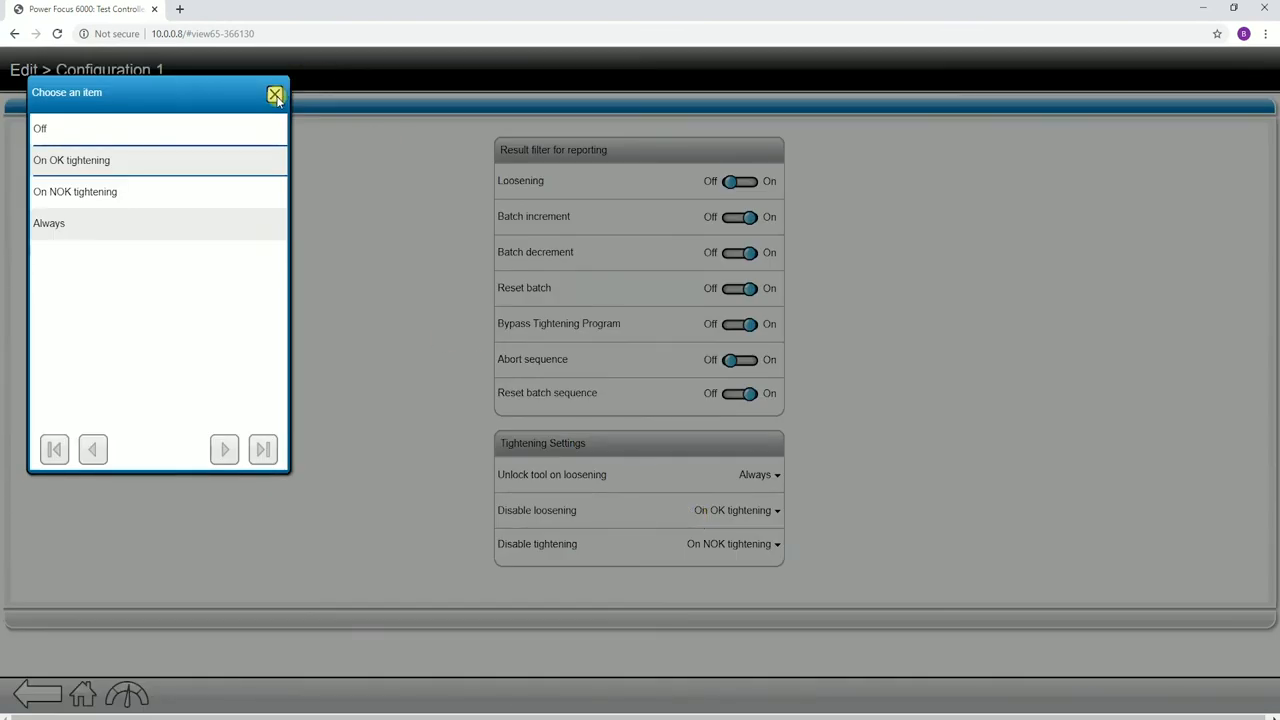
click(274, 94)
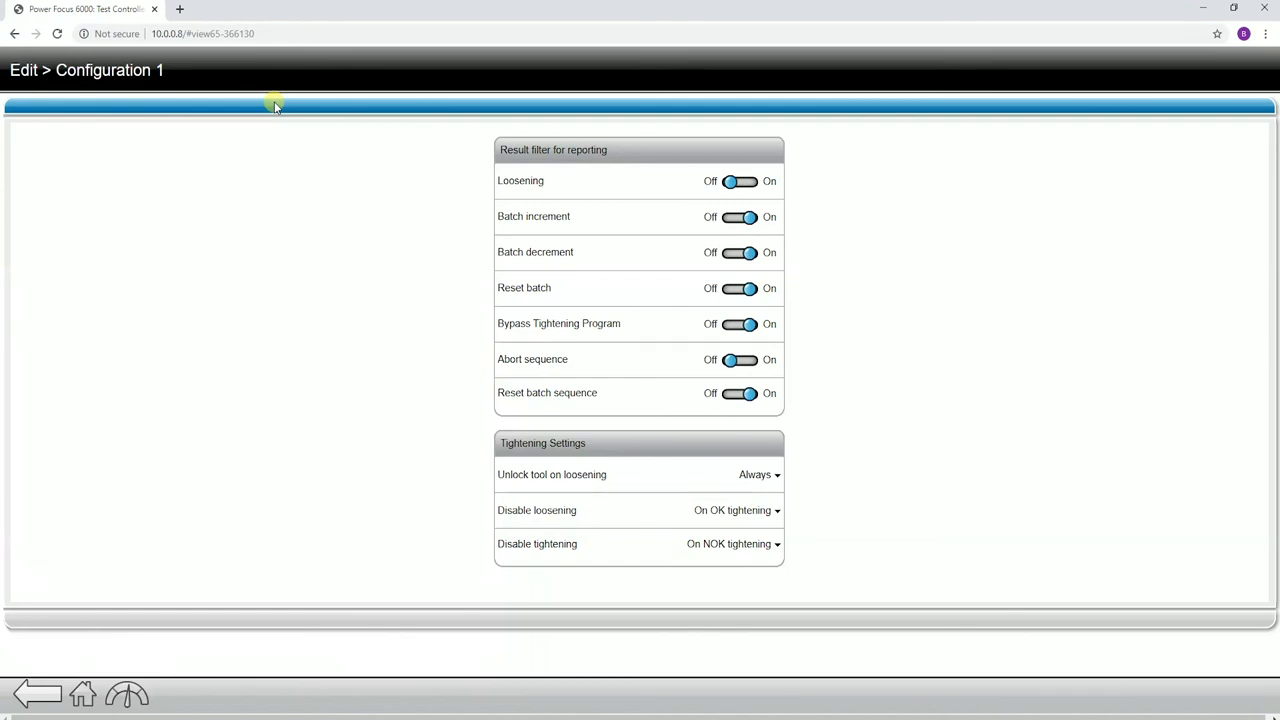
mouse_move(546, 165)
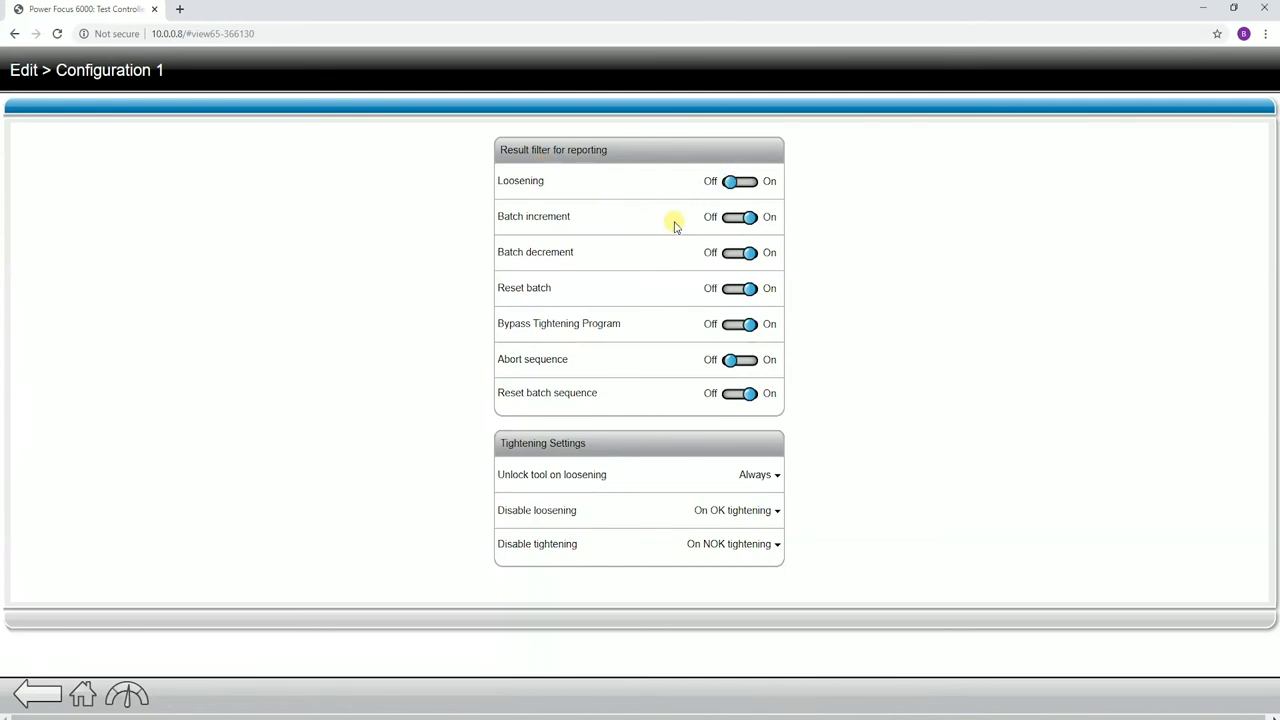
mouse_move(82, 691)
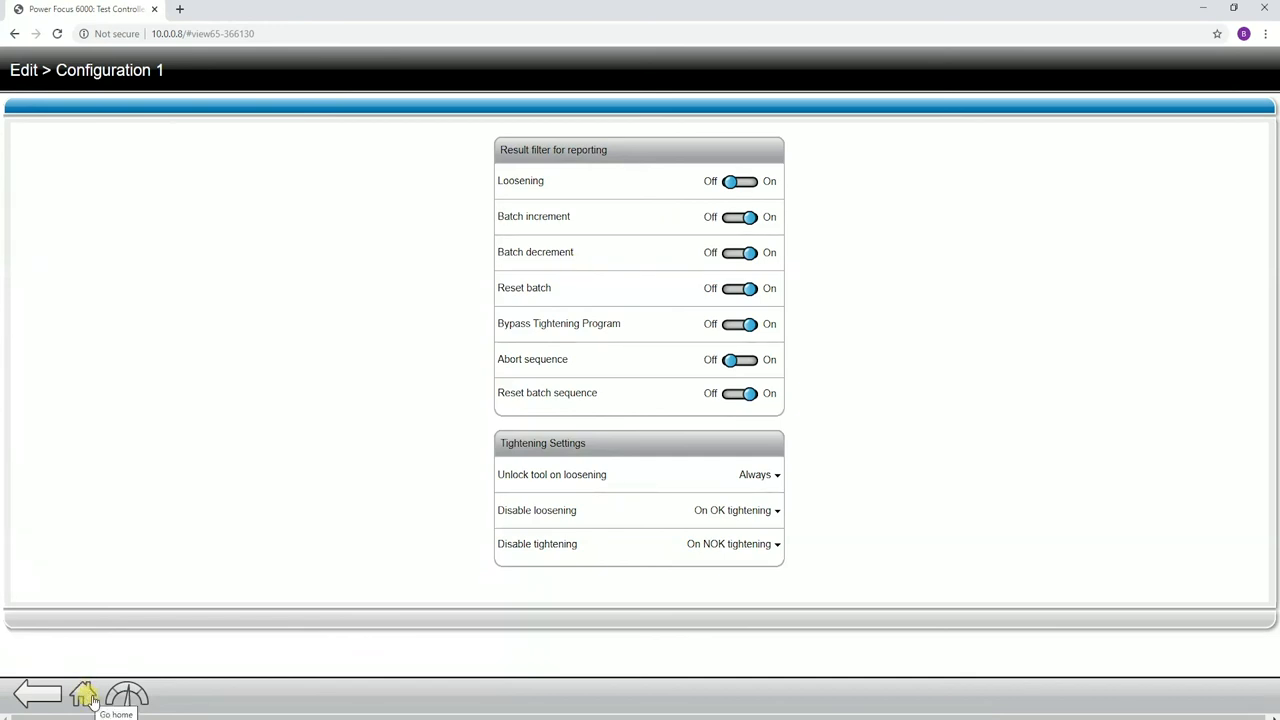
- Go Home, then to Configurations, listing the Battery Tool and Cable Cool tool entries
click(82, 692)
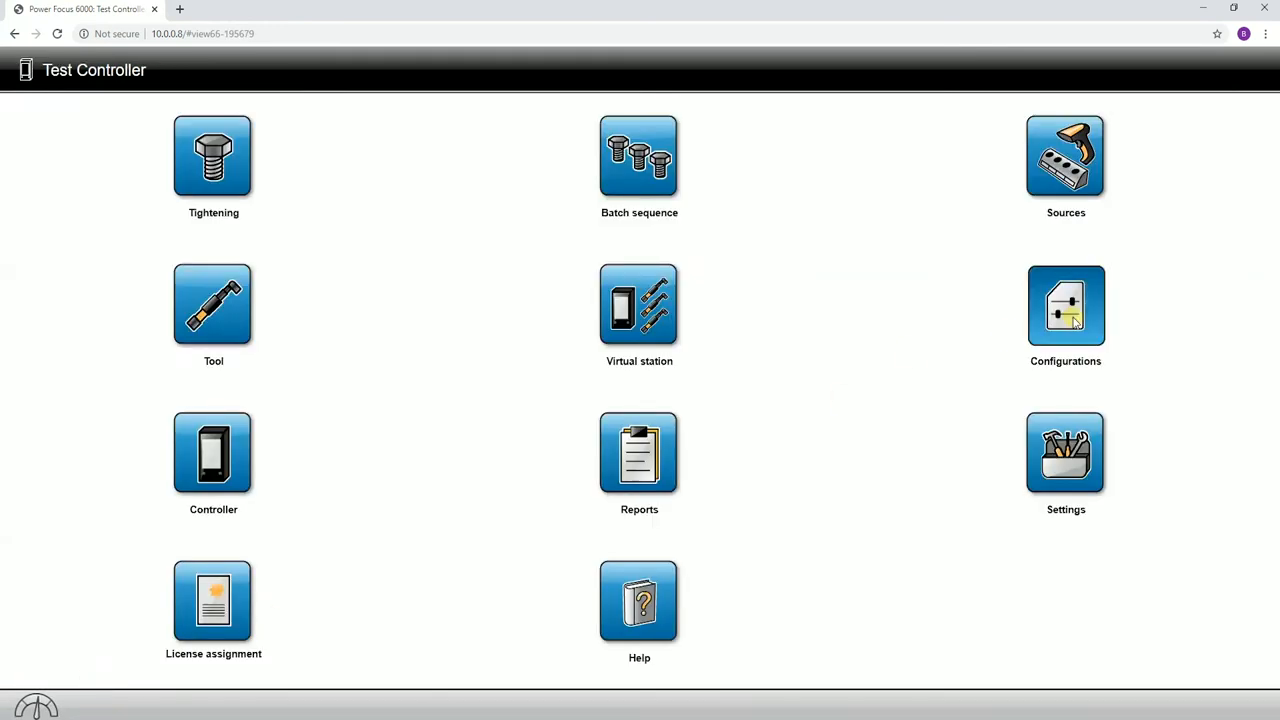
click(1065, 305)
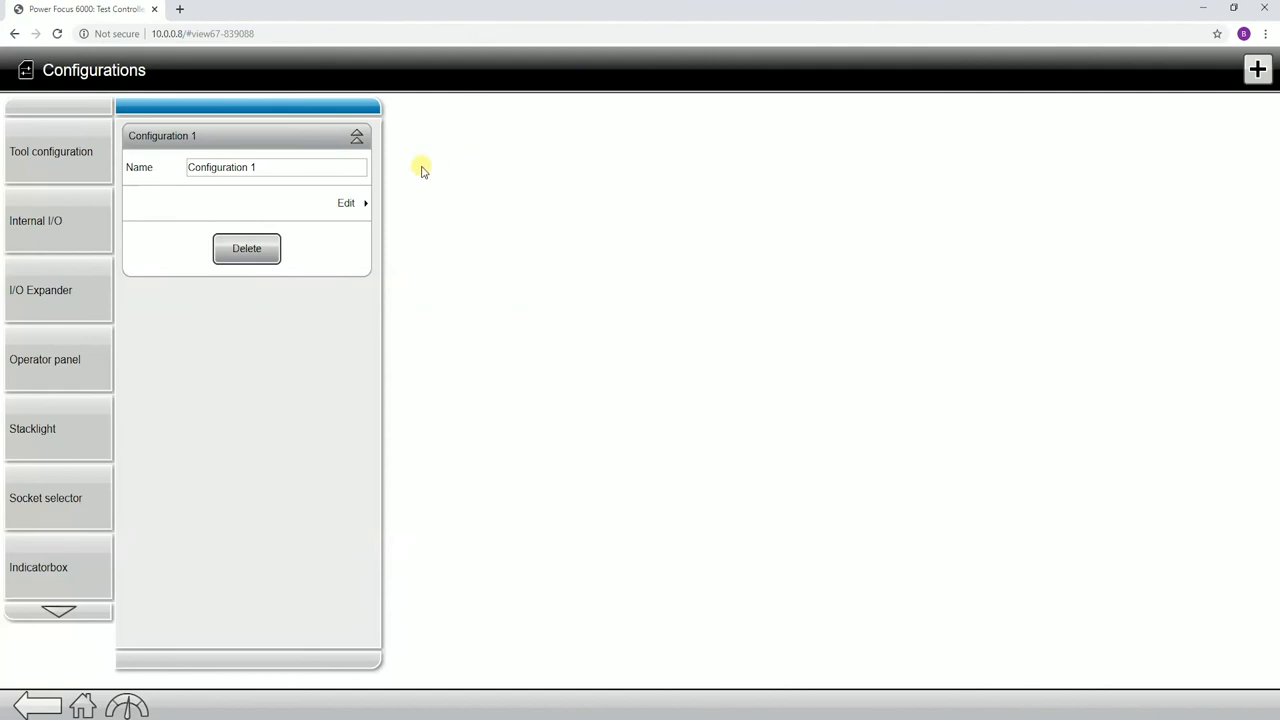
click(56, 151)
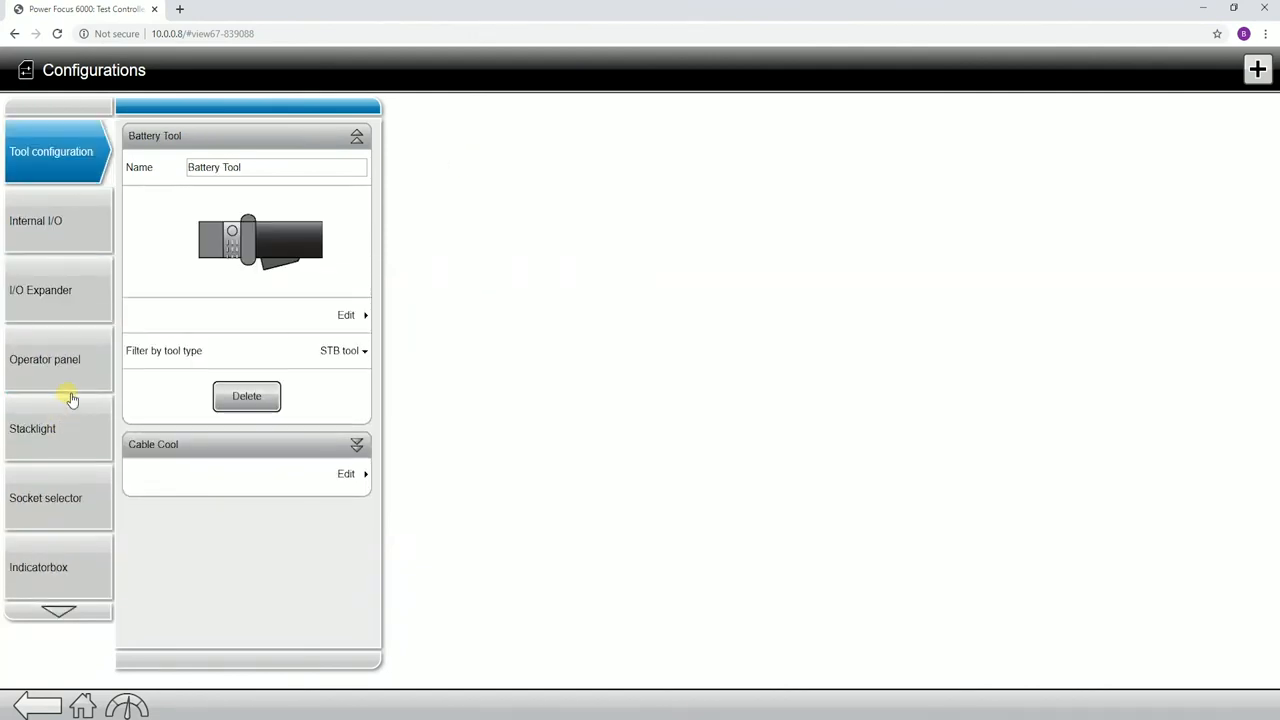